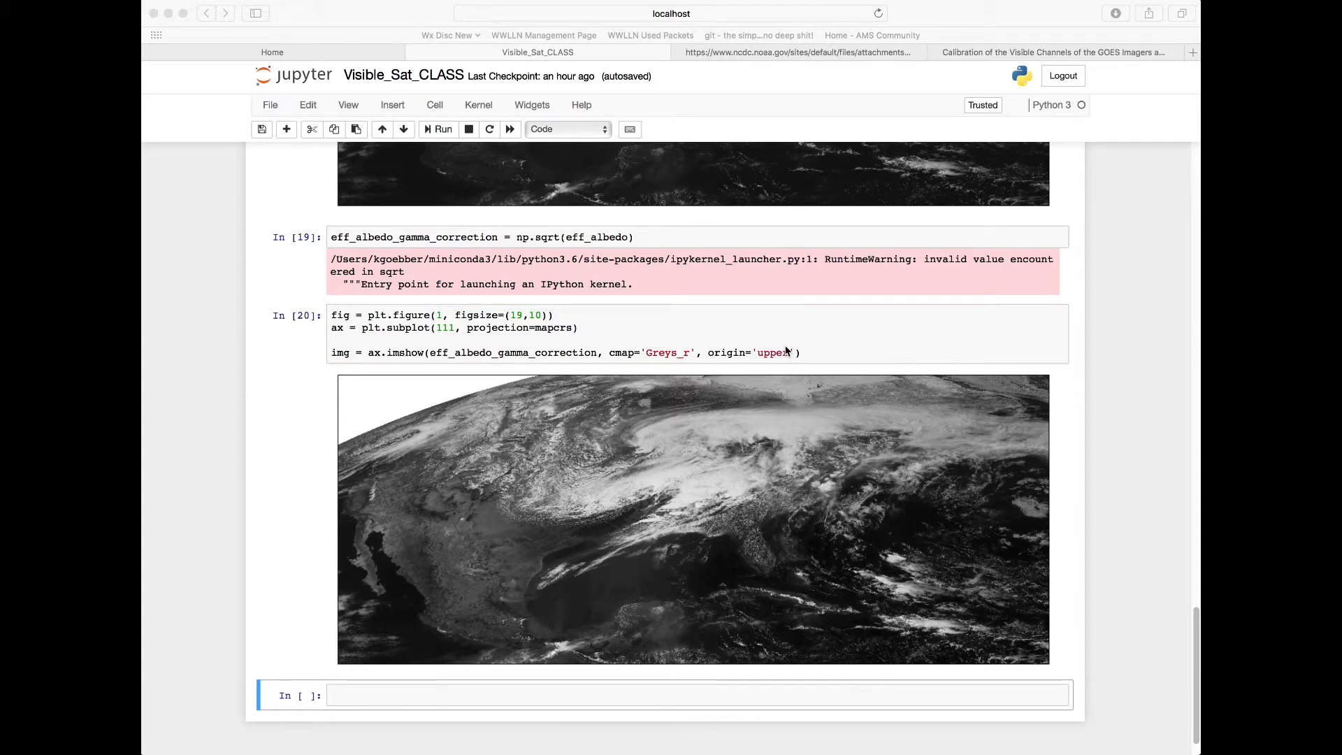
Step: Write ilon_min = np.unravel_index(np.argmin(lon), lon.shape) in the empty bottom cell
scroll(down, 3)
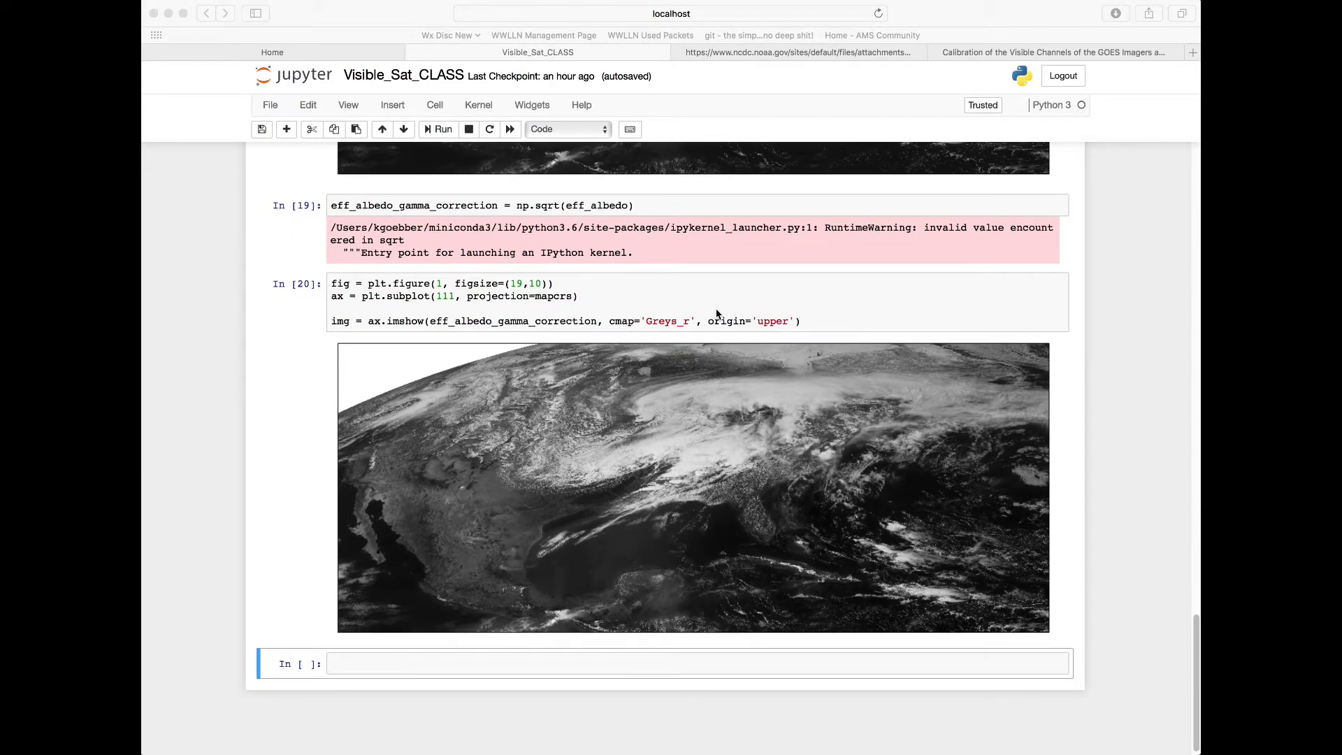
mouse_move(554, 327)
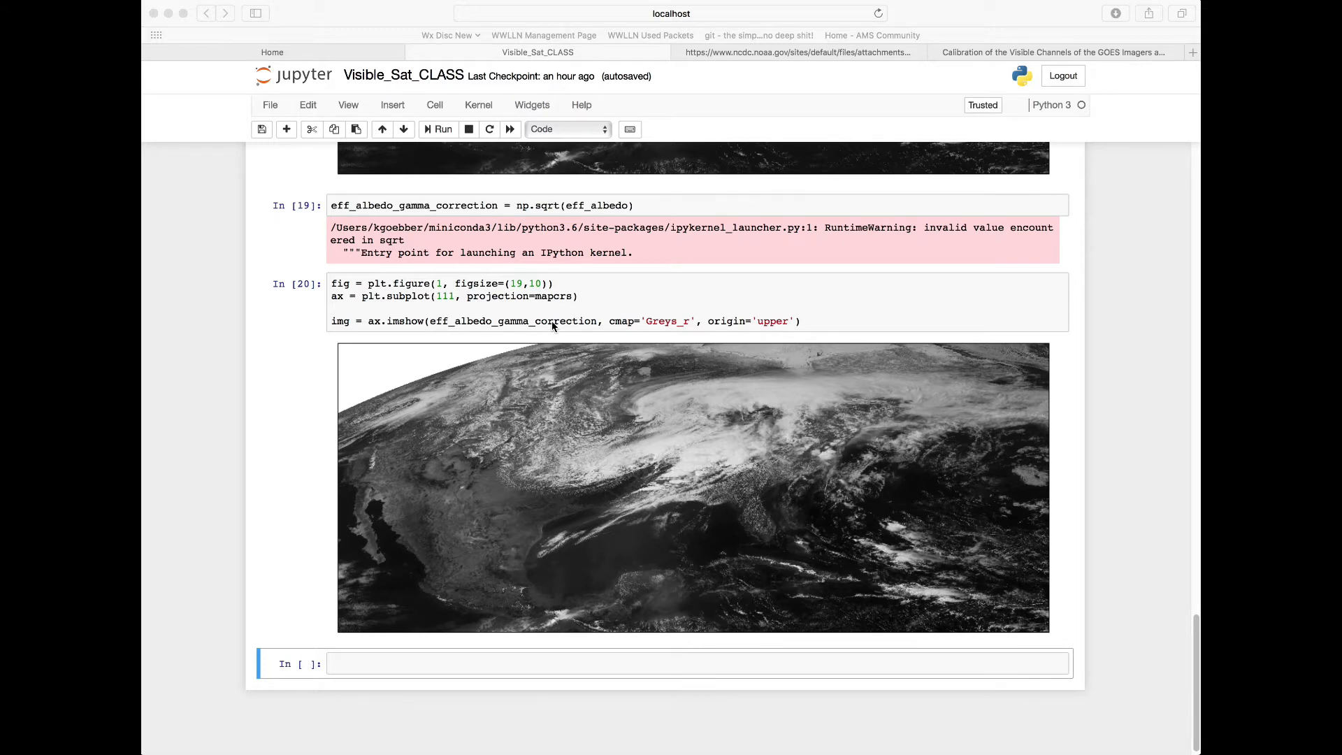
mouse_move(485, 476)
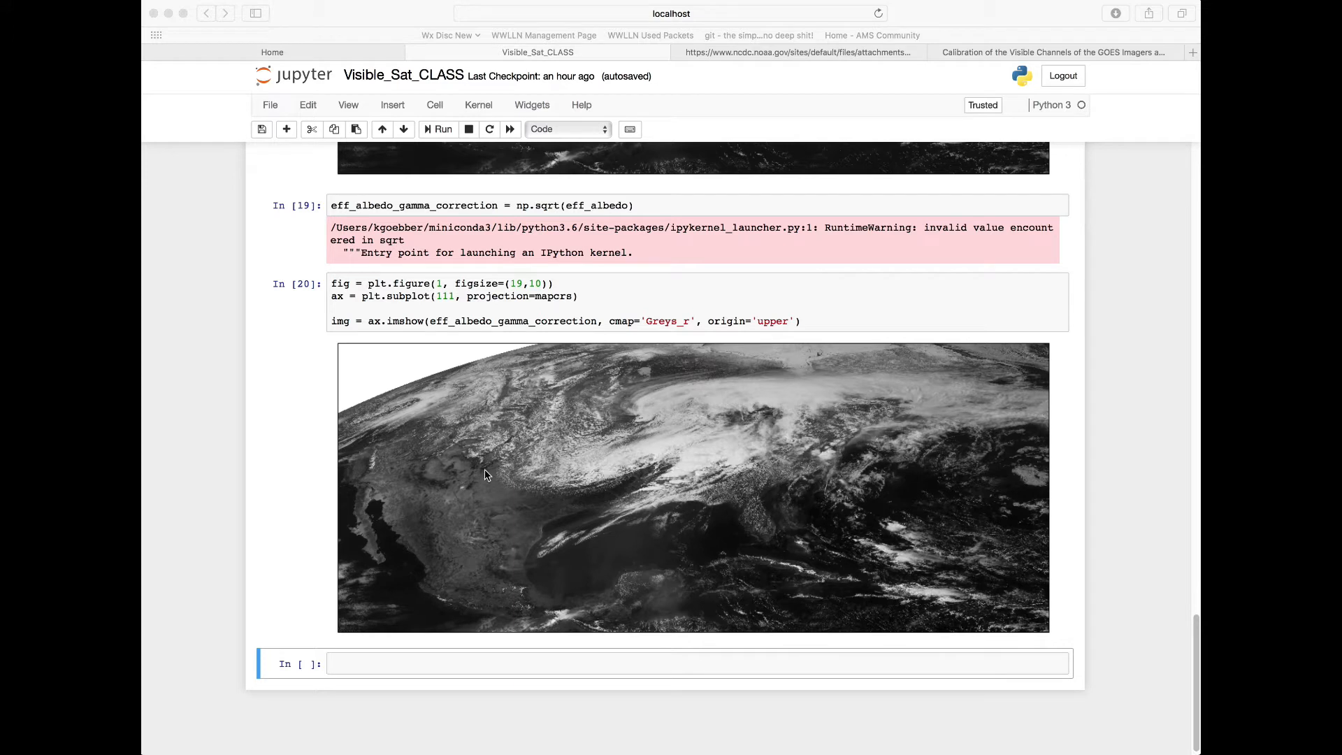
mouse_move(515, 436)
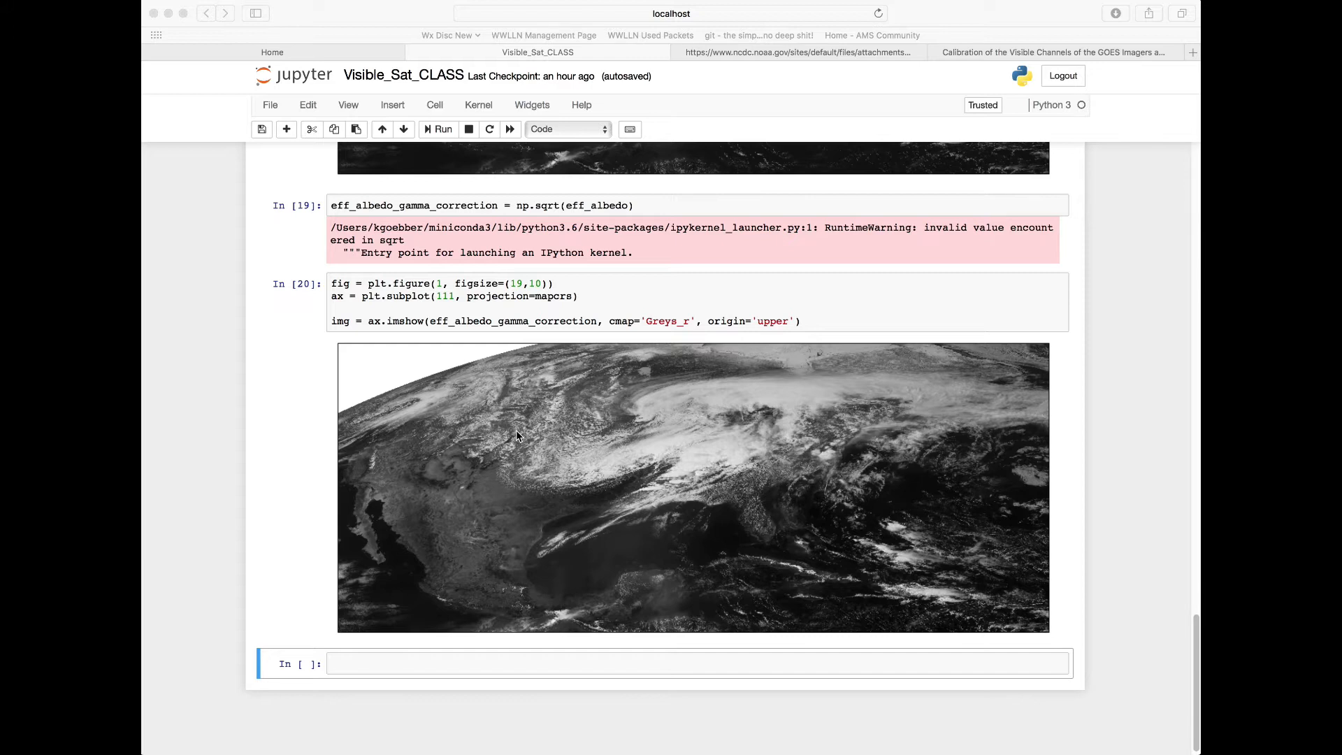
mouse_move(530, 437)
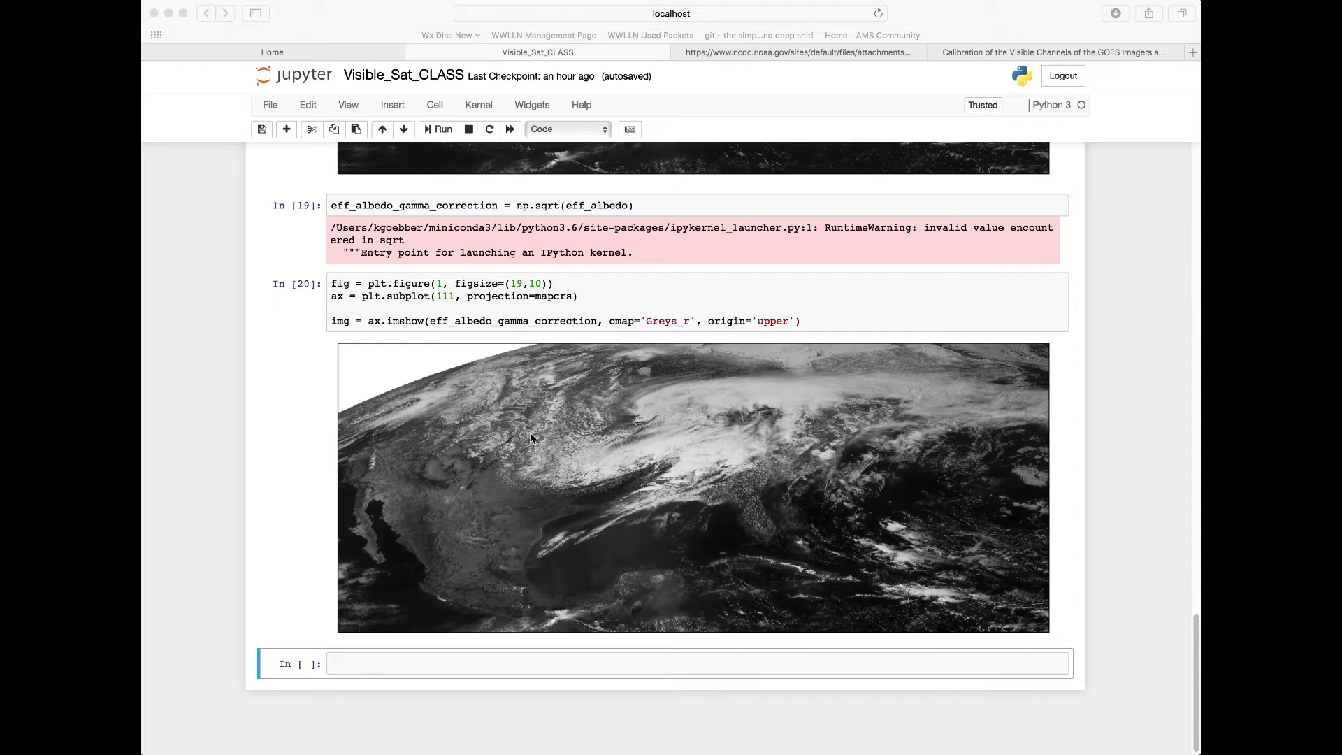
scroll(down, 3)
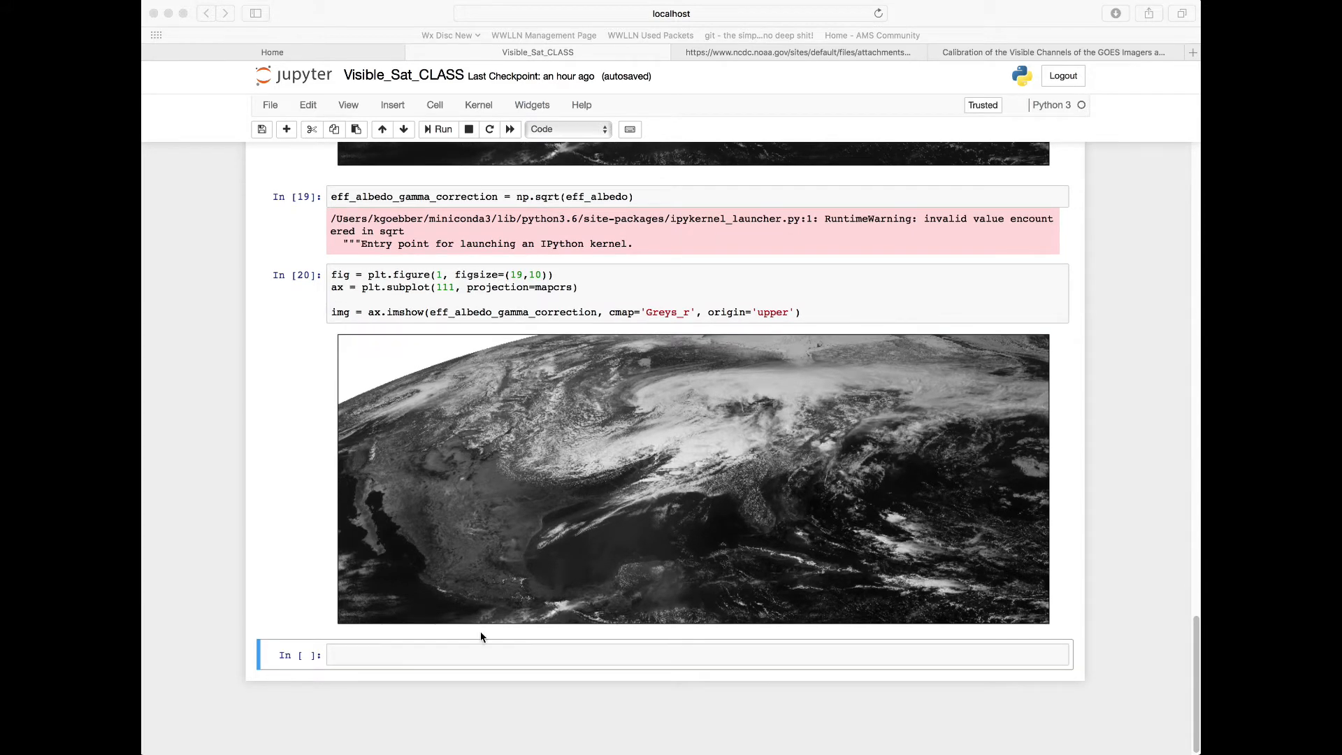
click(479, 654)
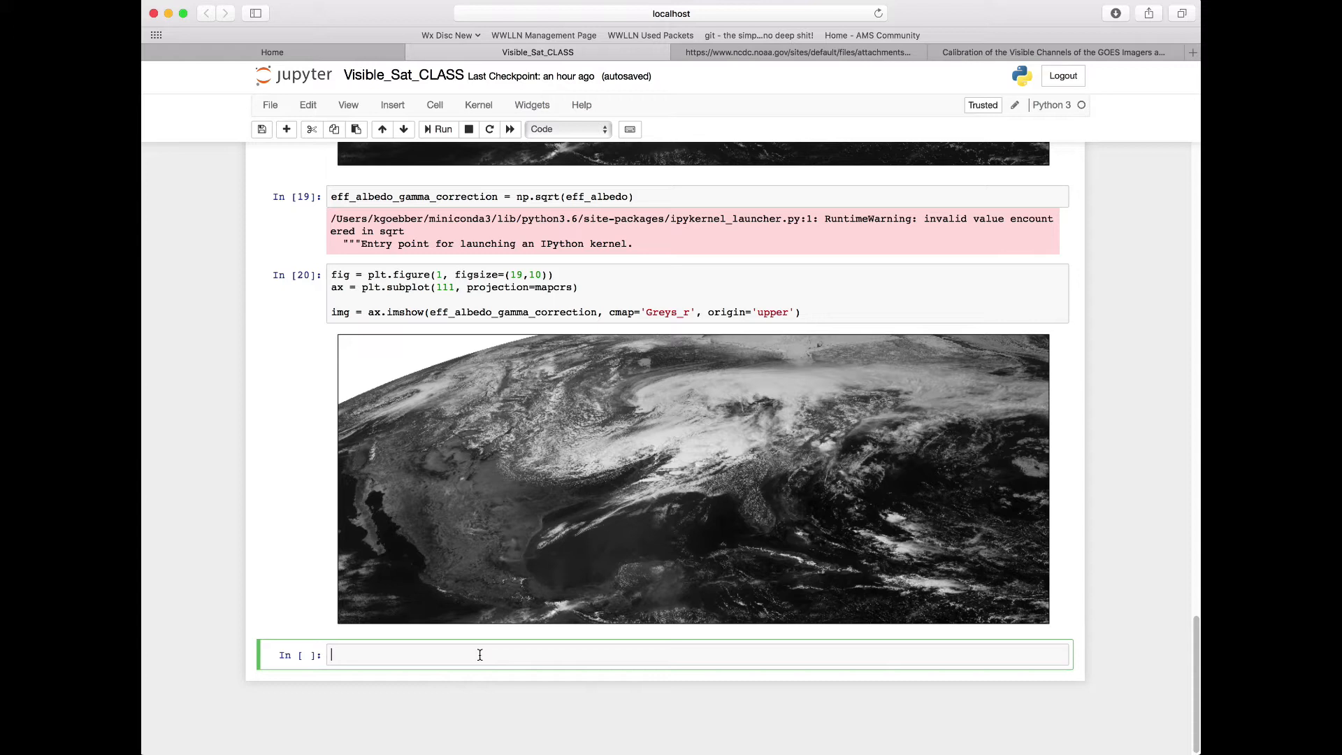
text(ilon)
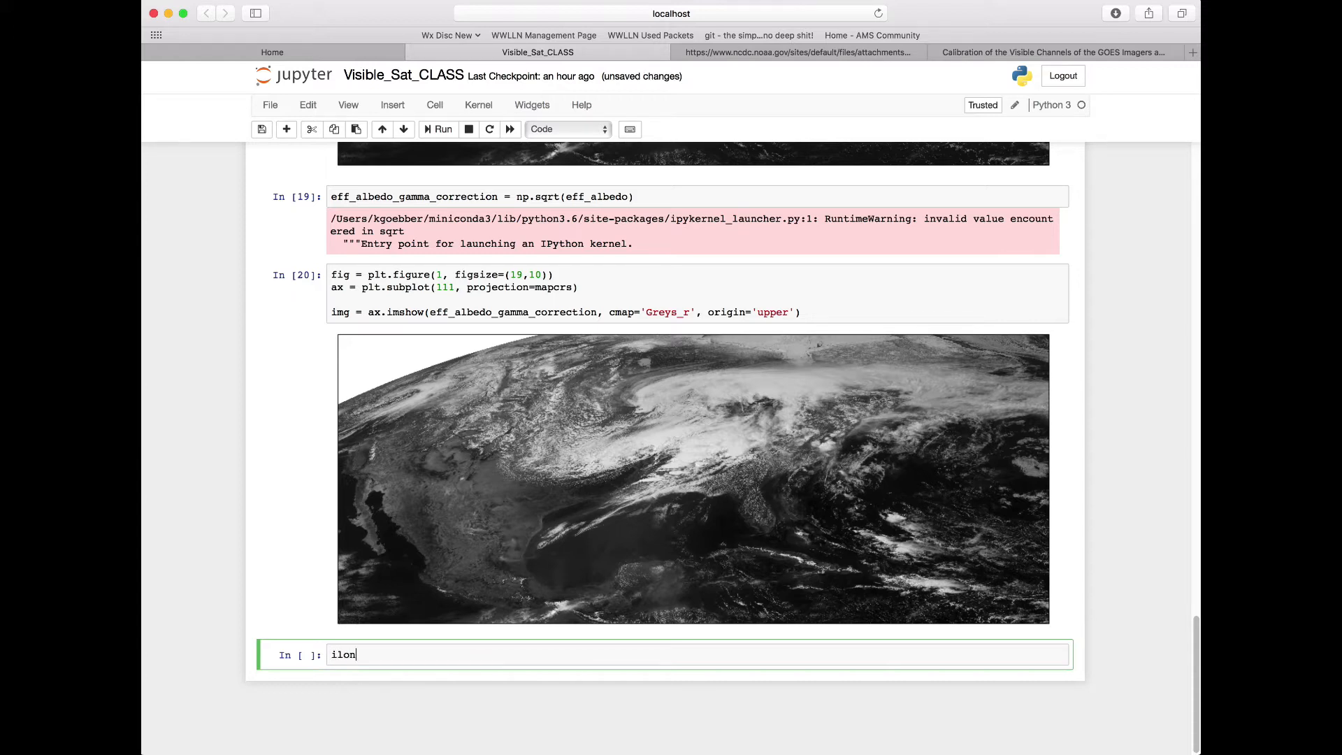
text(_)
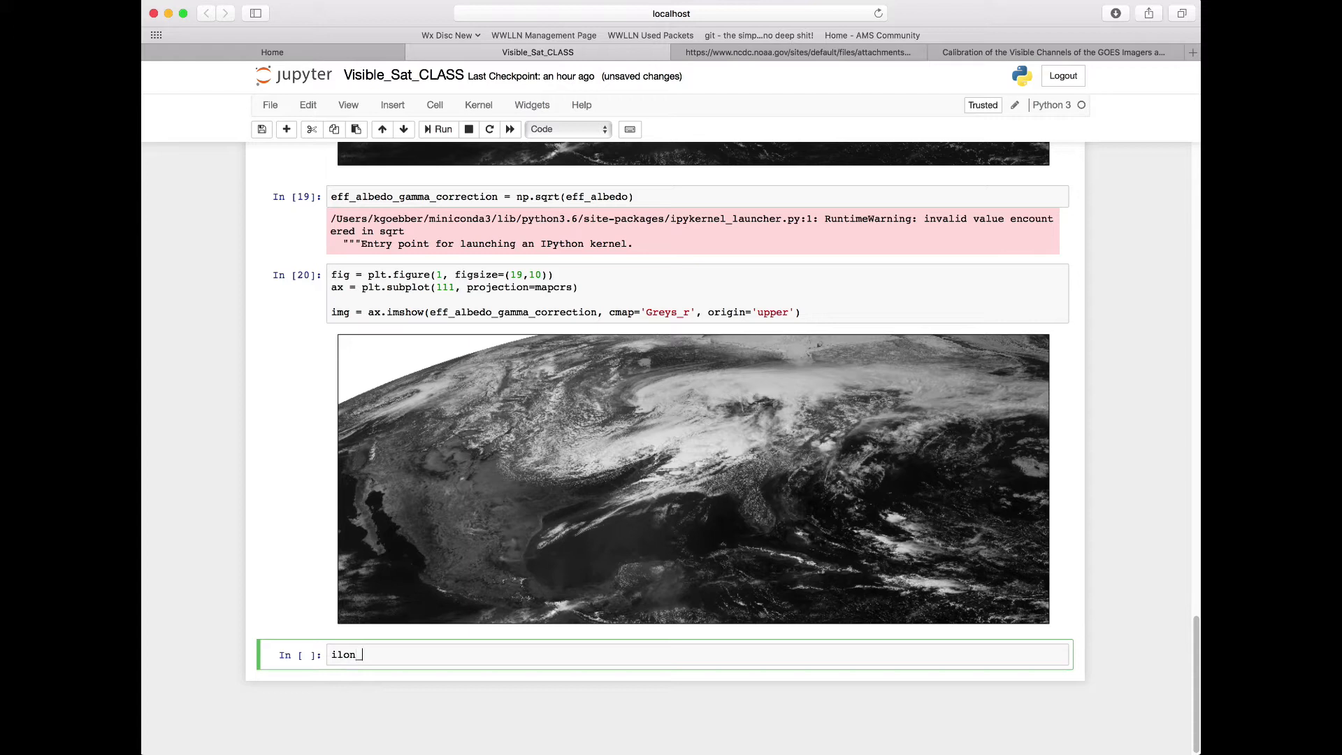
text(min =)
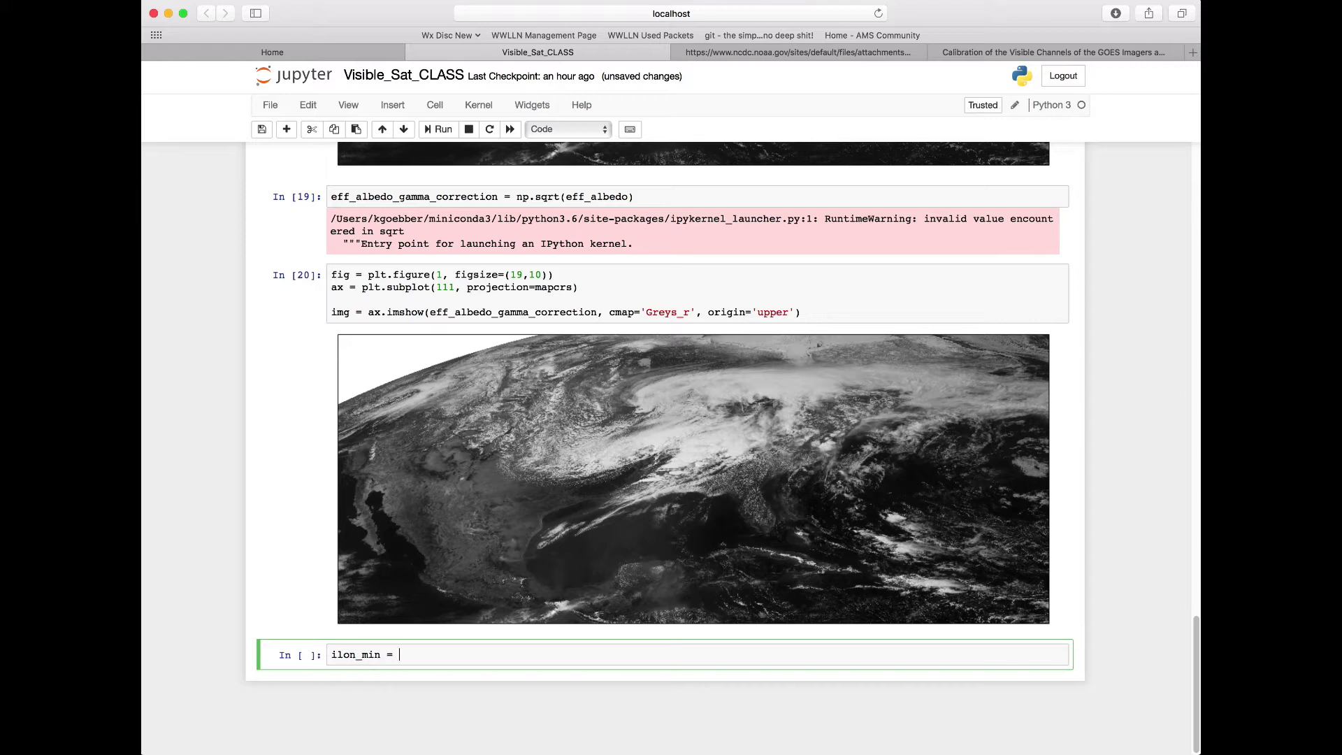
text(np)
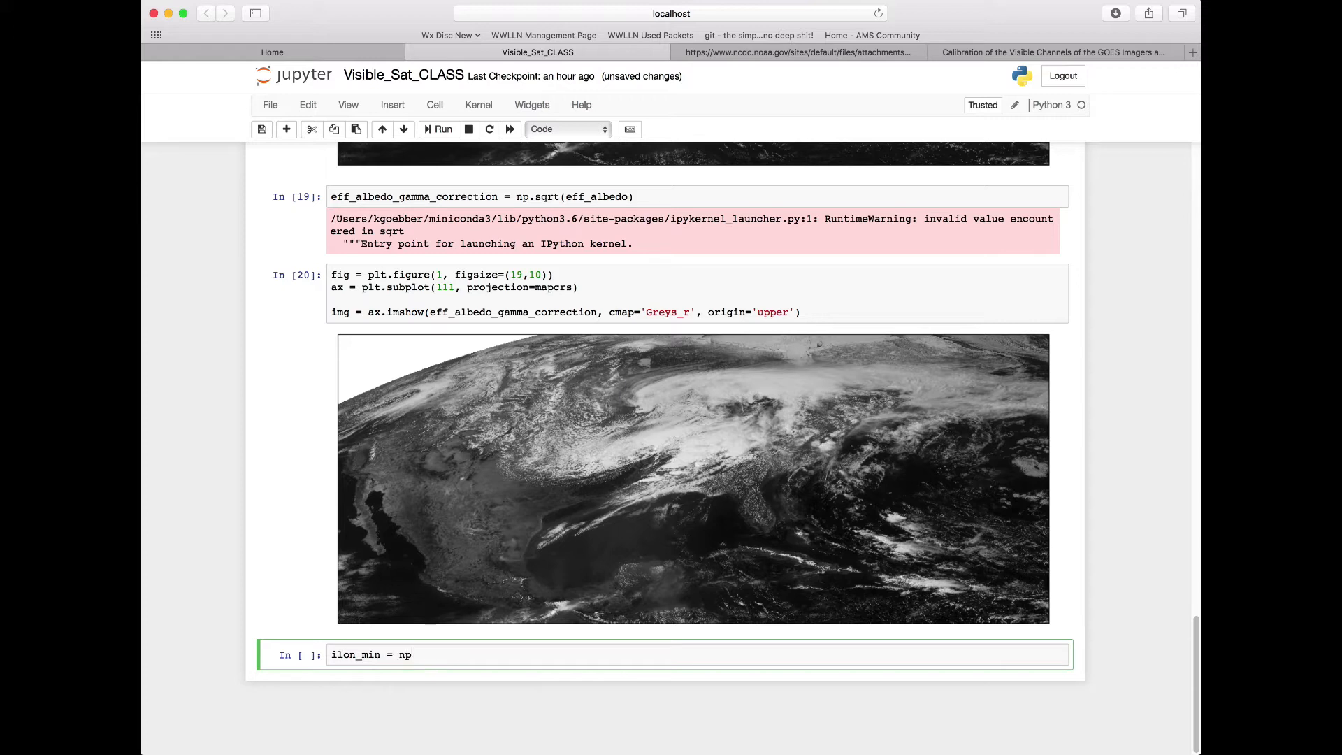
text(.argmin)
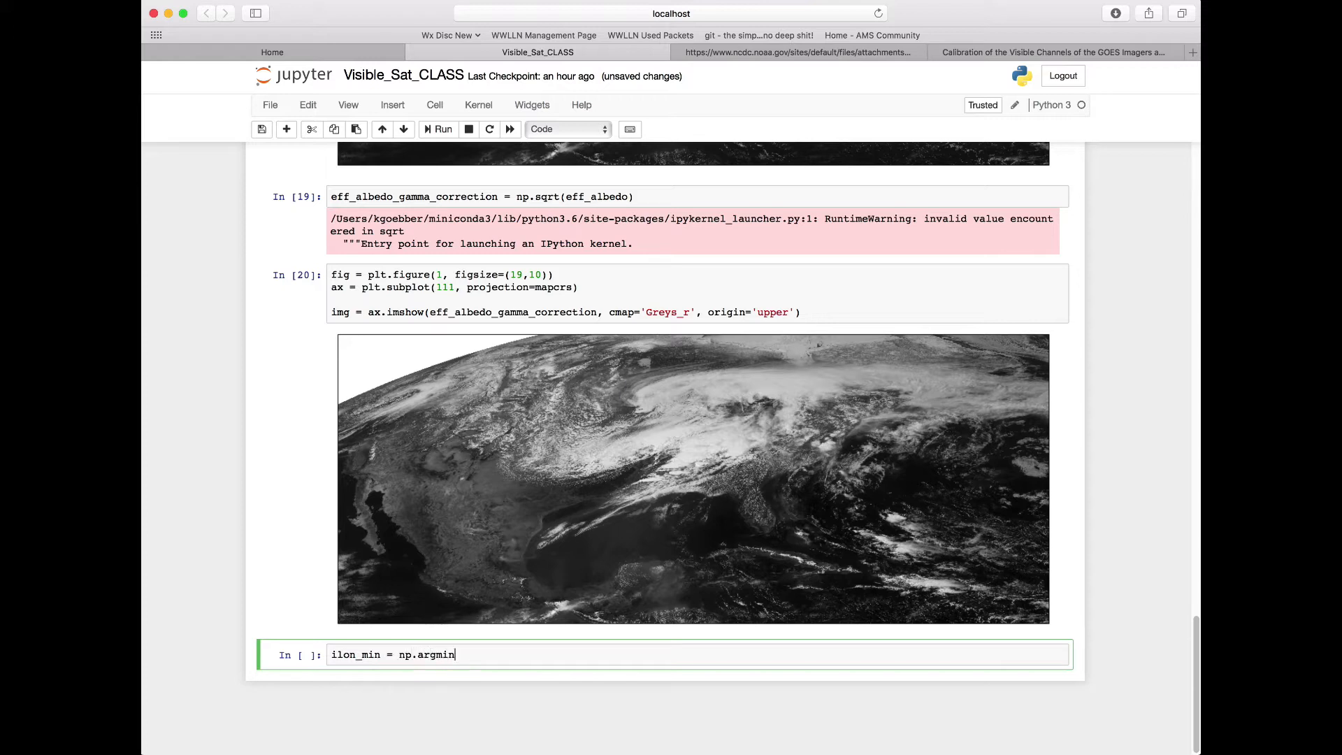
text((lon)
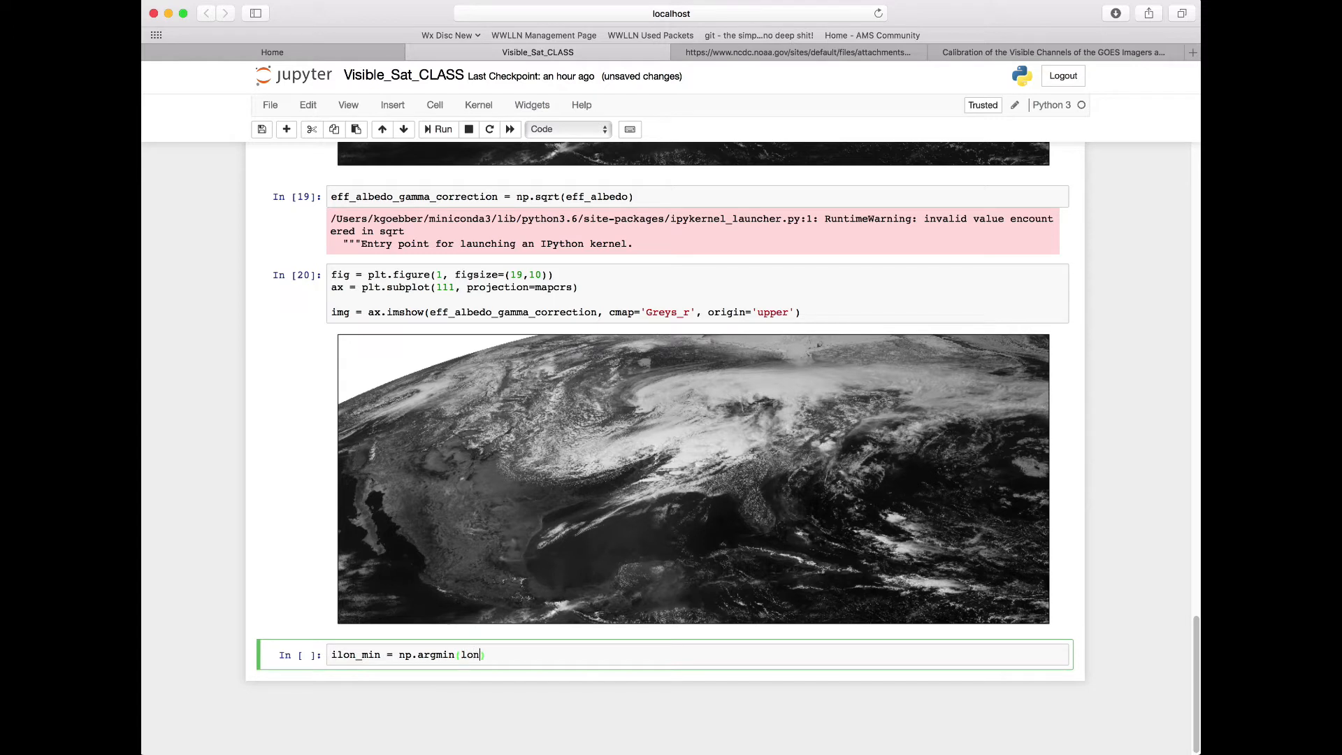
mouse_move(505, 652)
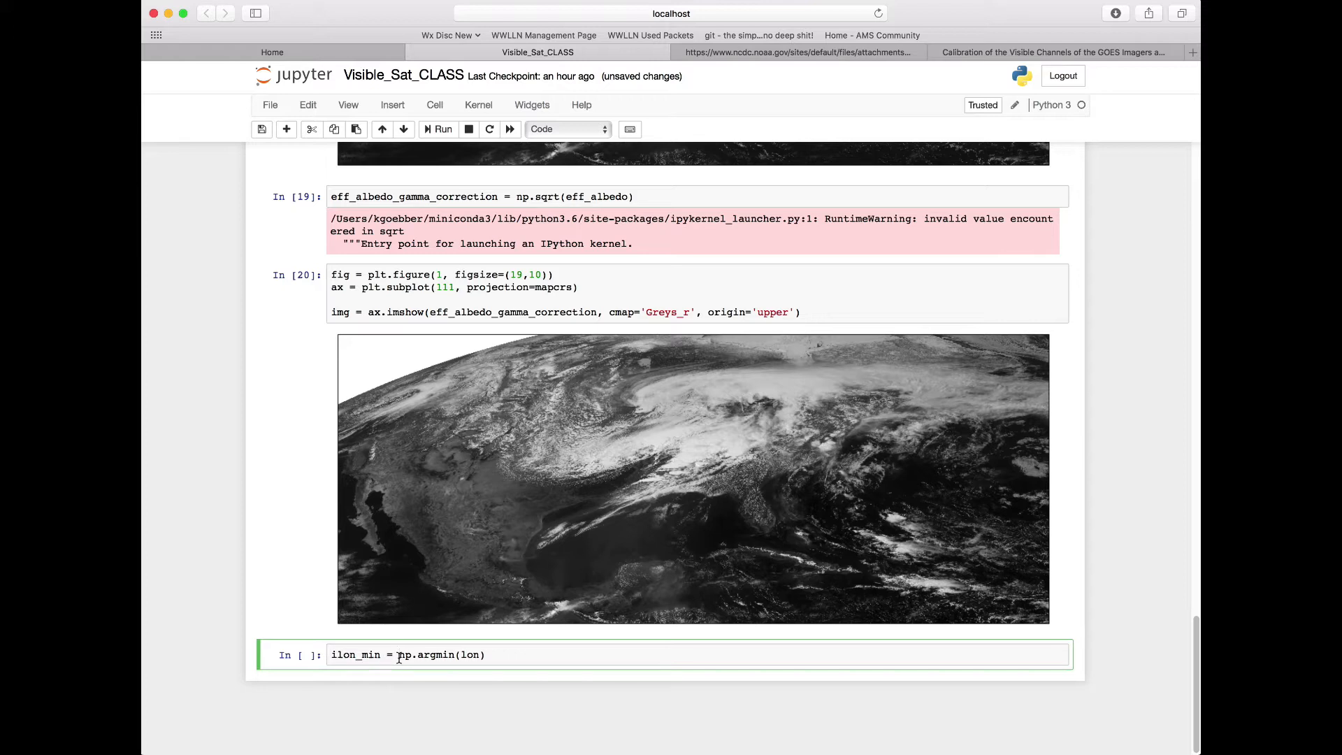
text(unravel_index(np.)
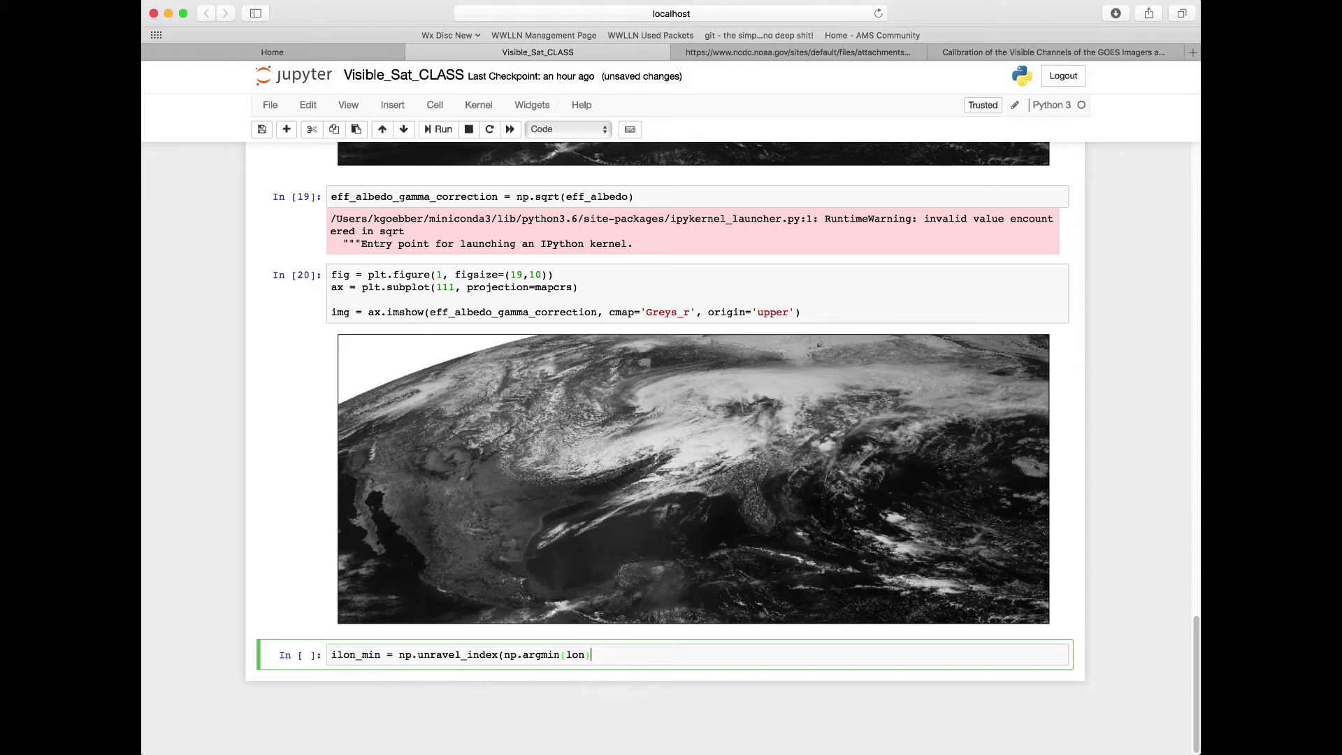
text())
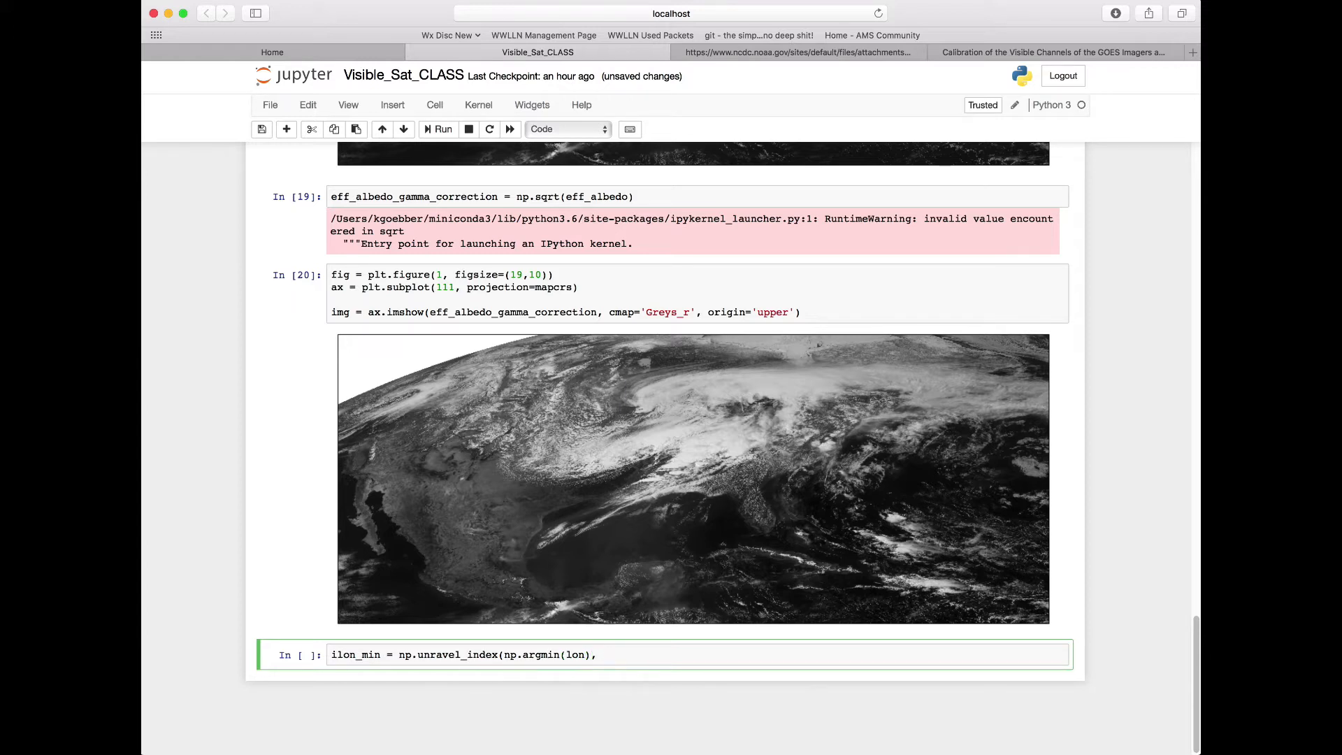
text(lon.s)
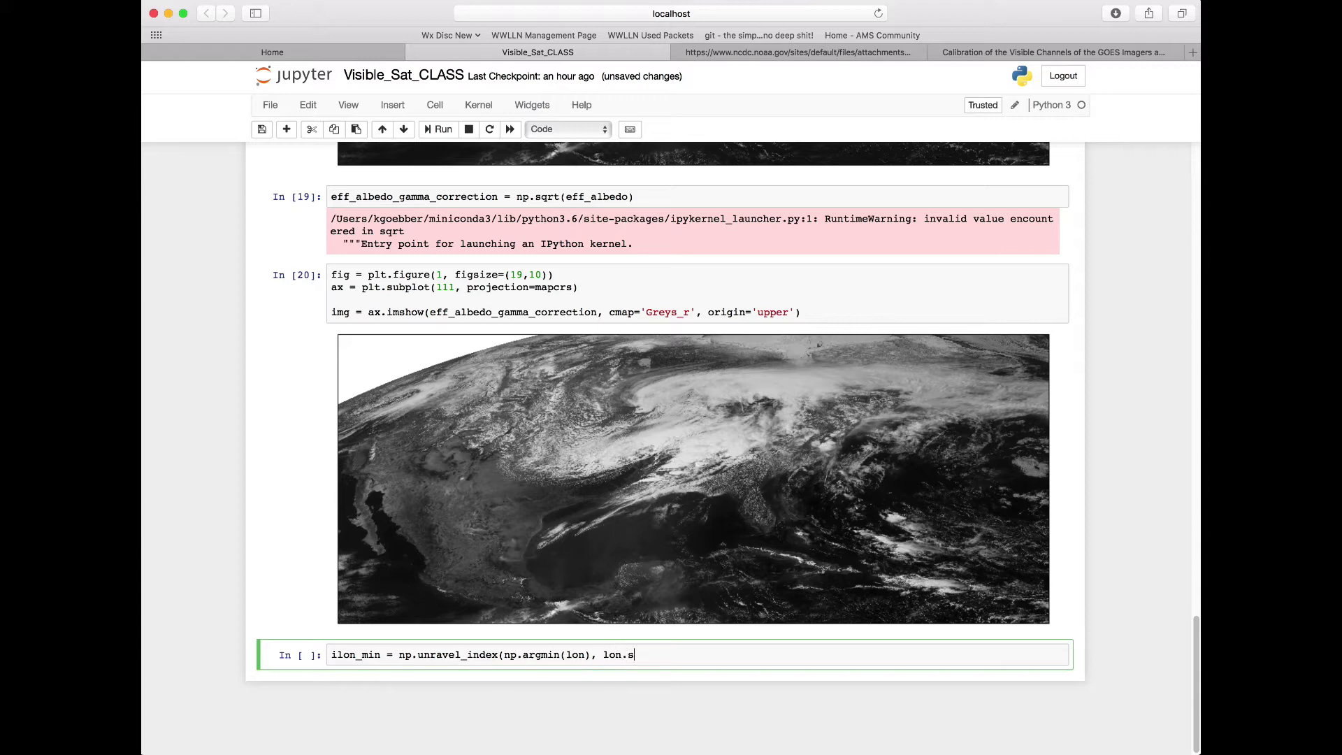
text(hape))
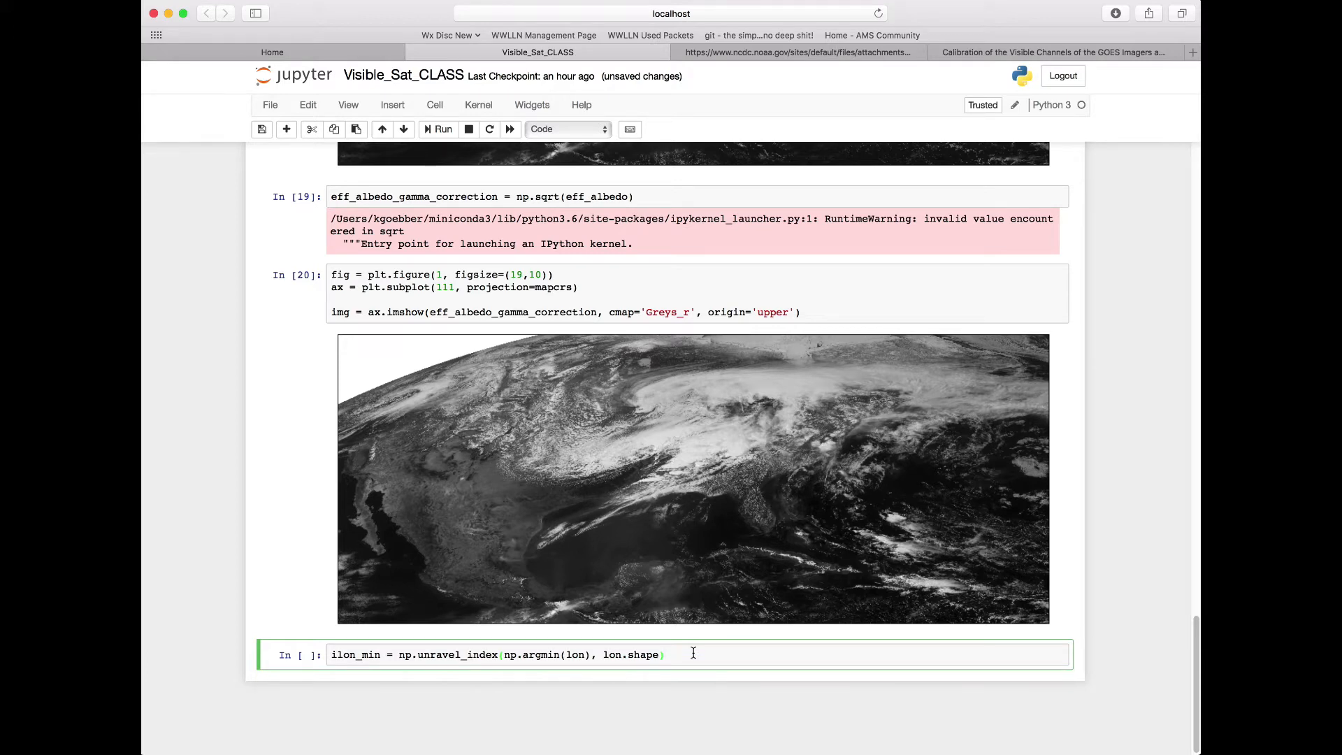
Step: Duplicate the ilon_min line below to build the ilon_max and ilat_min/ilat_max index lines, then run the cell
click(665, 654)
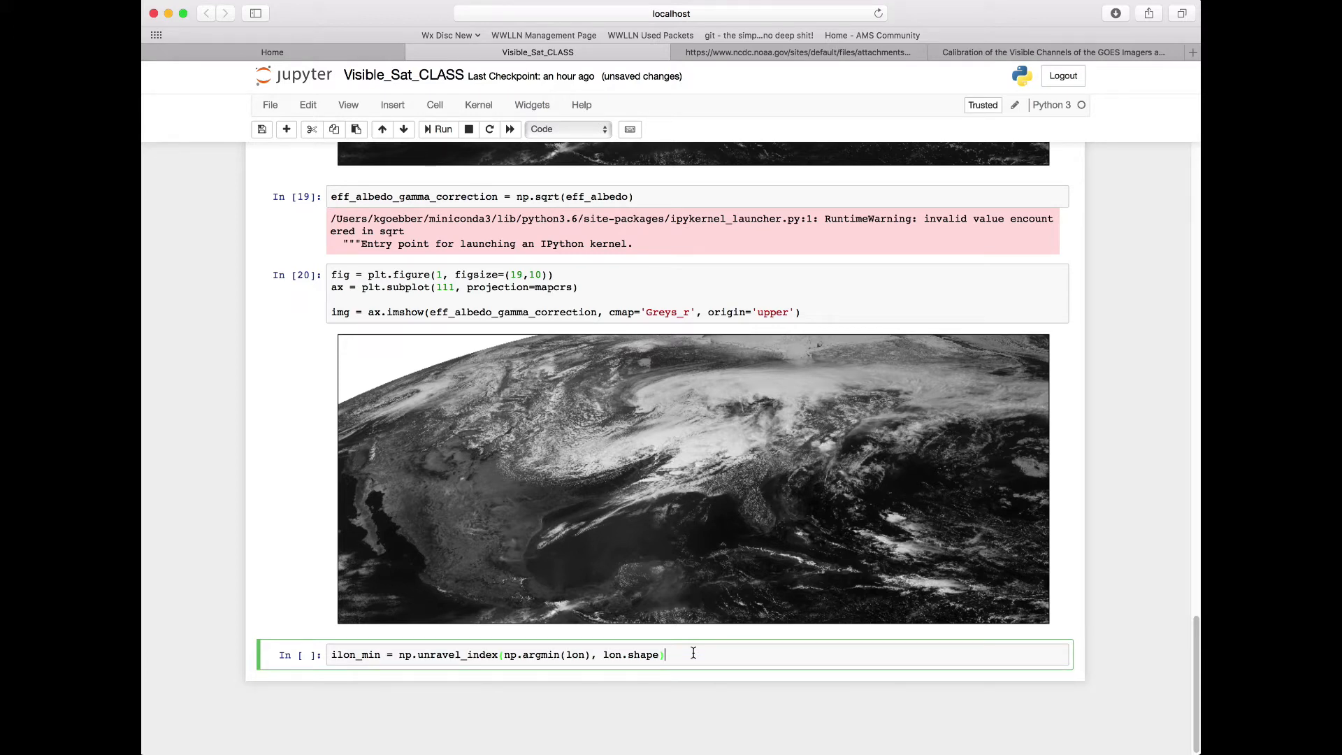
key(enter)
text(ilon_max = np.unravel_index(np.argmax(lon), lon.shape))
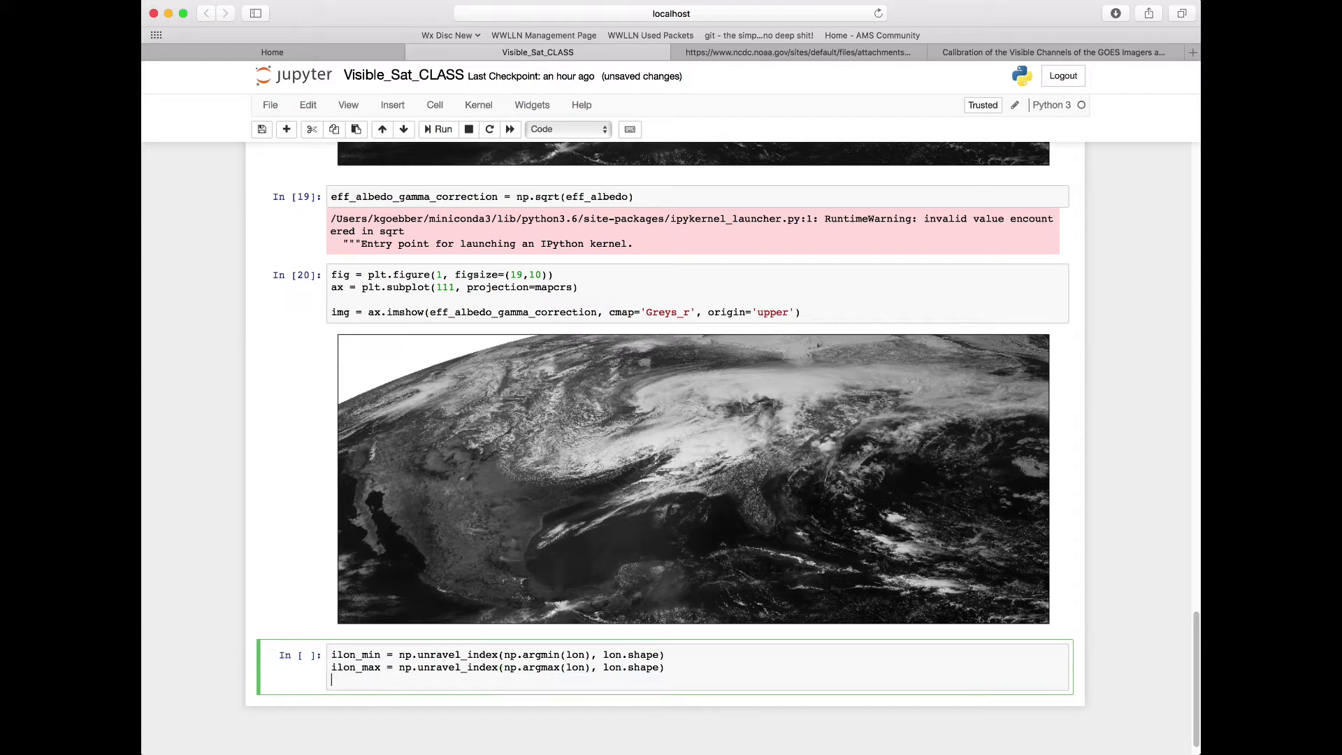
double_click(643, 667)
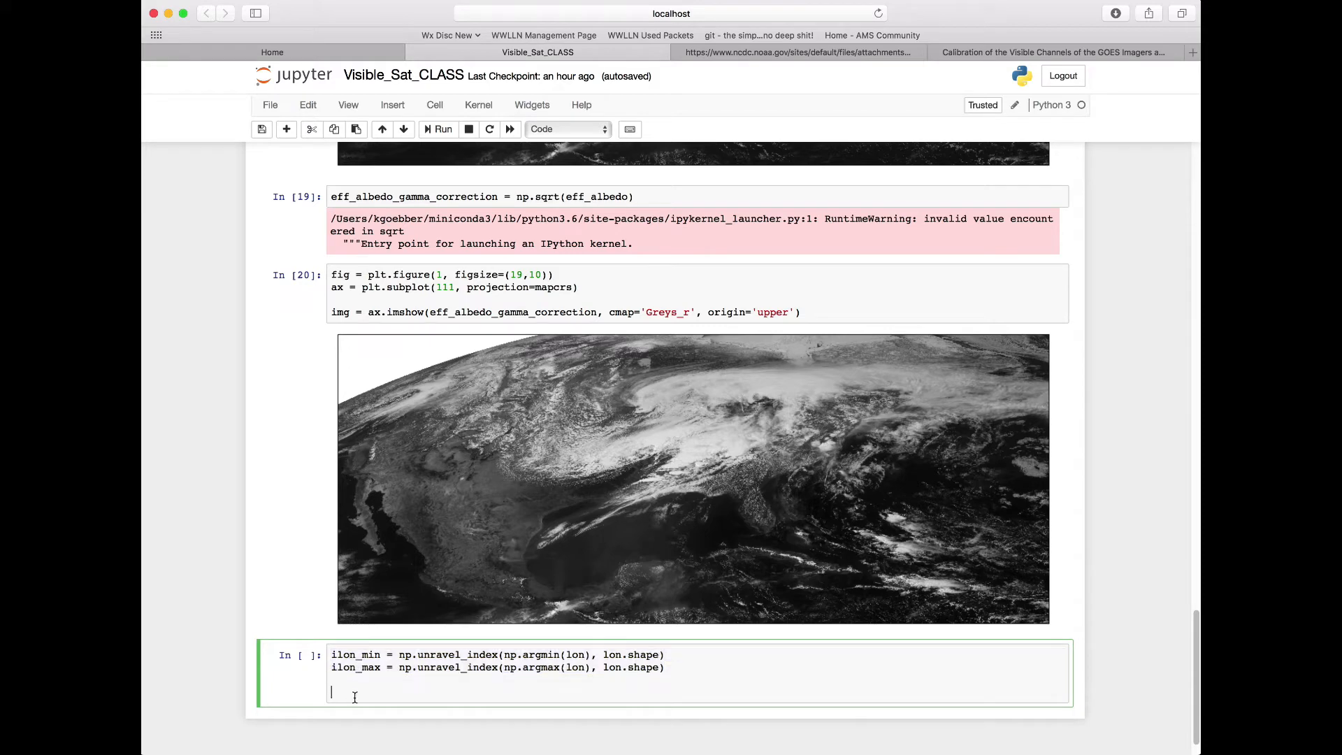
text(ilon_min = np.unravel_index(np.argmin(lon), lon.shape))
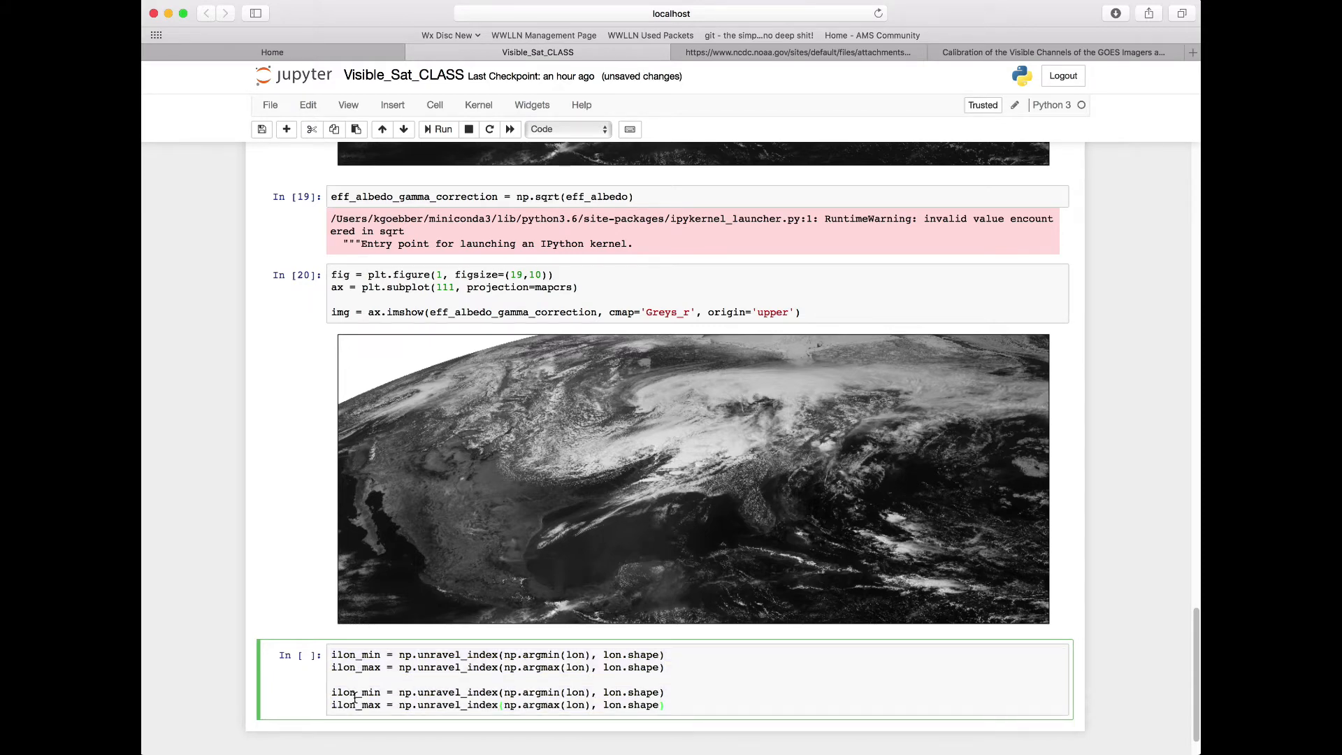
scroll(down, 3)
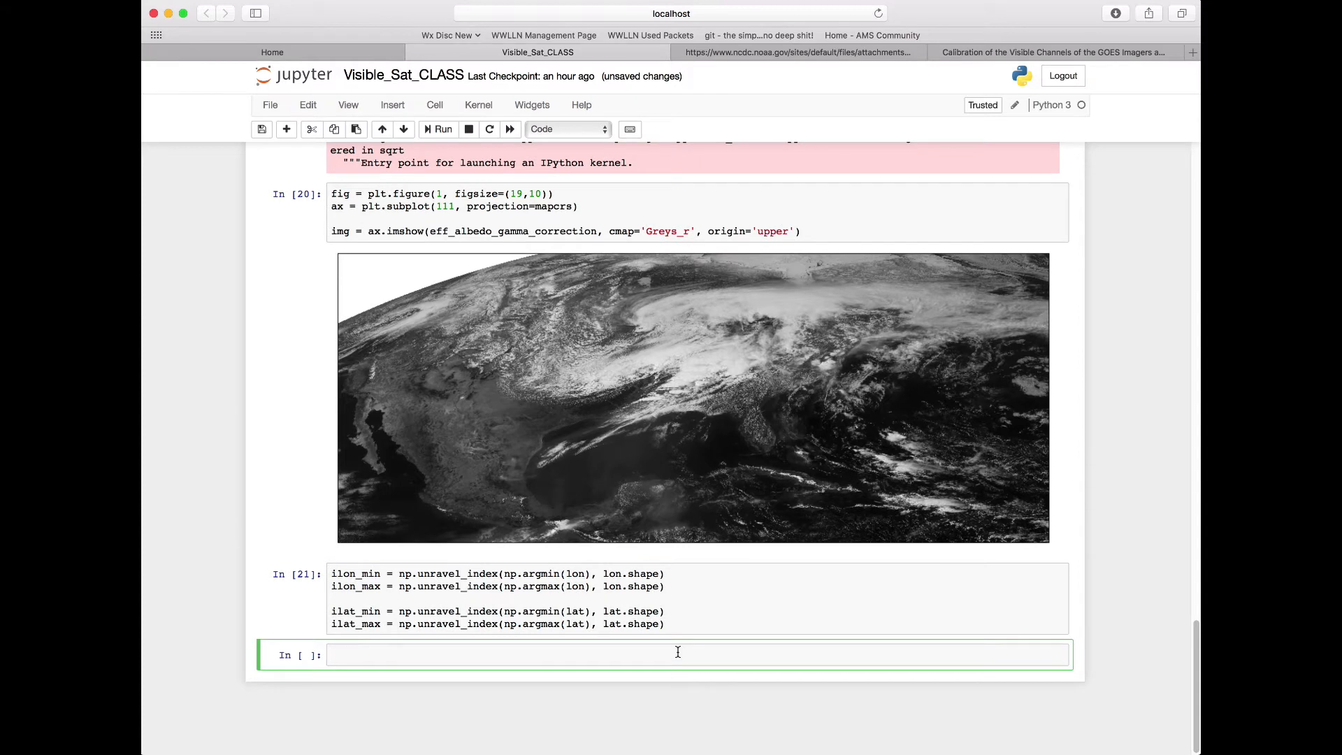
Step: Write and run print(ilon_min), which outputs the index (839, 18)
text(print(i)
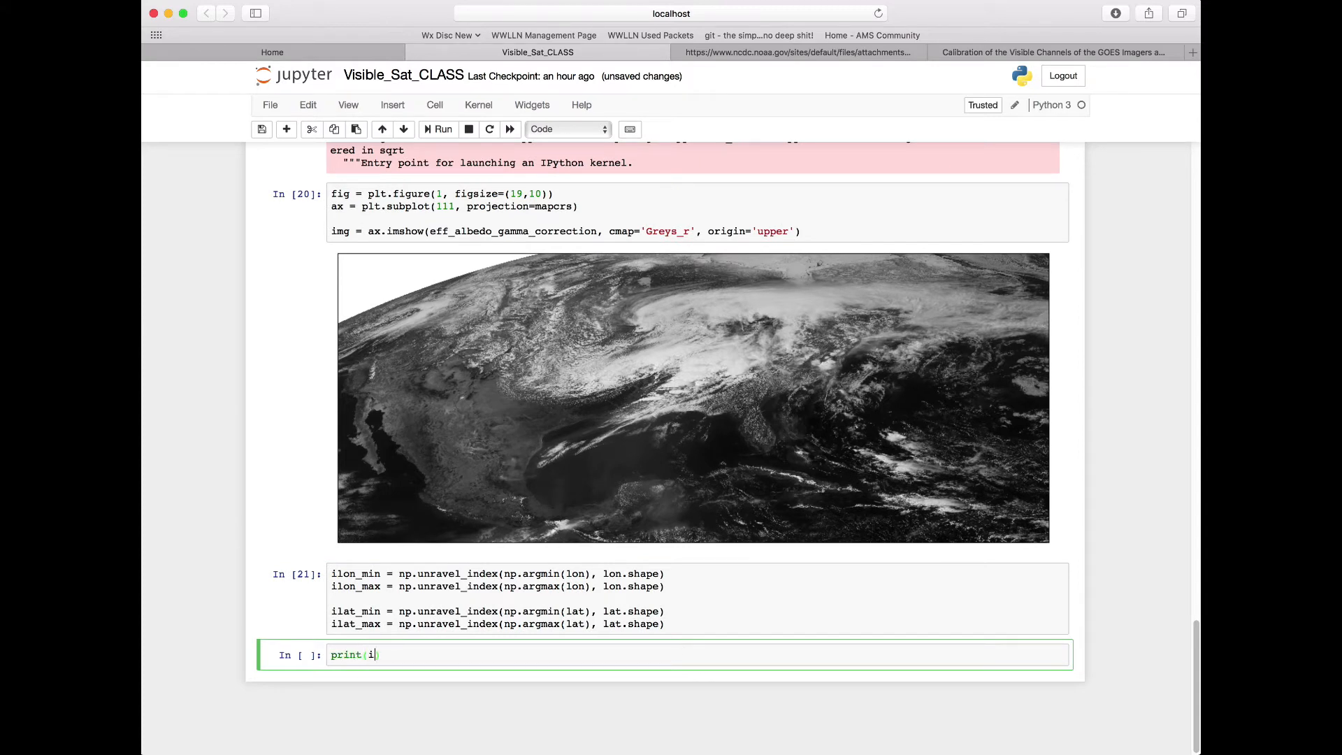
text(lon_min)
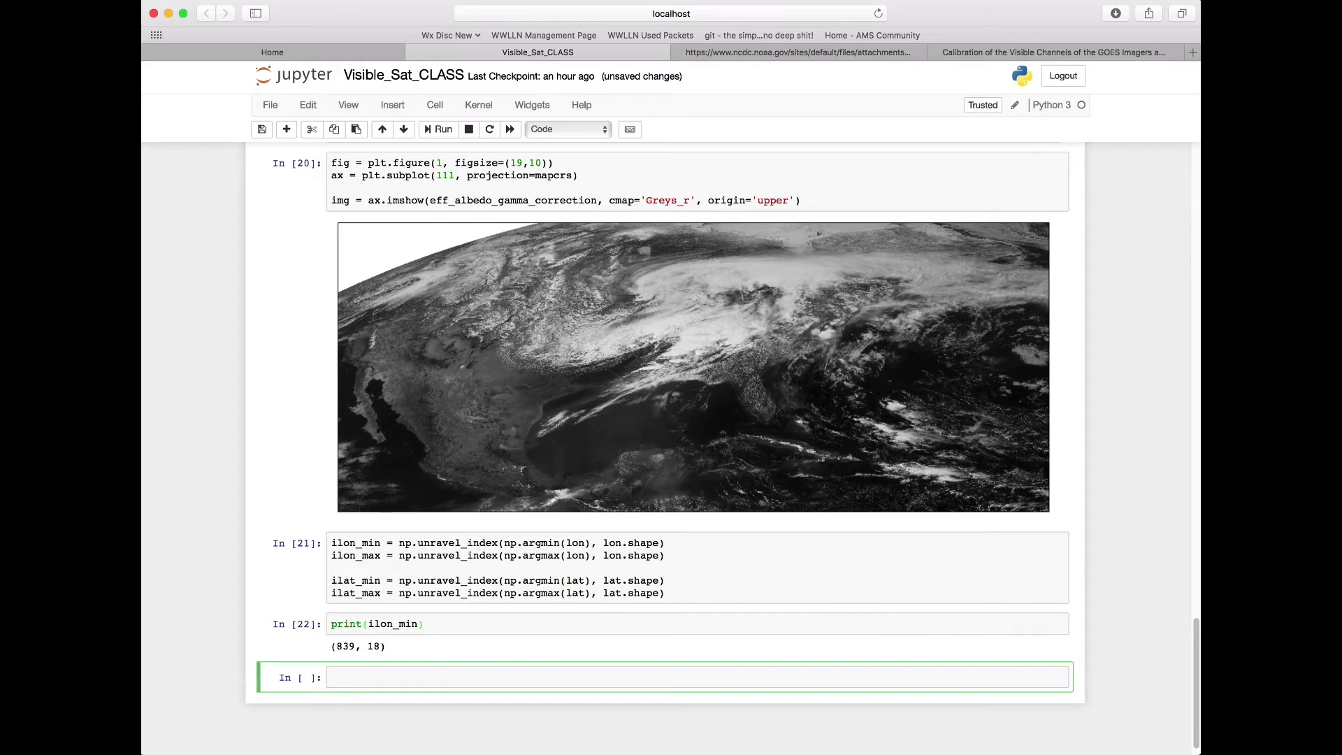
Step: Write LONpt0 = mapcrs.transform_point(lon[ilon_min], lat[ilon_min], ccrs.Geodetic())[0]
text(LON)
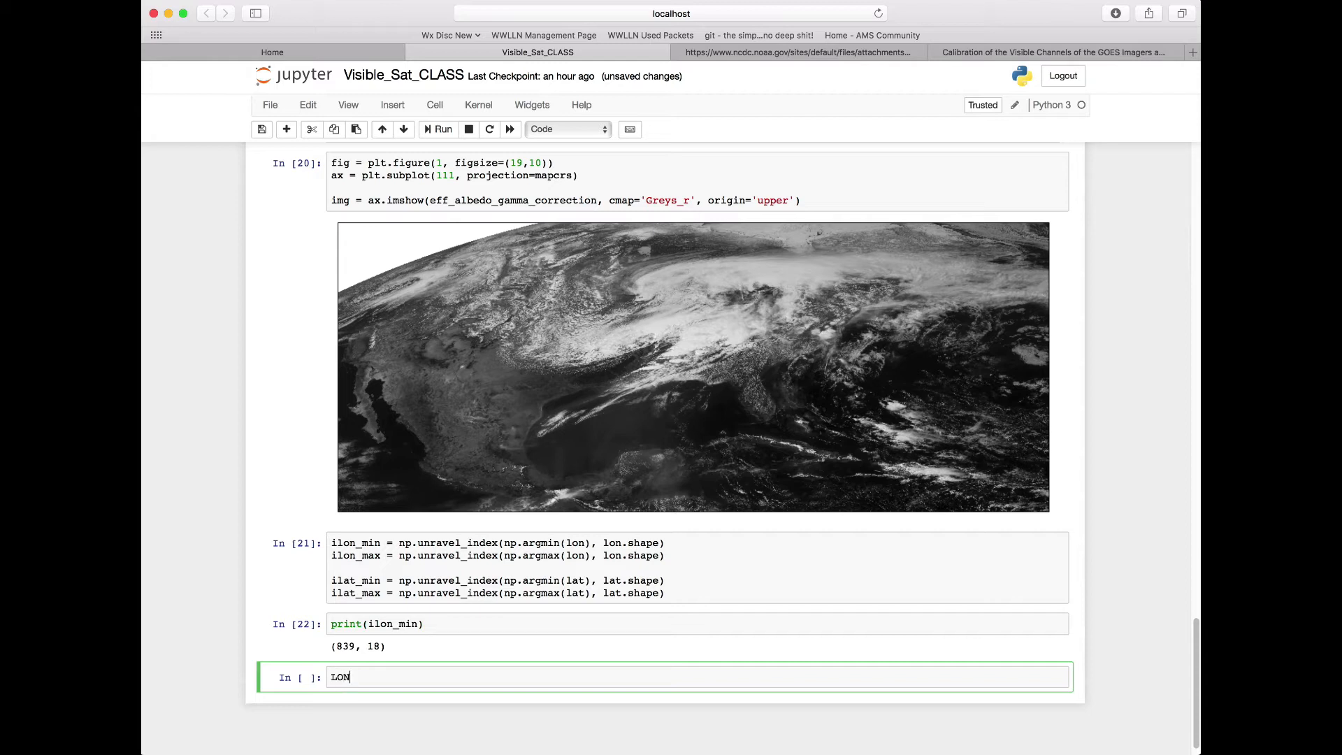
text(pt)
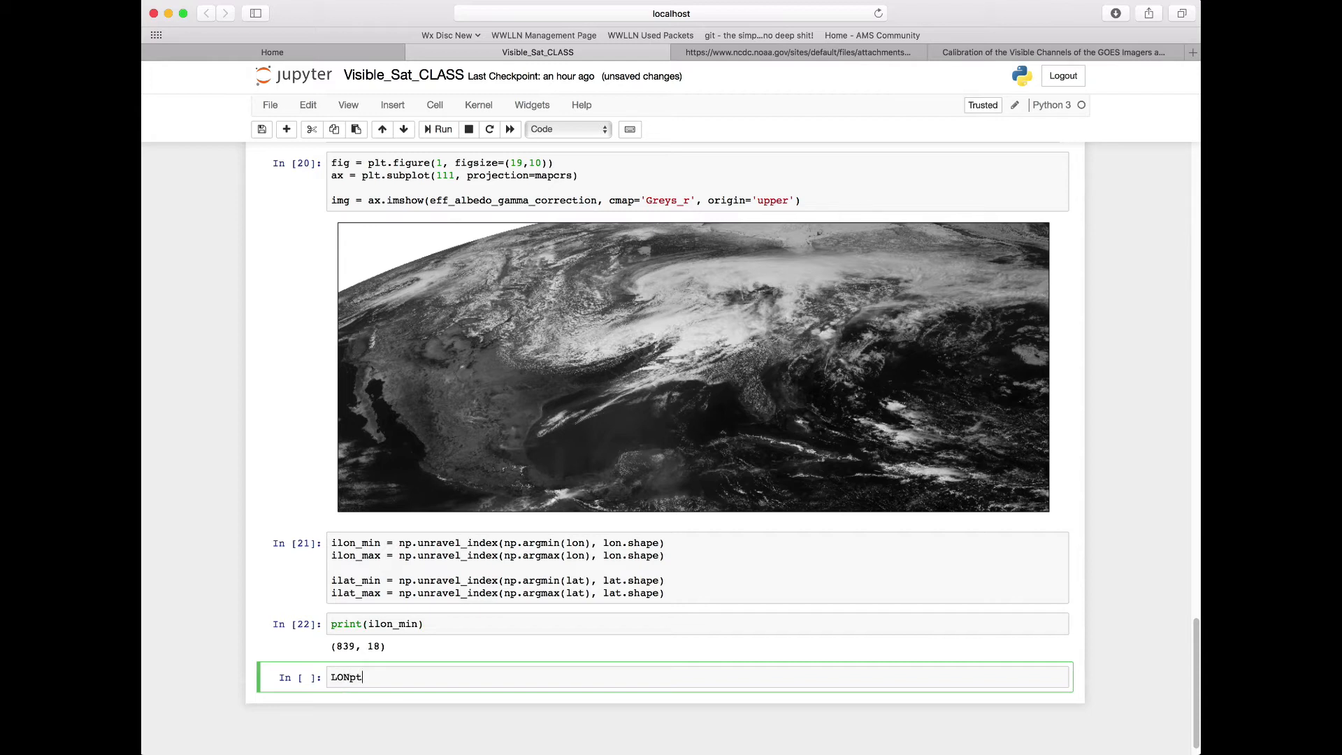
text(0 =)
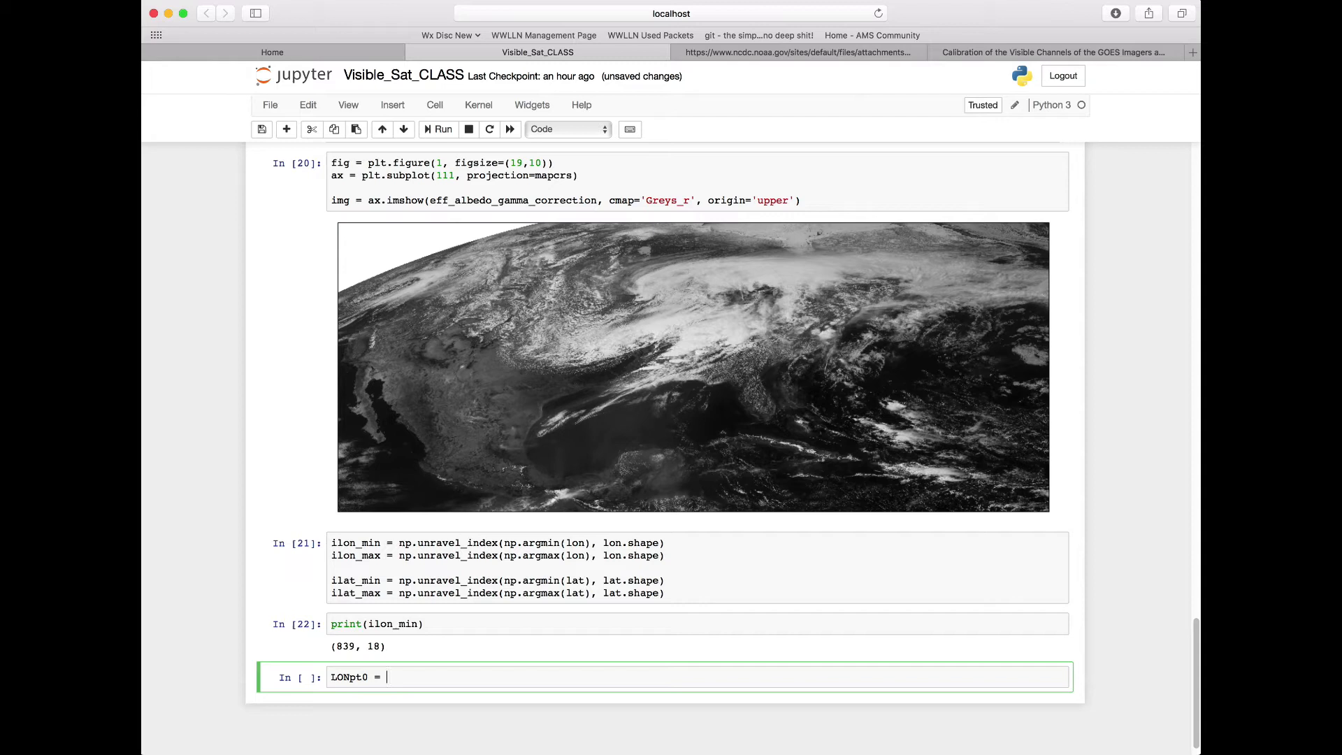
text(ma)
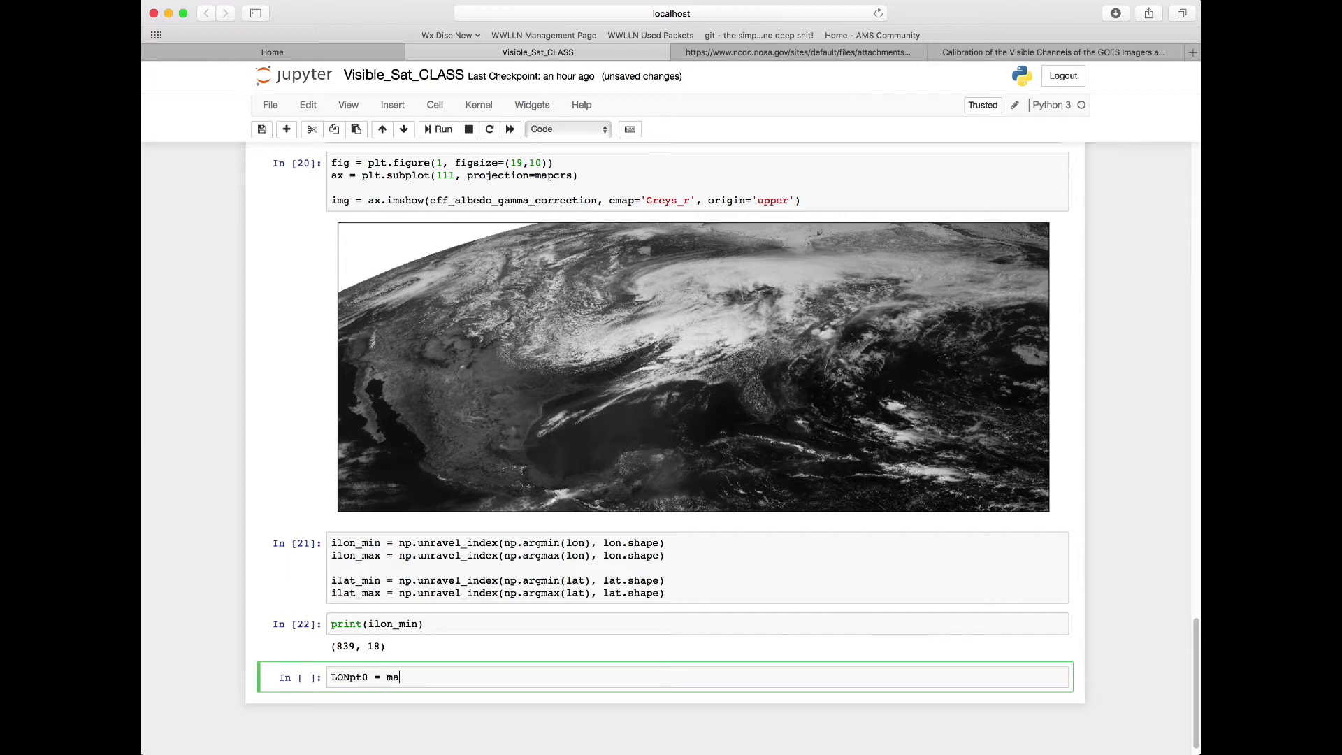
text(pcrs)
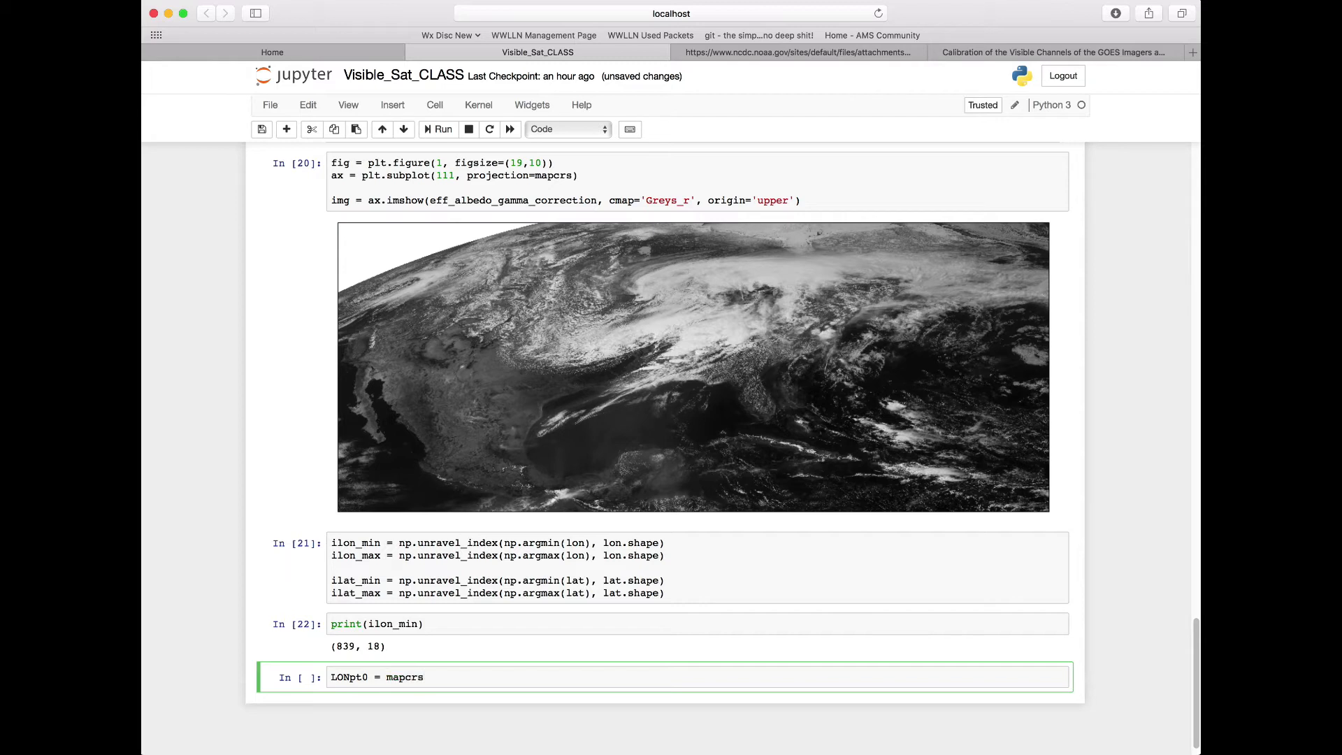
text(.)
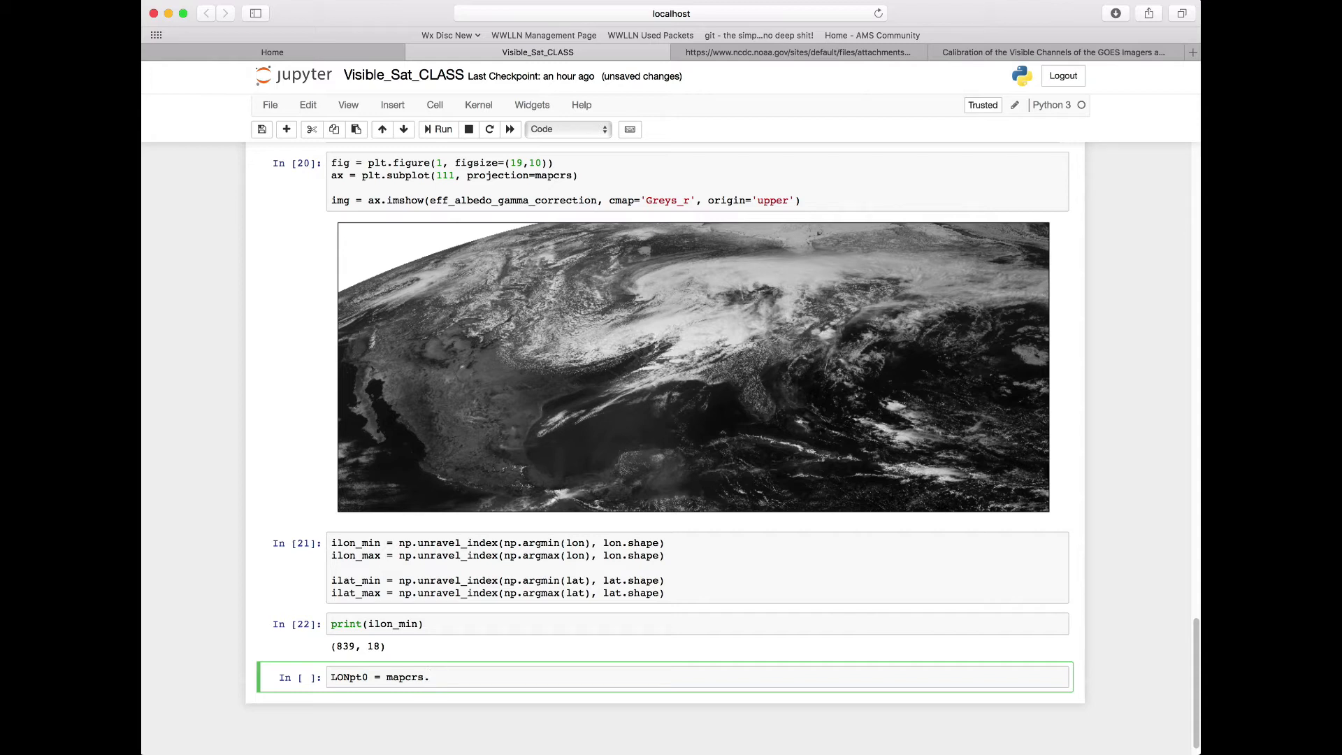
text(tran)
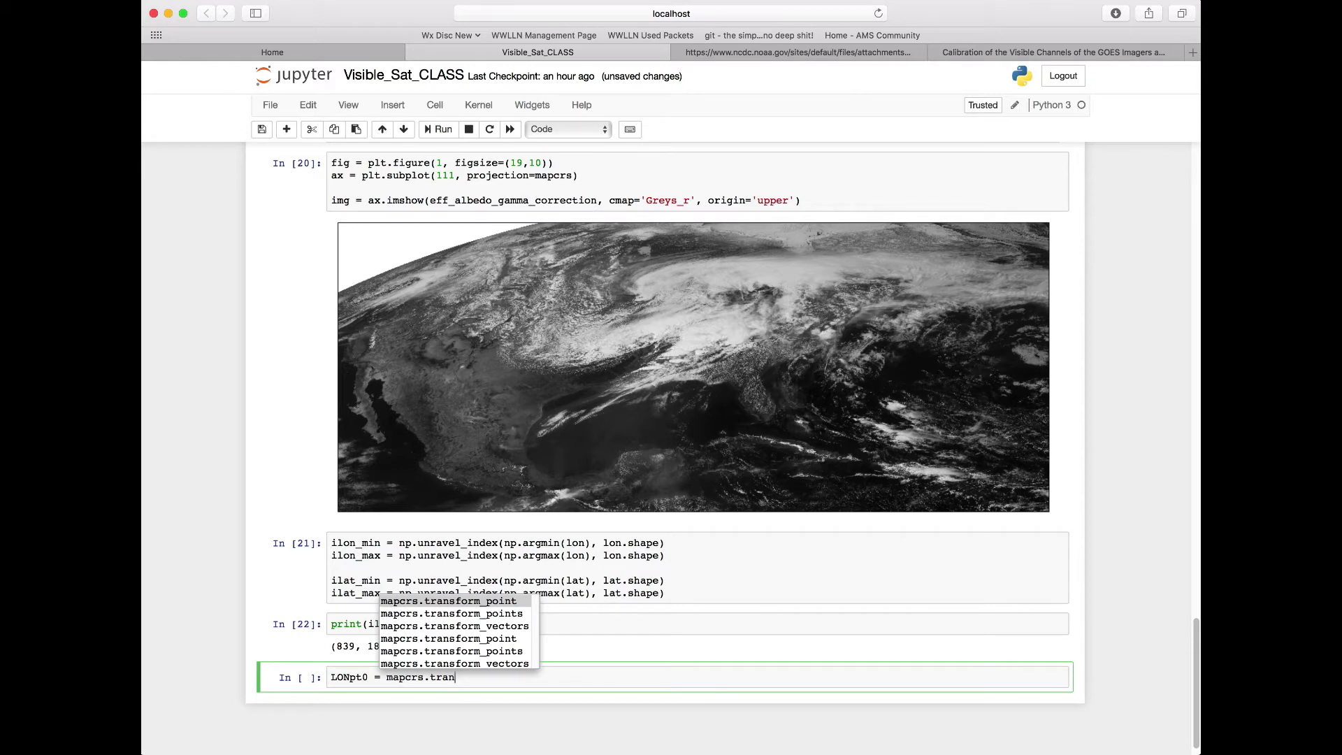
click(448, 599)
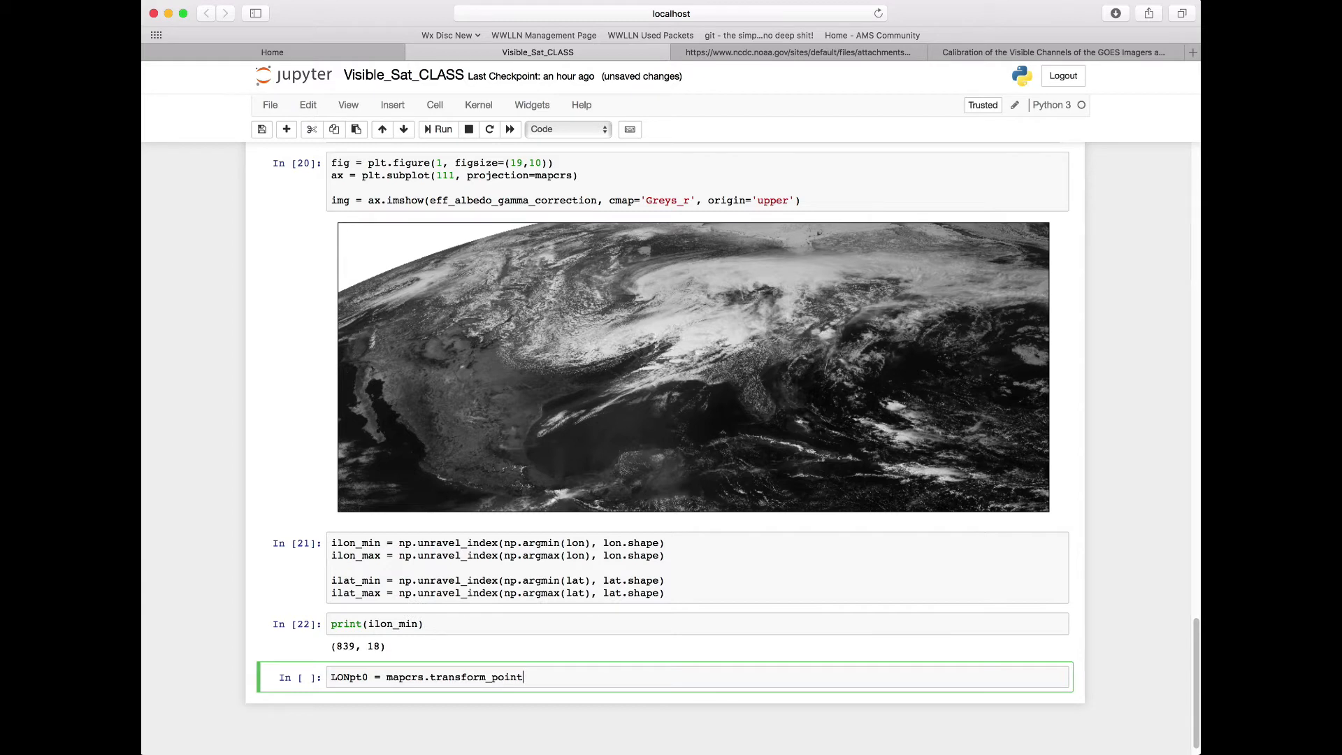
text((lon[ilon_min],)
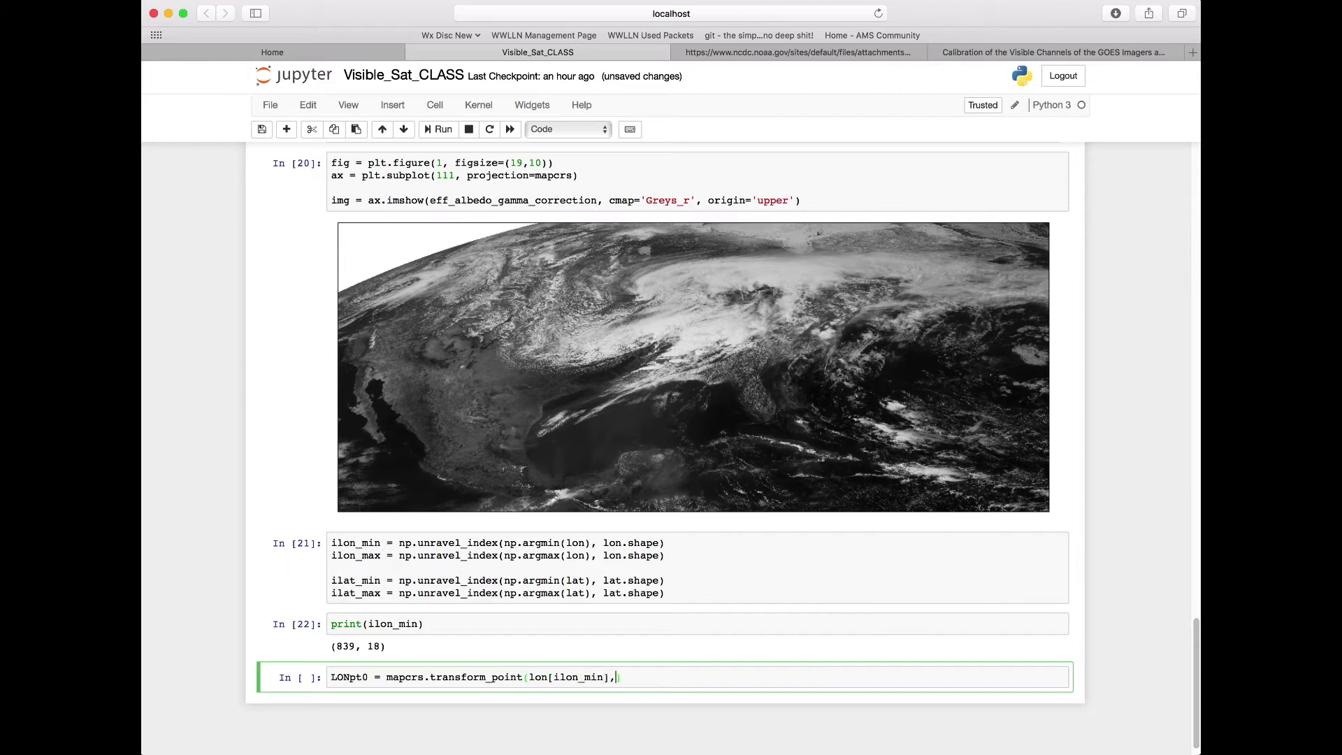
text(lat[)
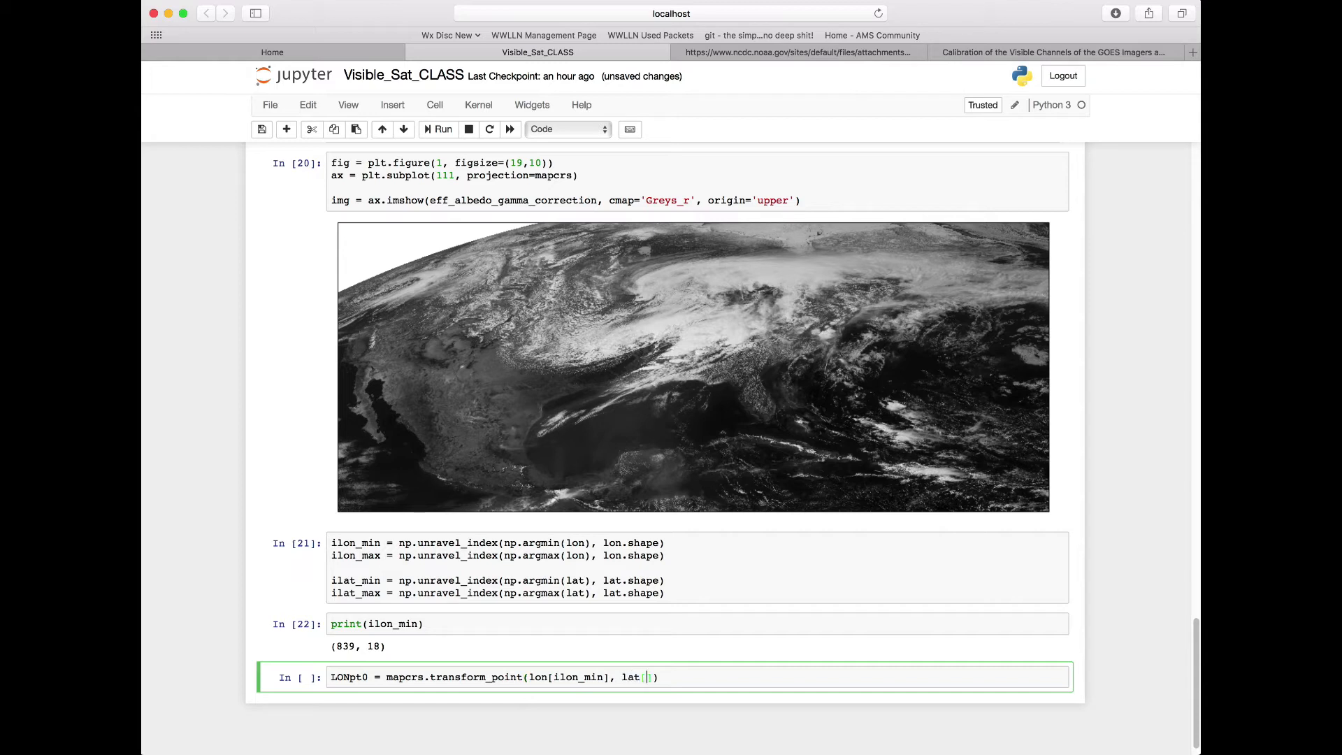
text(ilon)
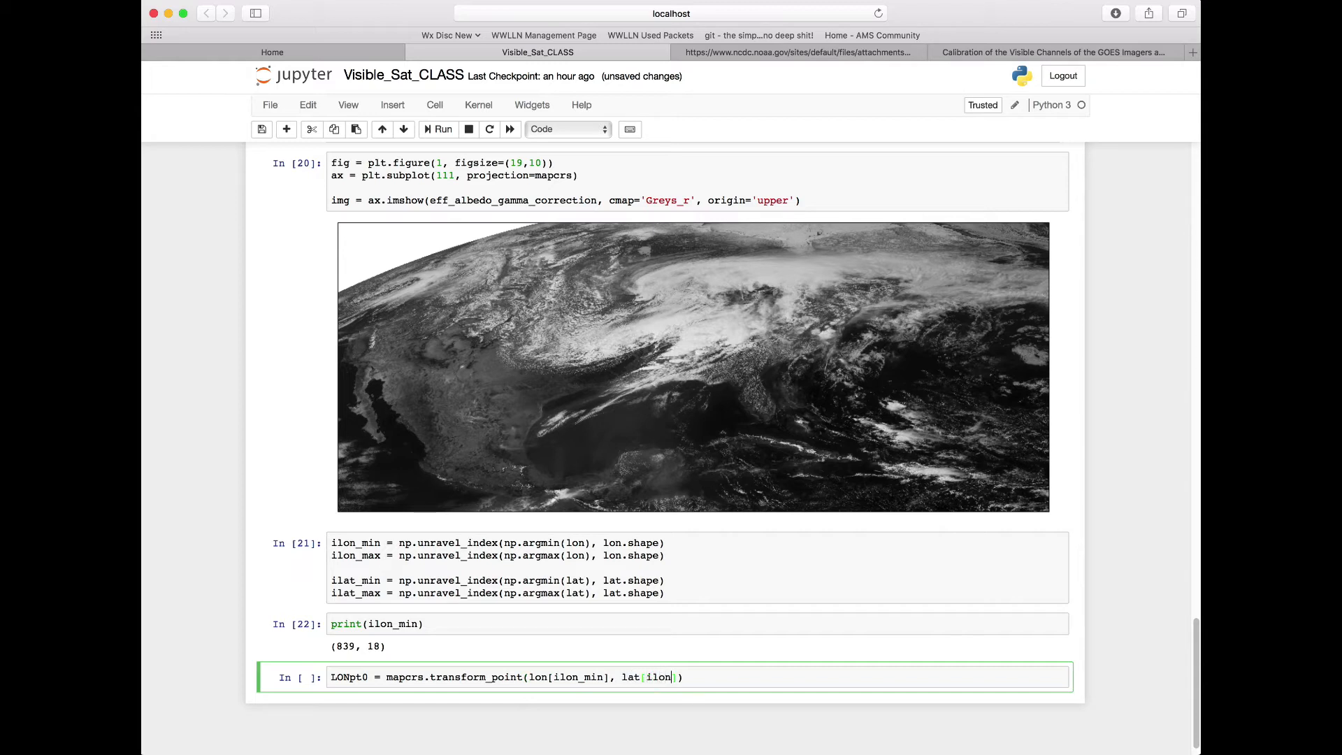
text(_min)
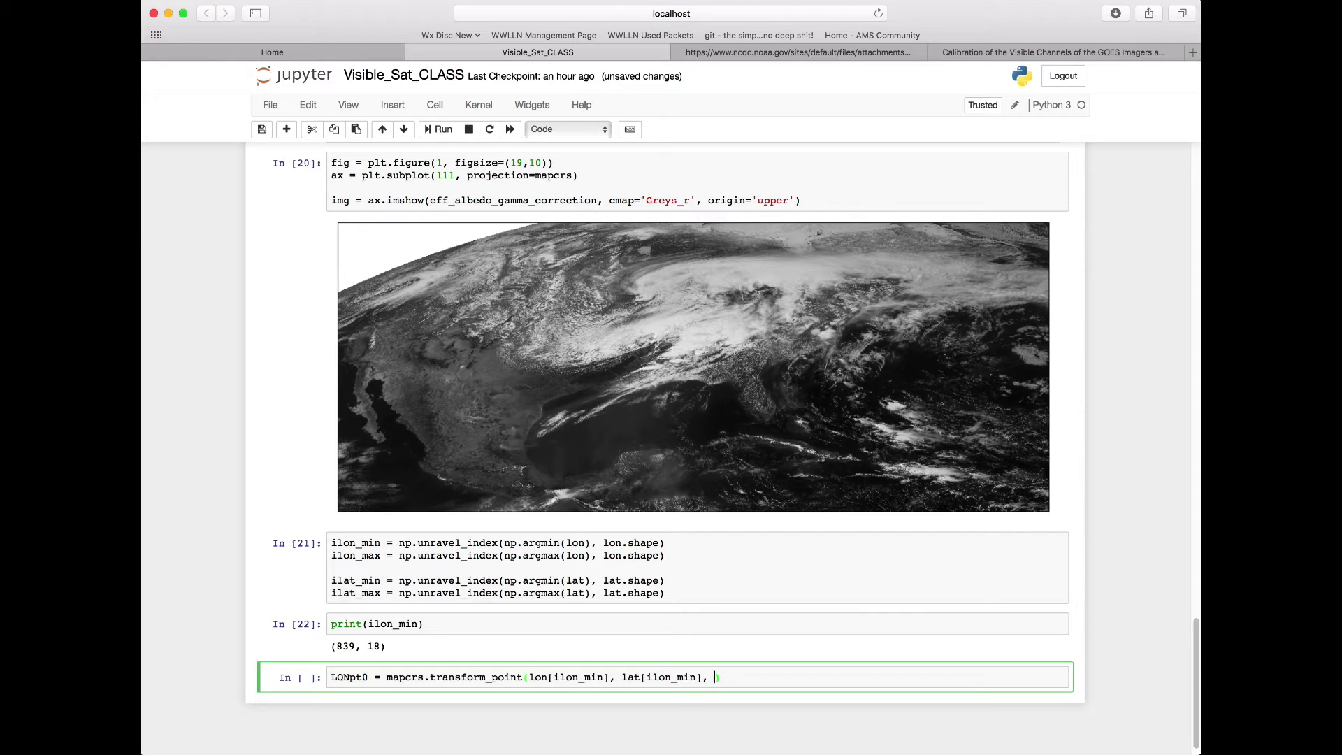
text(ccrs)
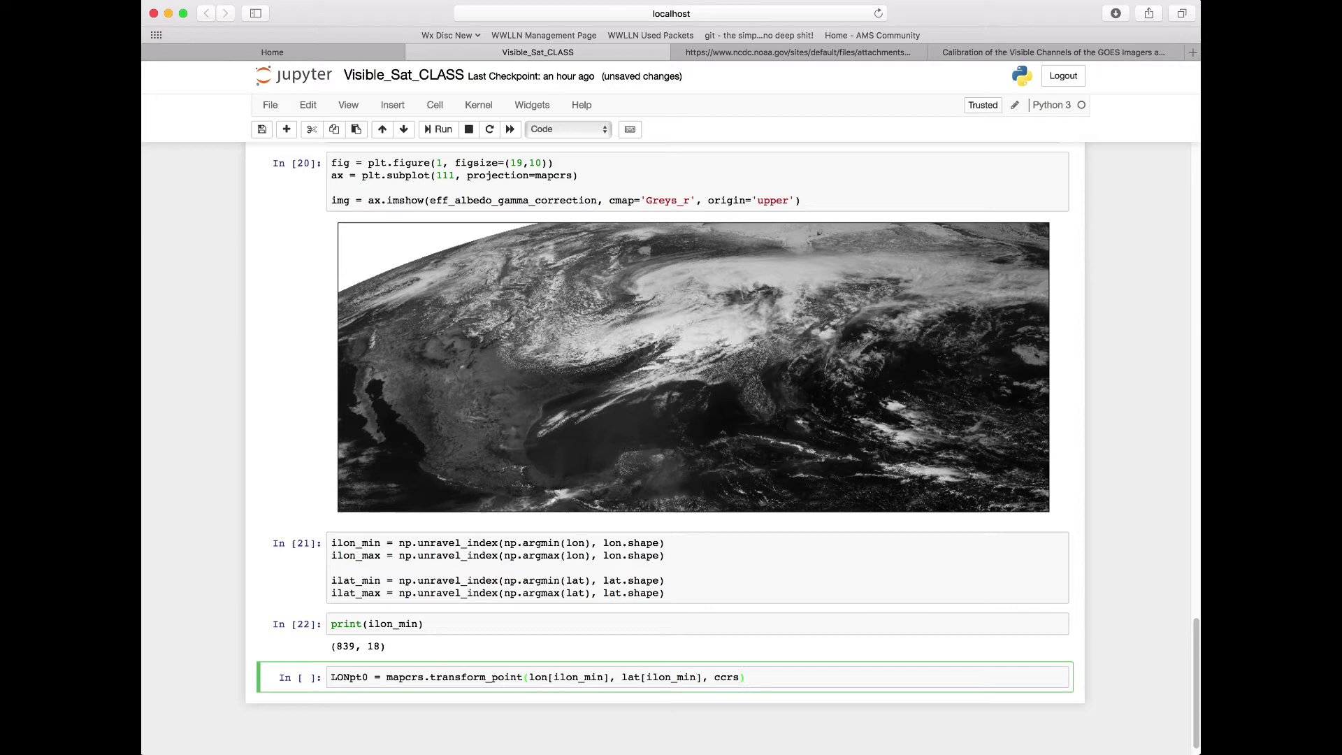
text(.Geo)
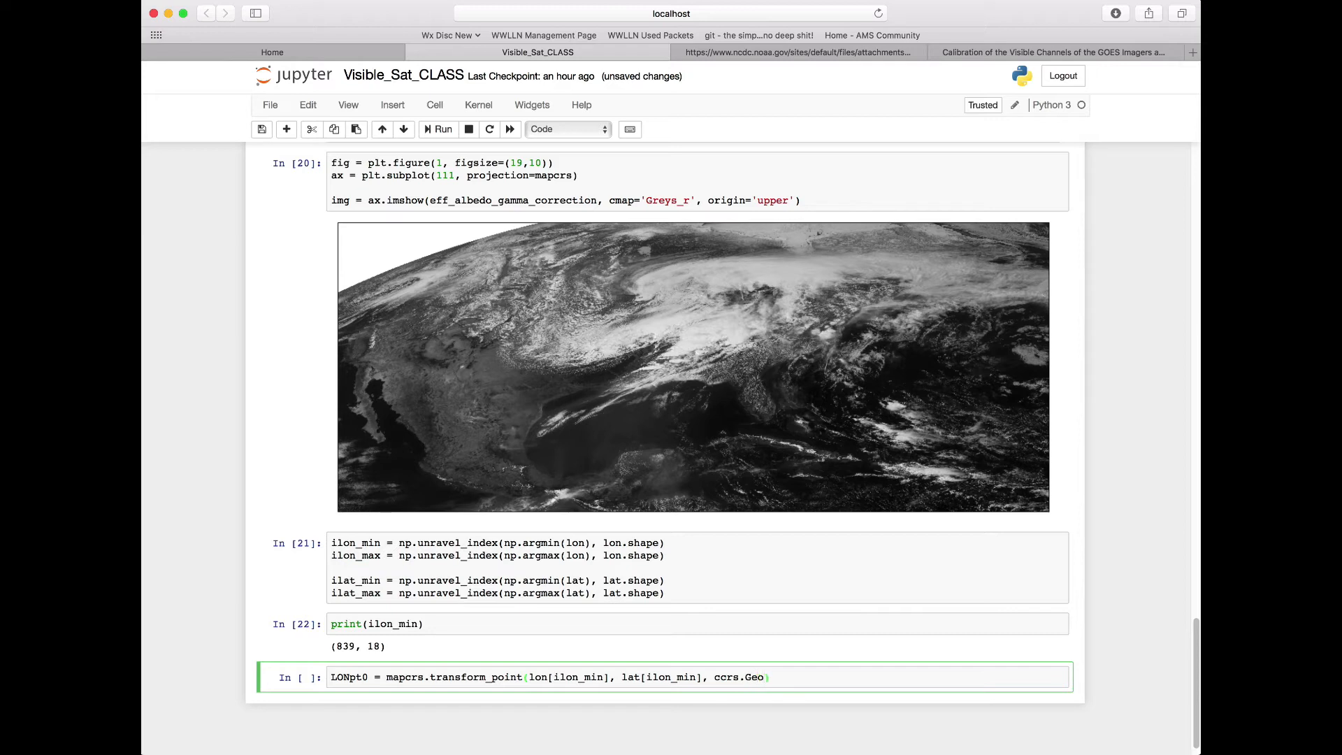
text(detic)
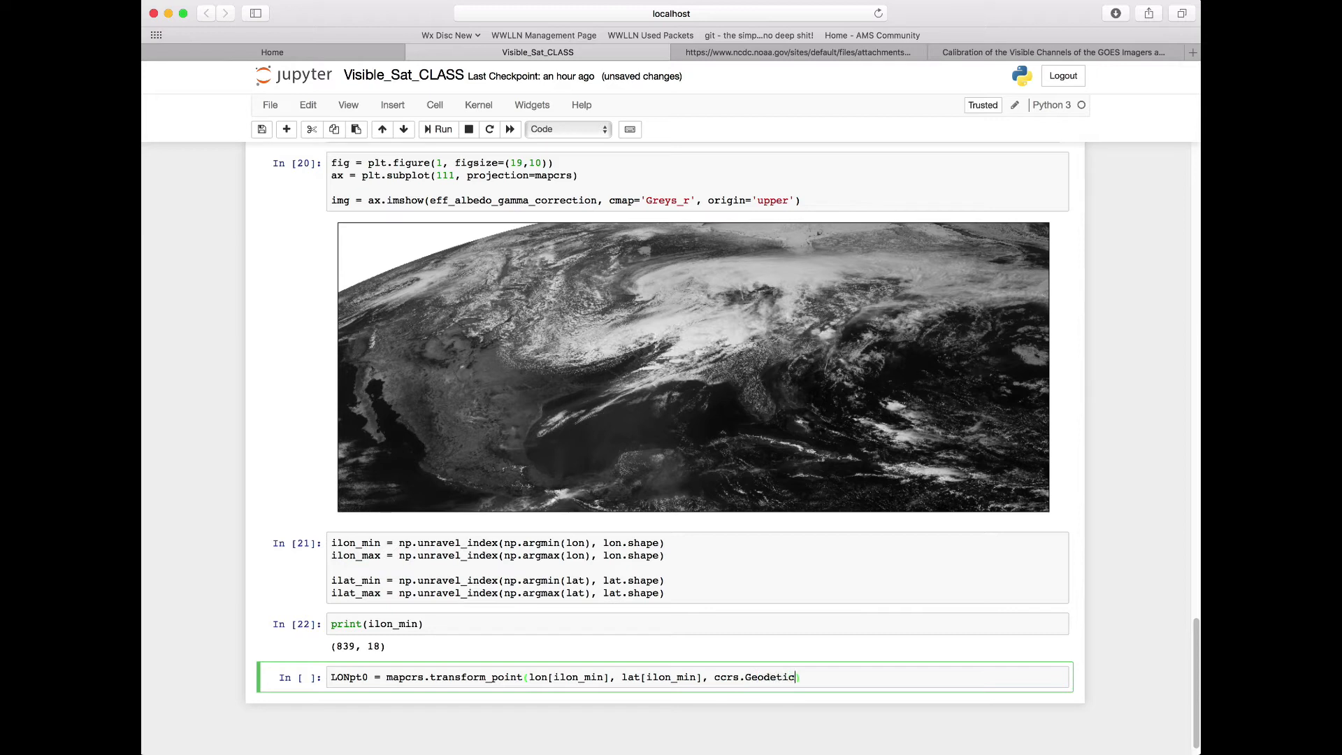
text(())
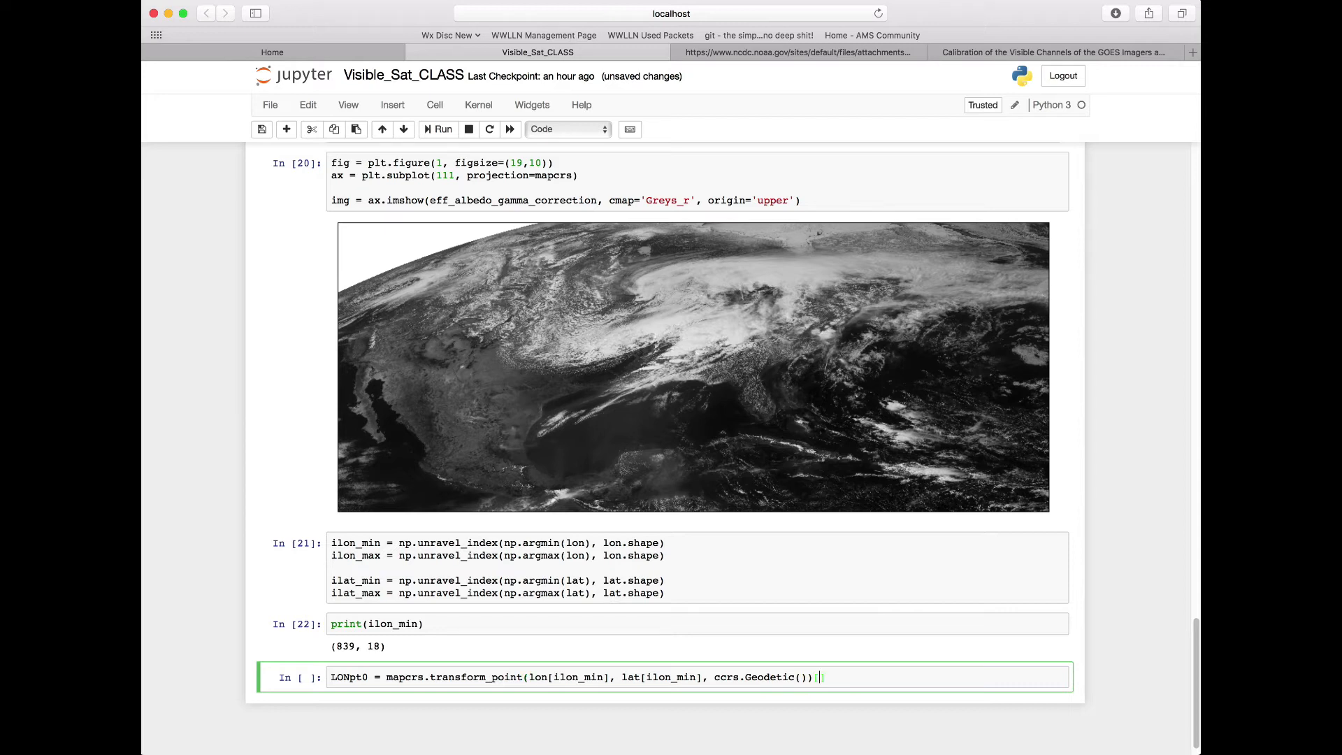
text([0)
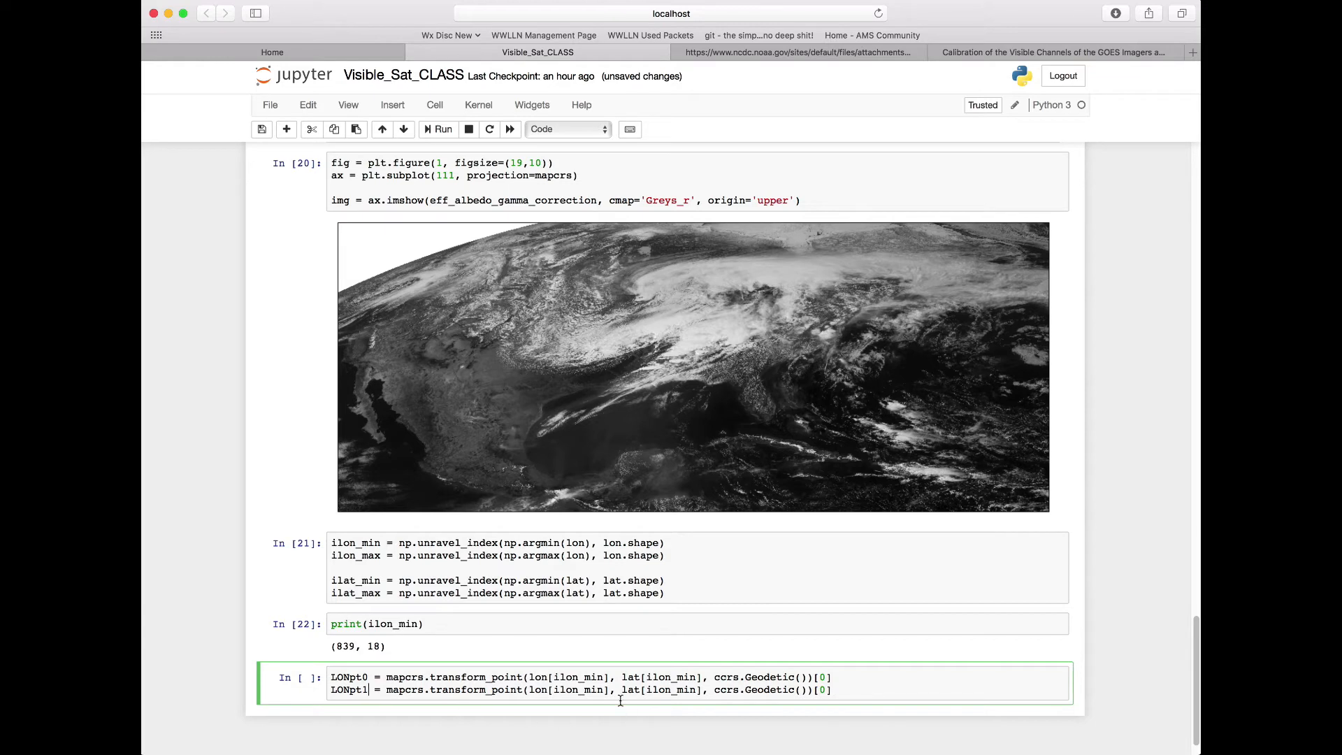
Step: Add the LONpt1 line transforming the maximum-longitude point with ilon_max
text(ilon_max)
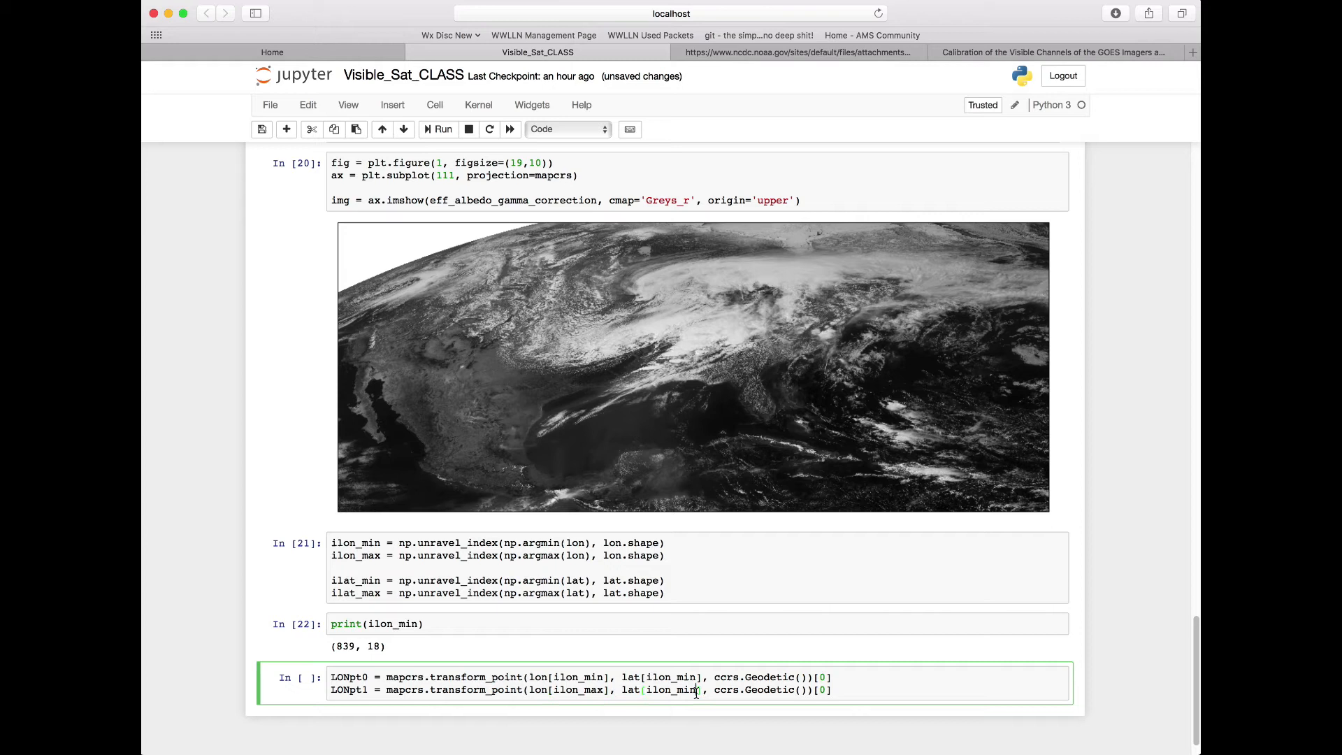
text(ilon_max)
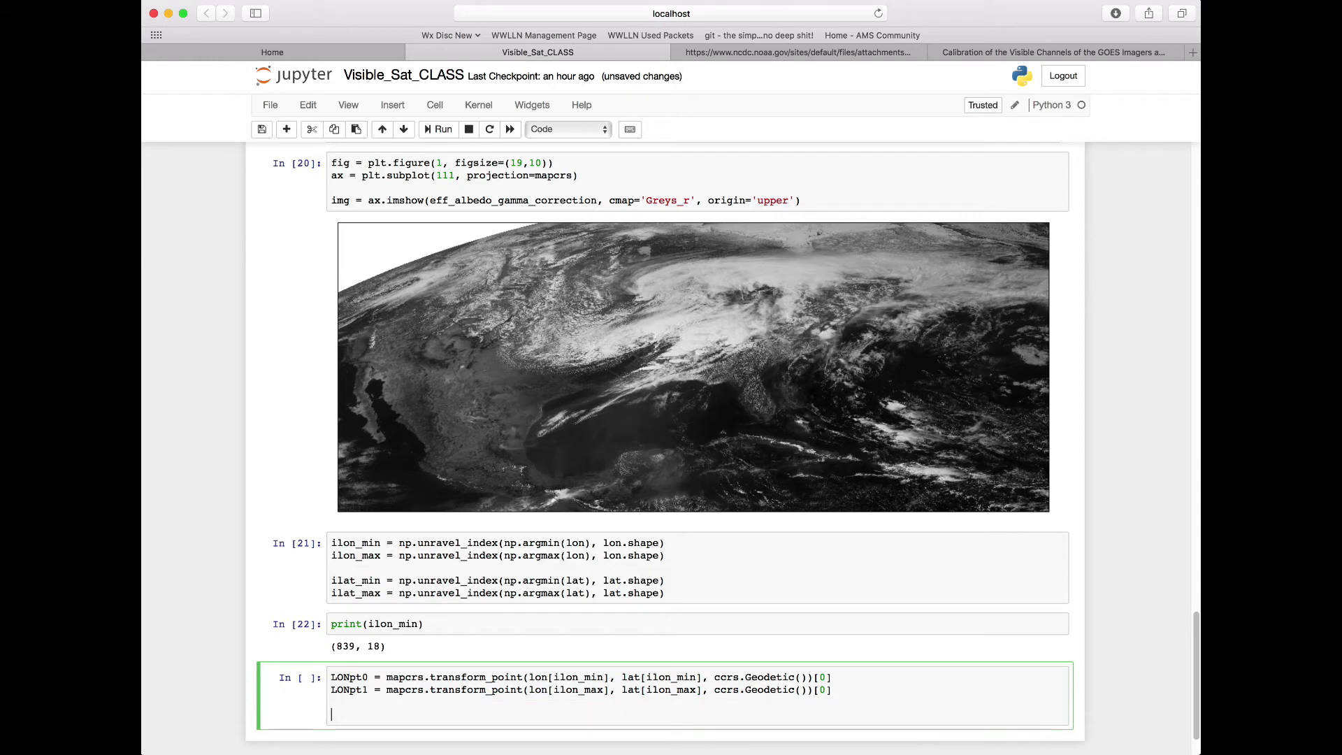
mouse_move(628, 670)
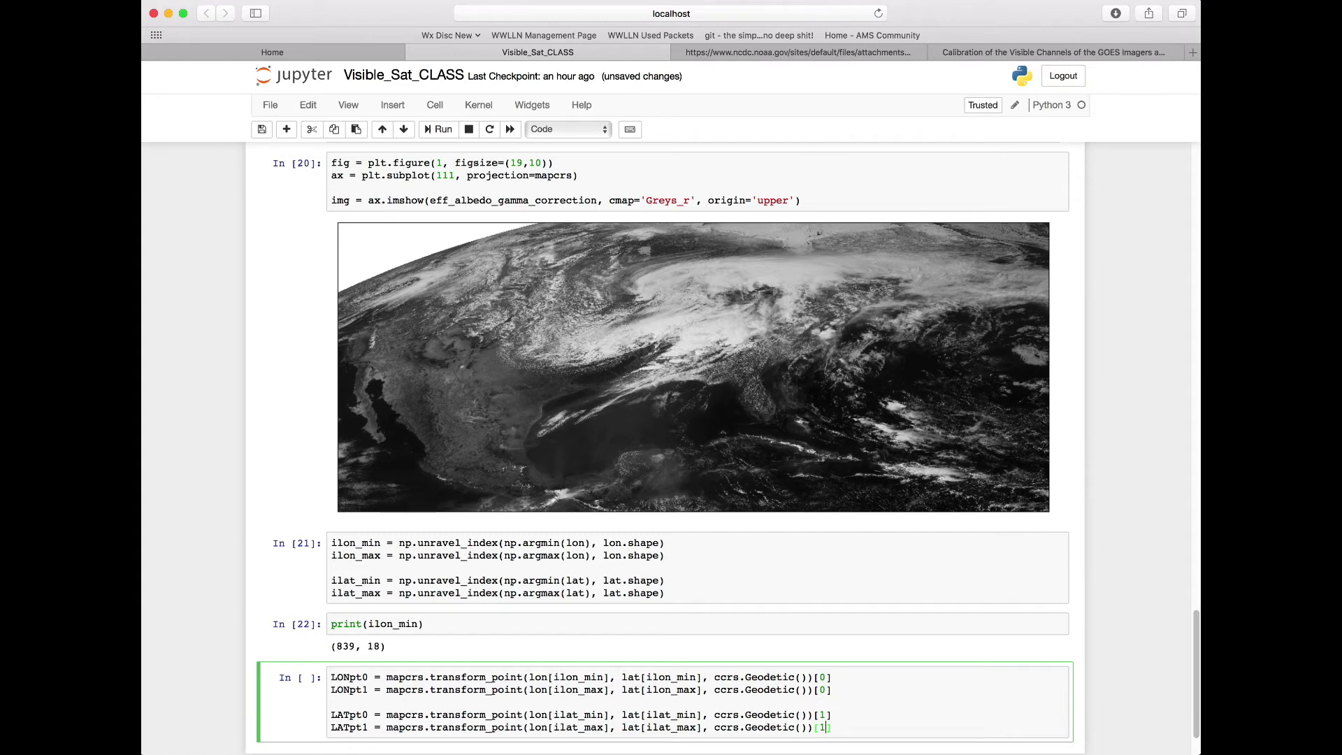
Step: Run the corner-coordinate cell, then re-plot the figure with extent=(LONpt0, LONpt1, LATpt0, LATpt1) and run it
click(438, 129)
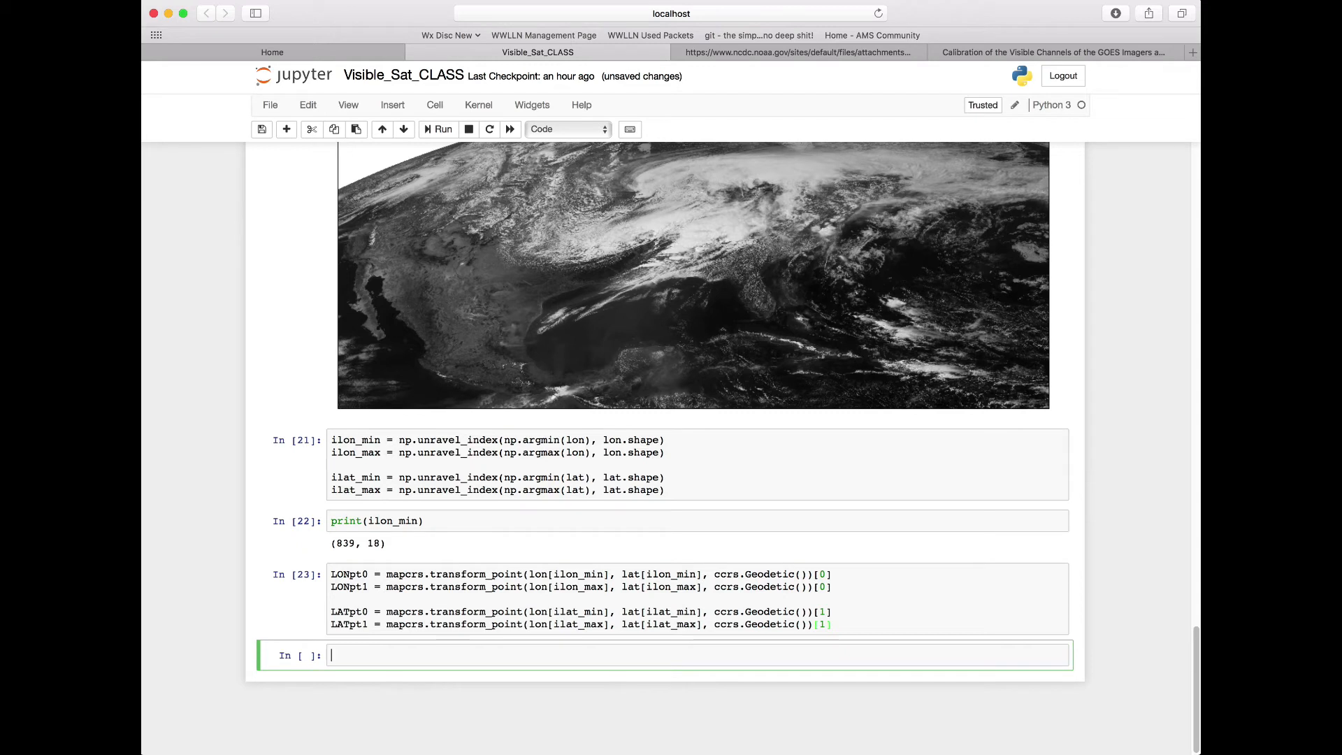
mouse_move(562, 537)
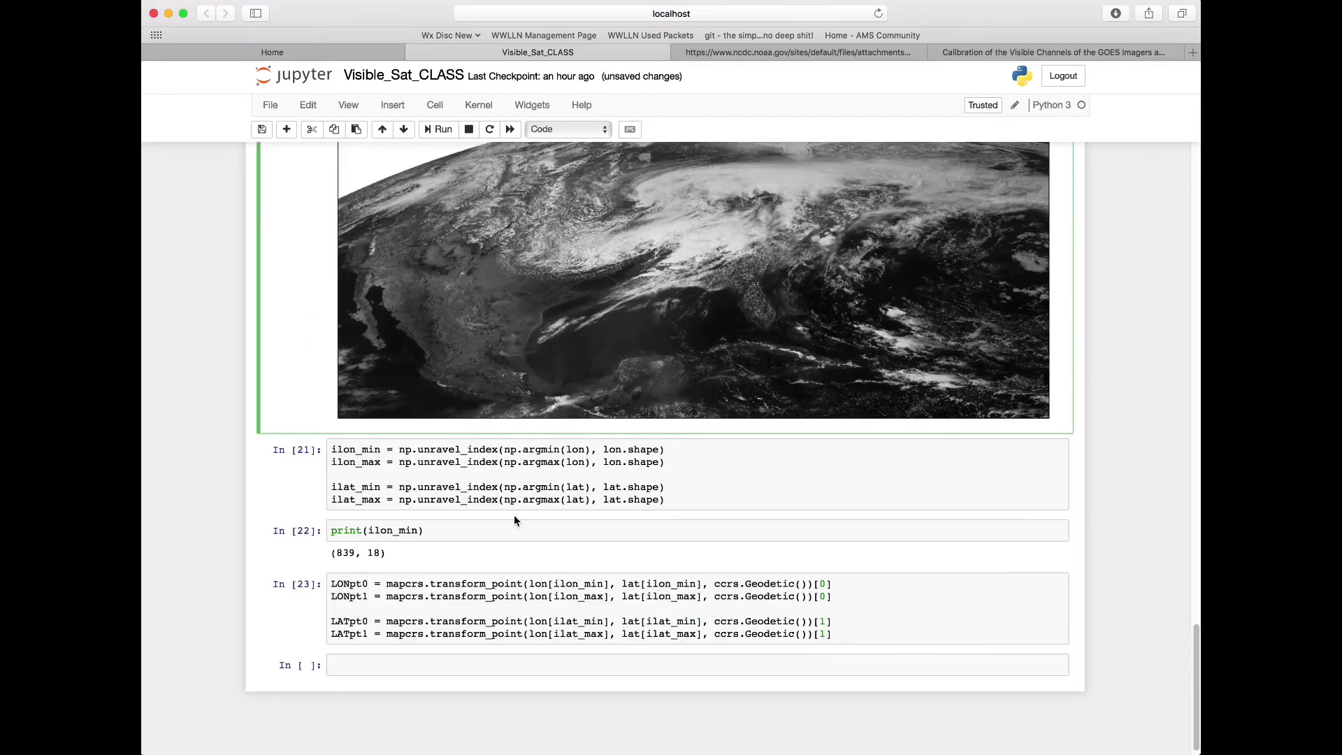
text(fig = plt.figure(1, figsize=(19,10)))
click(698, 664)
text(img = ax.imshow(eff_albedo_gamma_correction, cmap='Greys_r', origin='upper',)
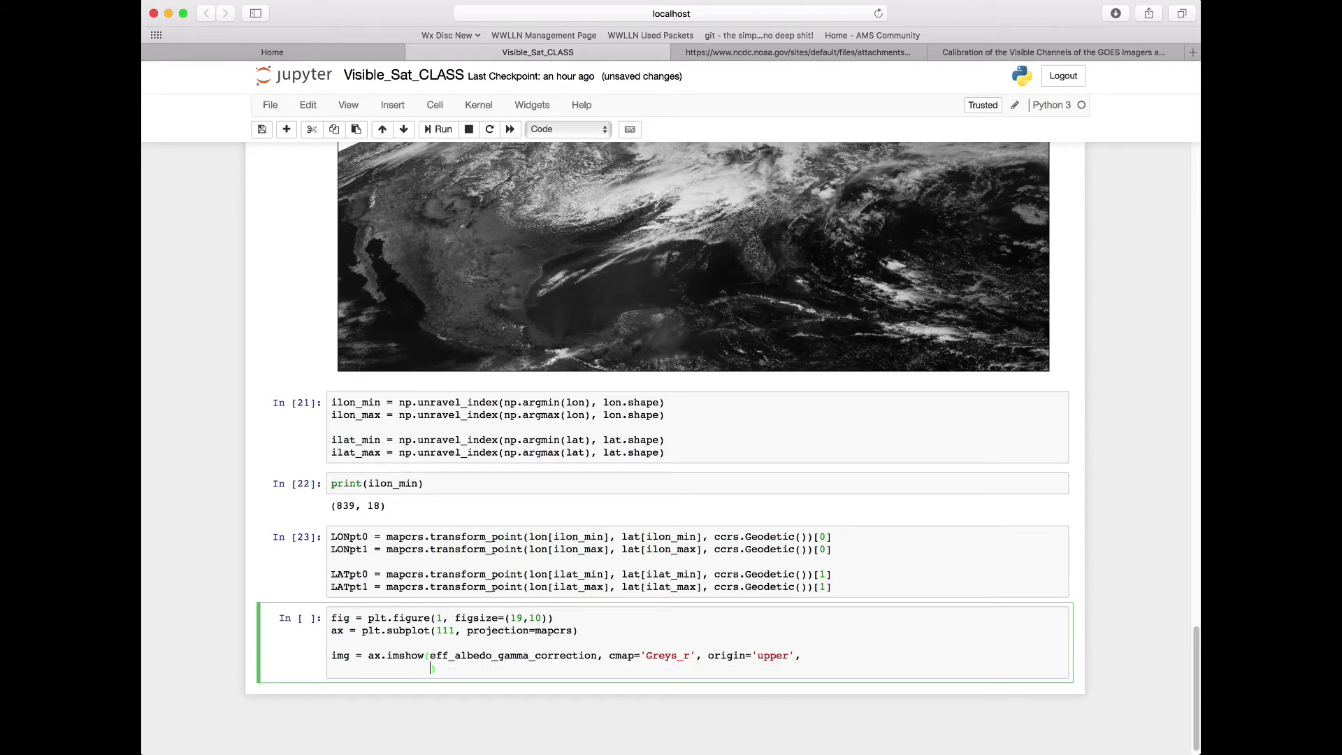
text(extent=()
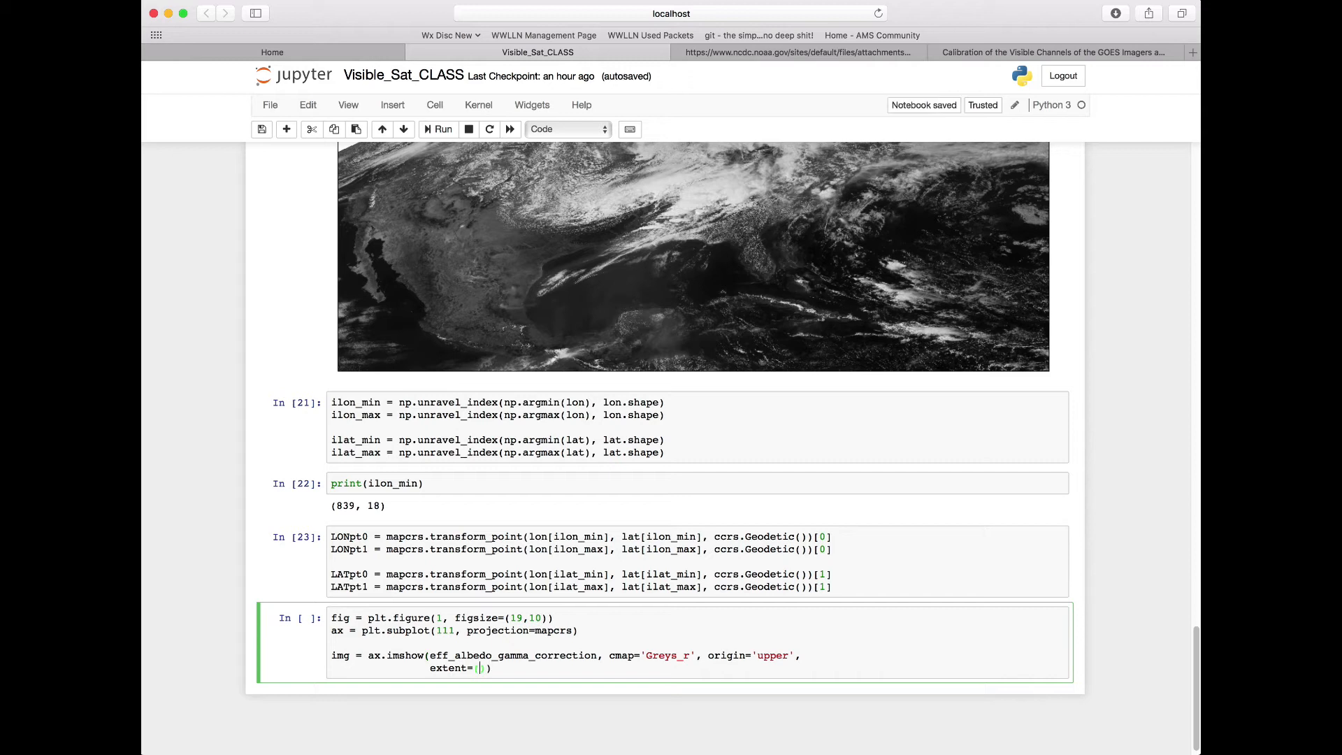
text(LONpt0, LONpt1,)
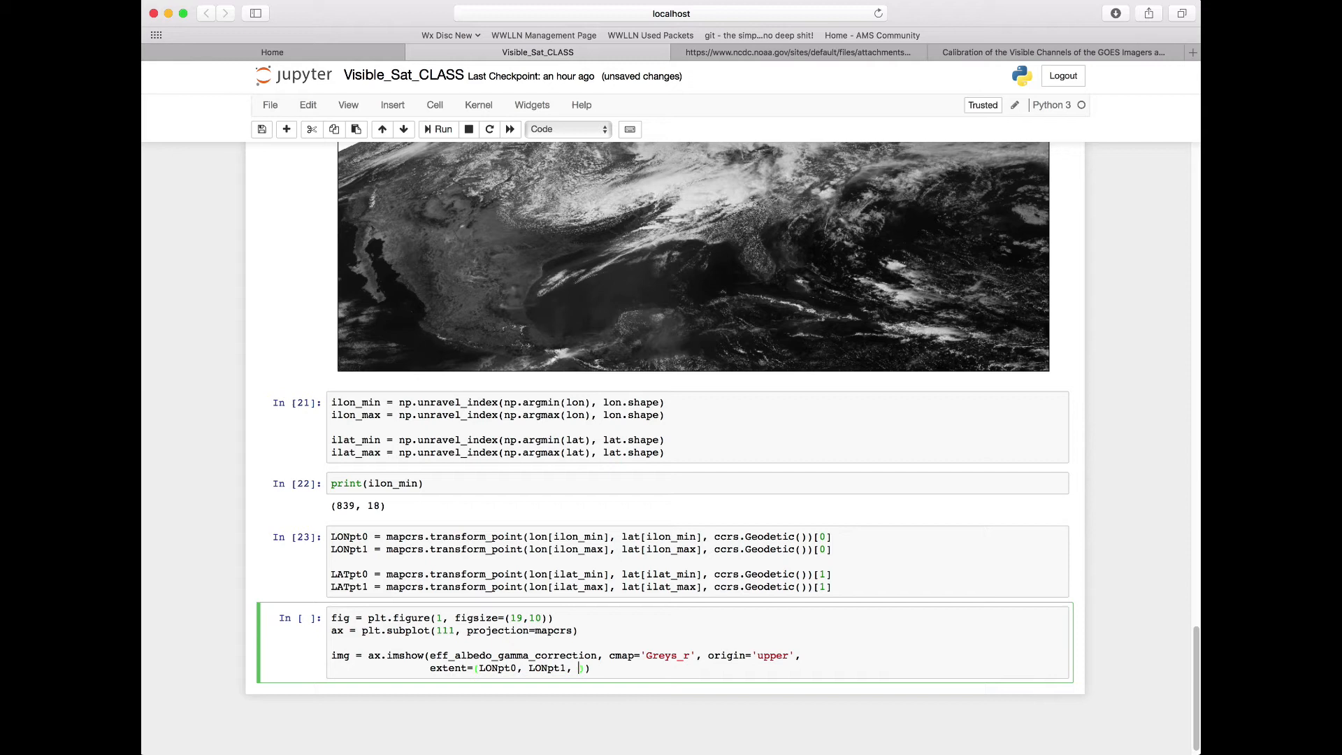
text(LATpt0, LATpt1)
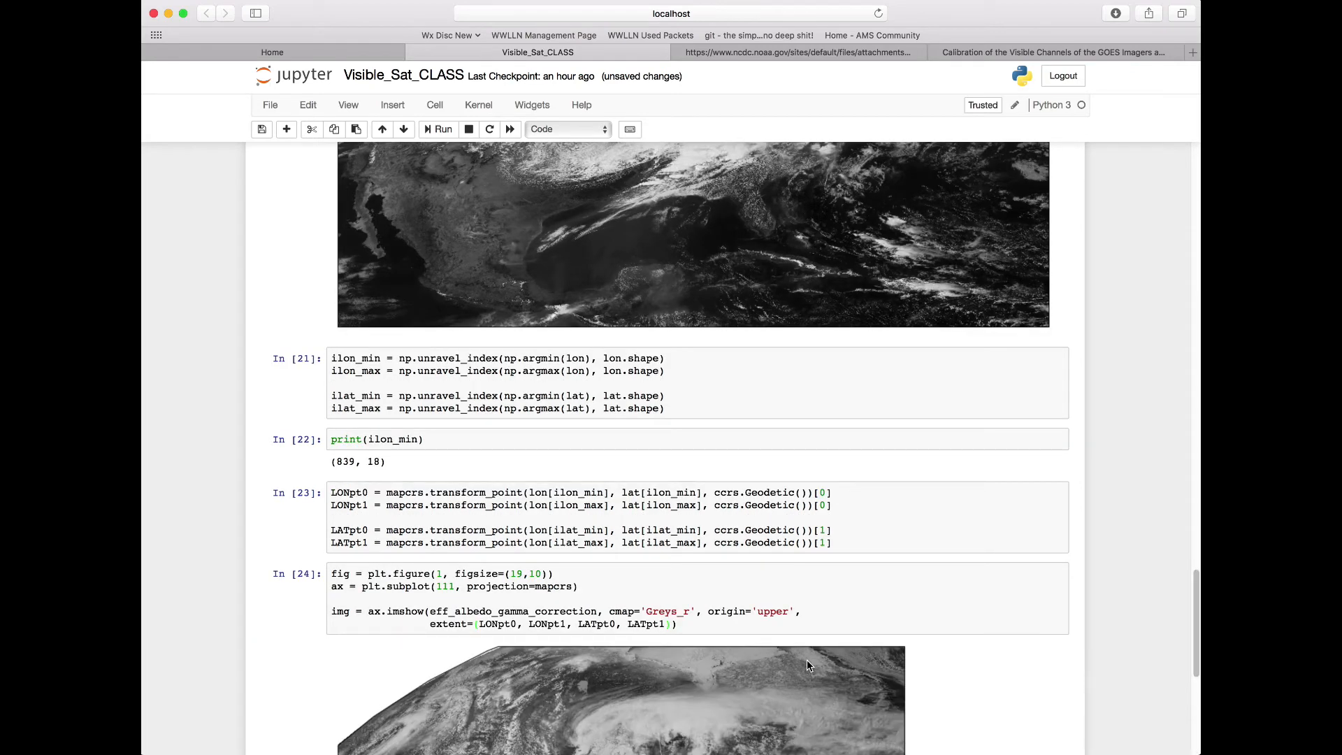
Step: Scroll down to view the full re-plotted satellite map with its corrected extent
scroll(down, 3)
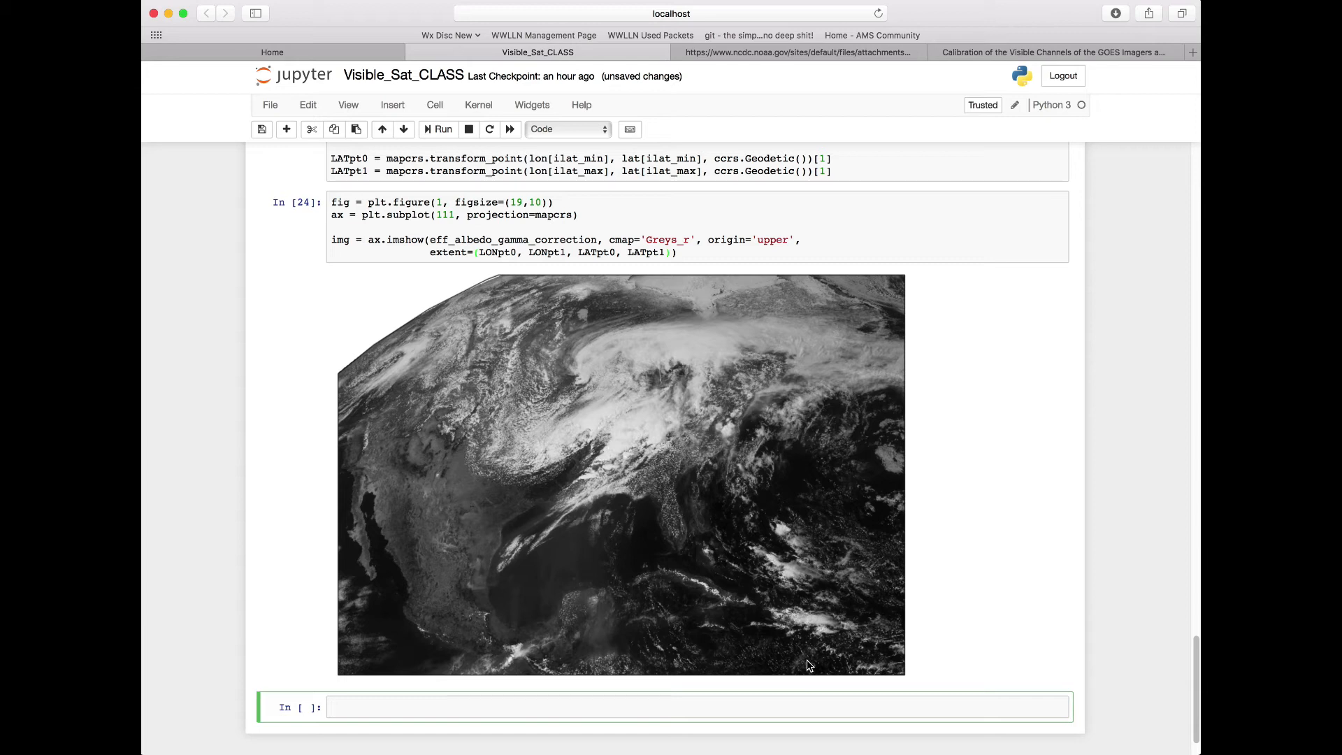
mouse_move(702, 699)
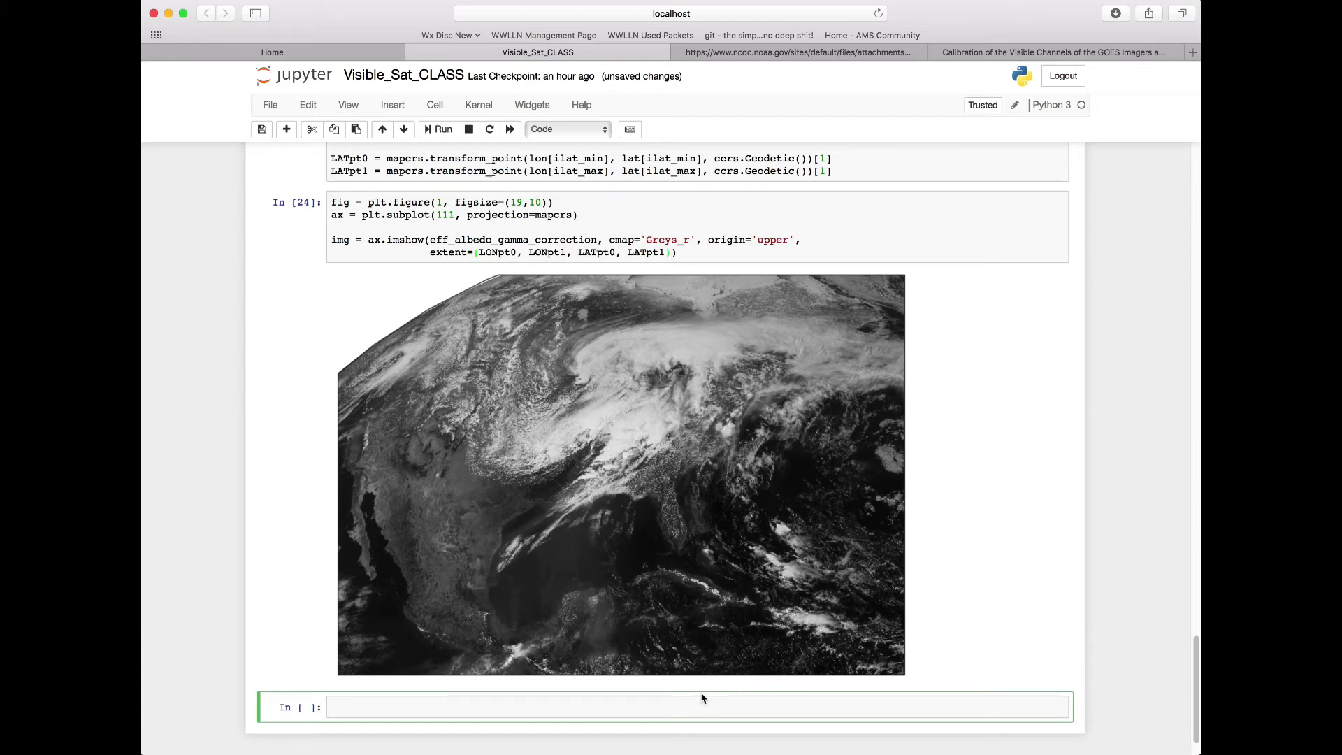
Step: Import cartopy.feature as cfeature
text(import cart)
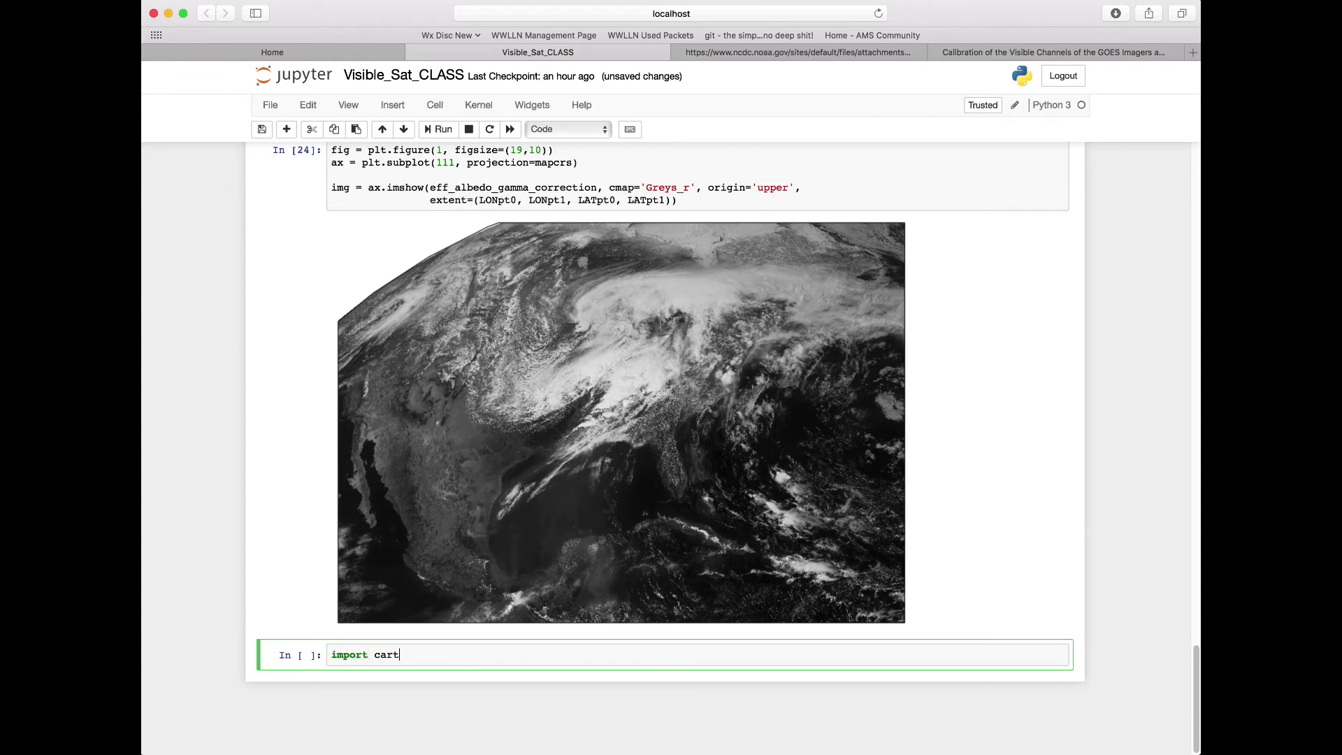
text(opy.feature)
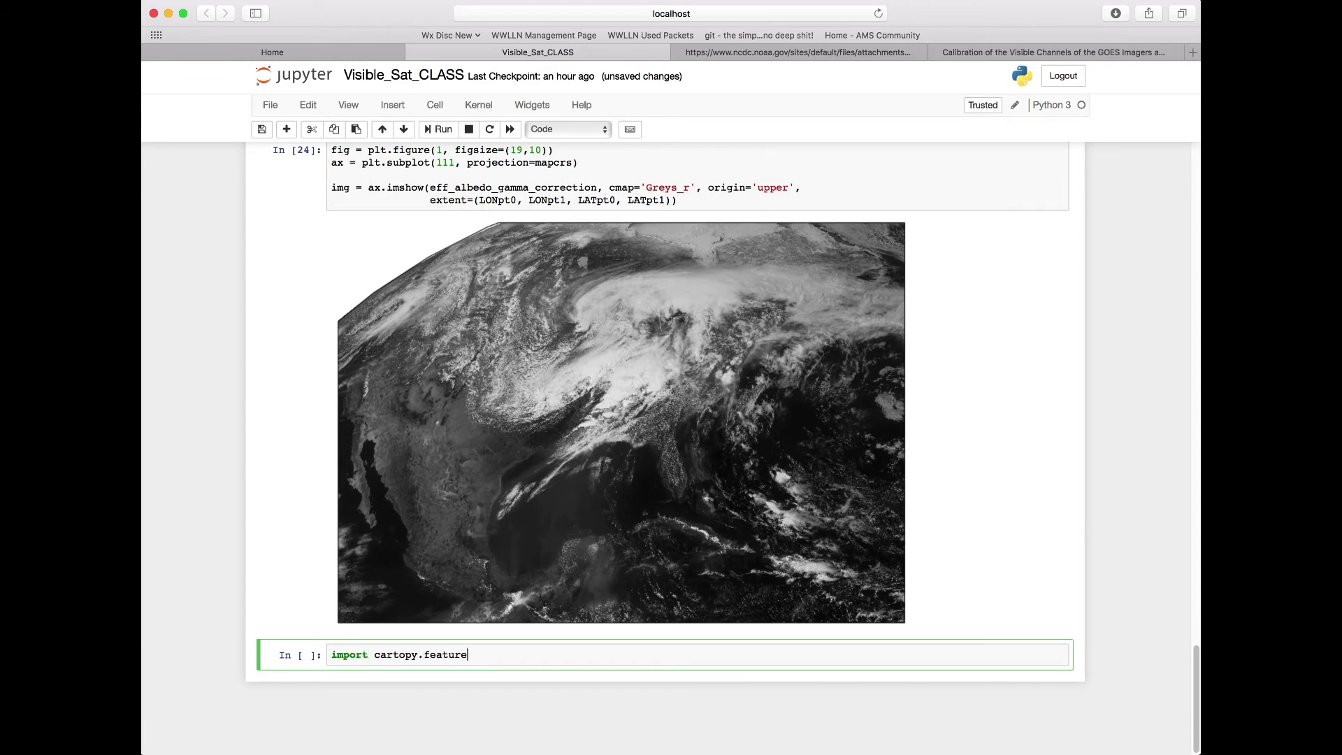
text(as cfeature)
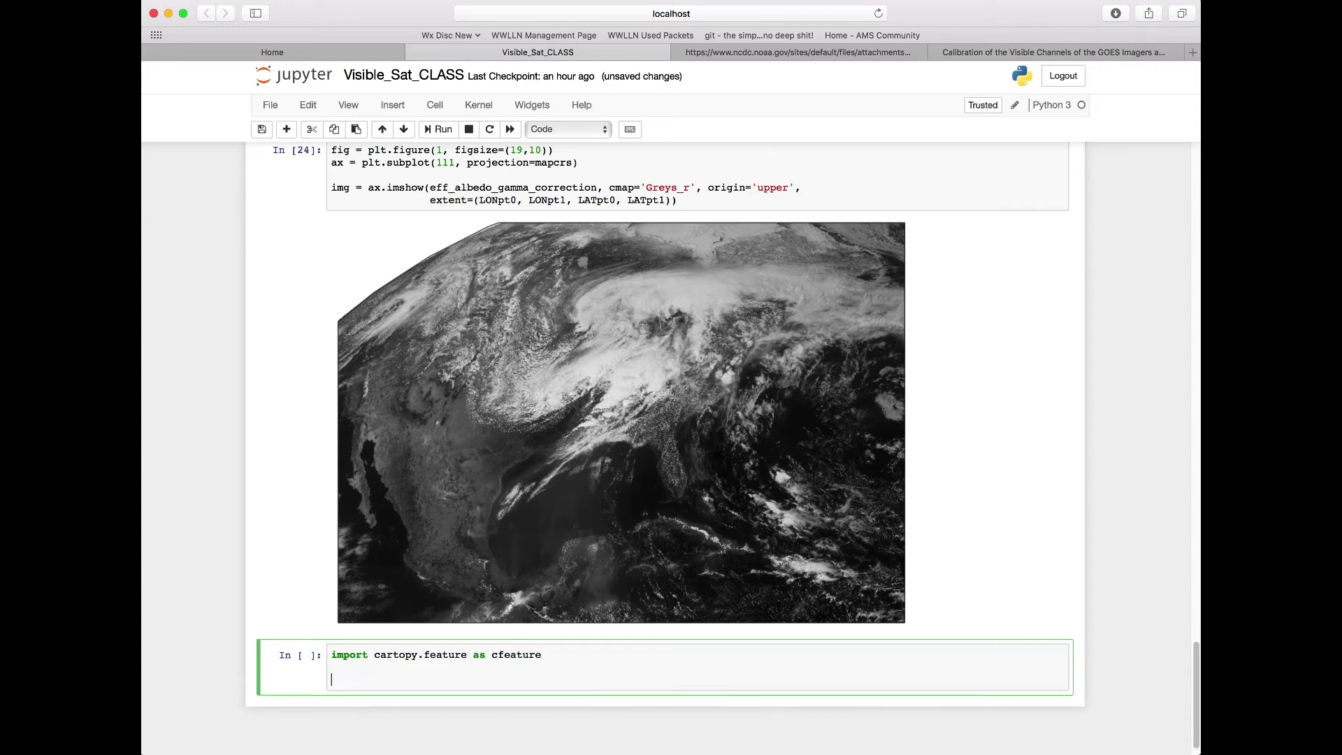
mouse_move(578, 341)
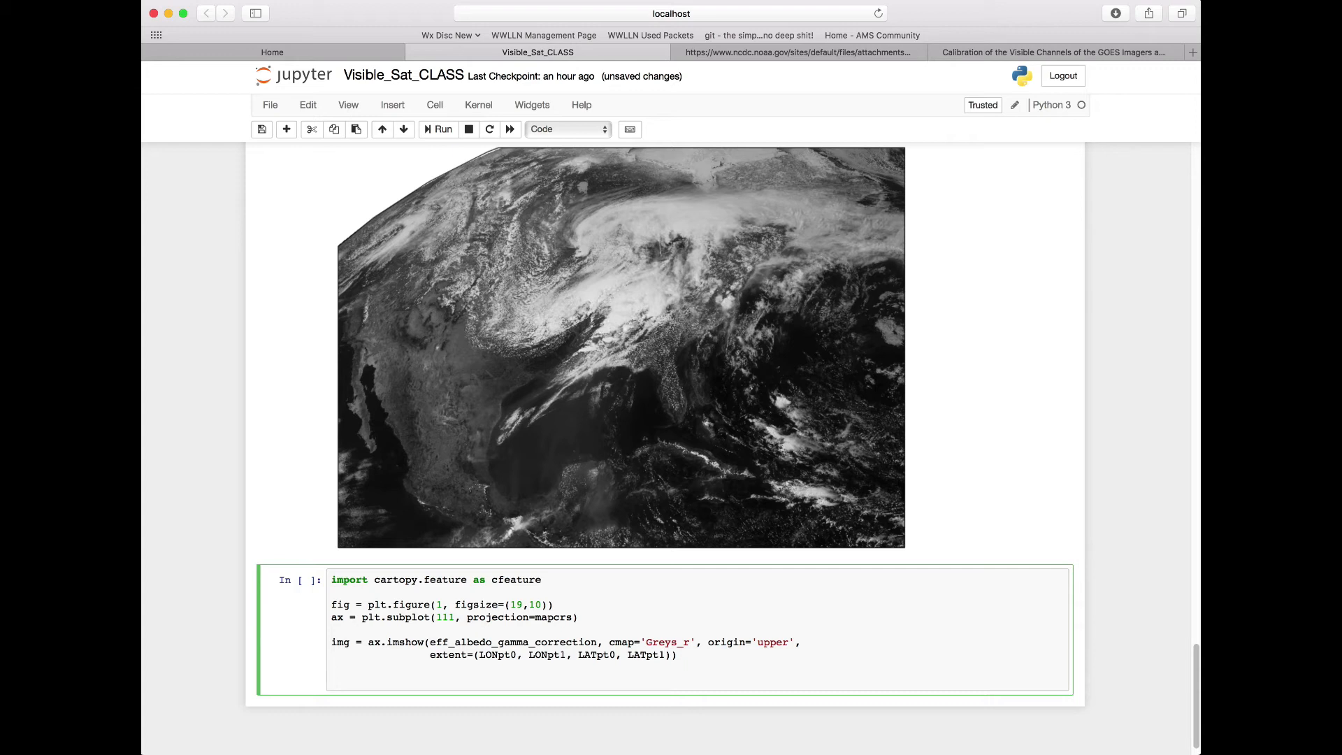
Step: Add white 50m COASTLINE and STATES features with linewidth 0.5 to the map and run the cell
text(ax.add)
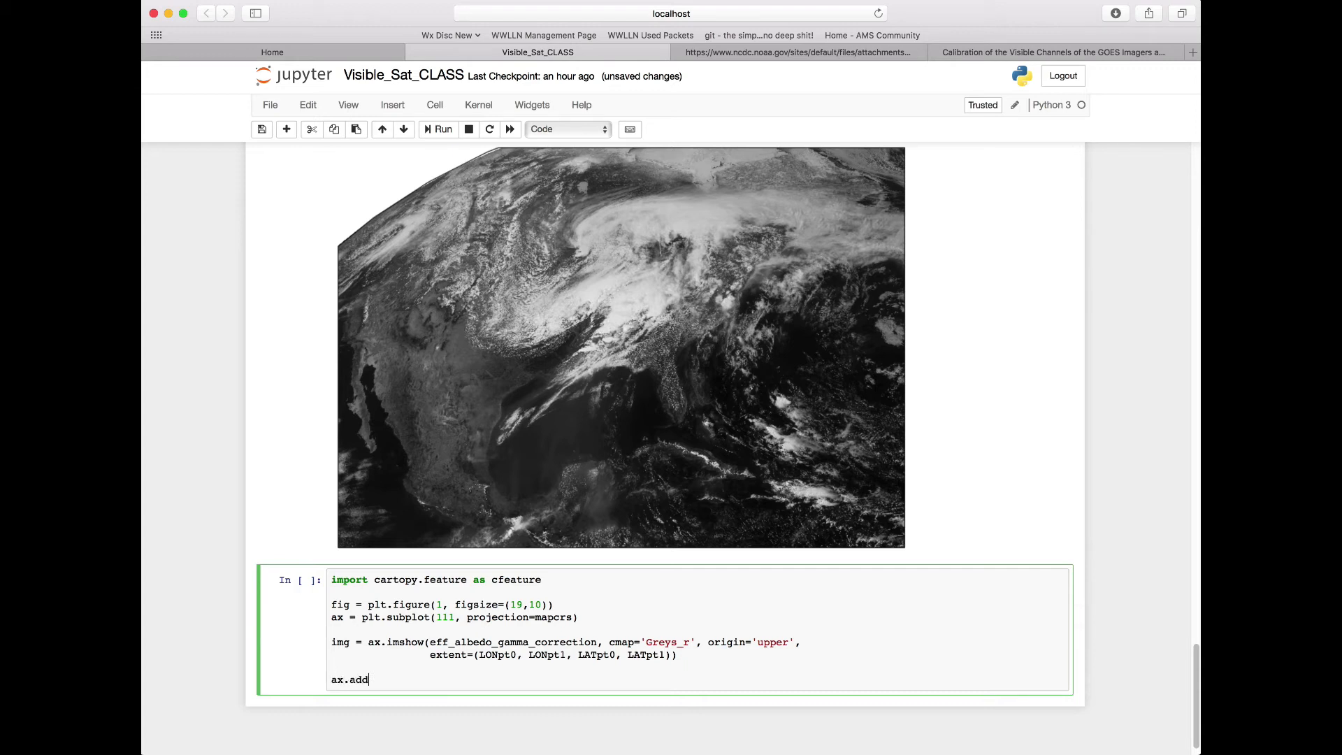
text(_feature)
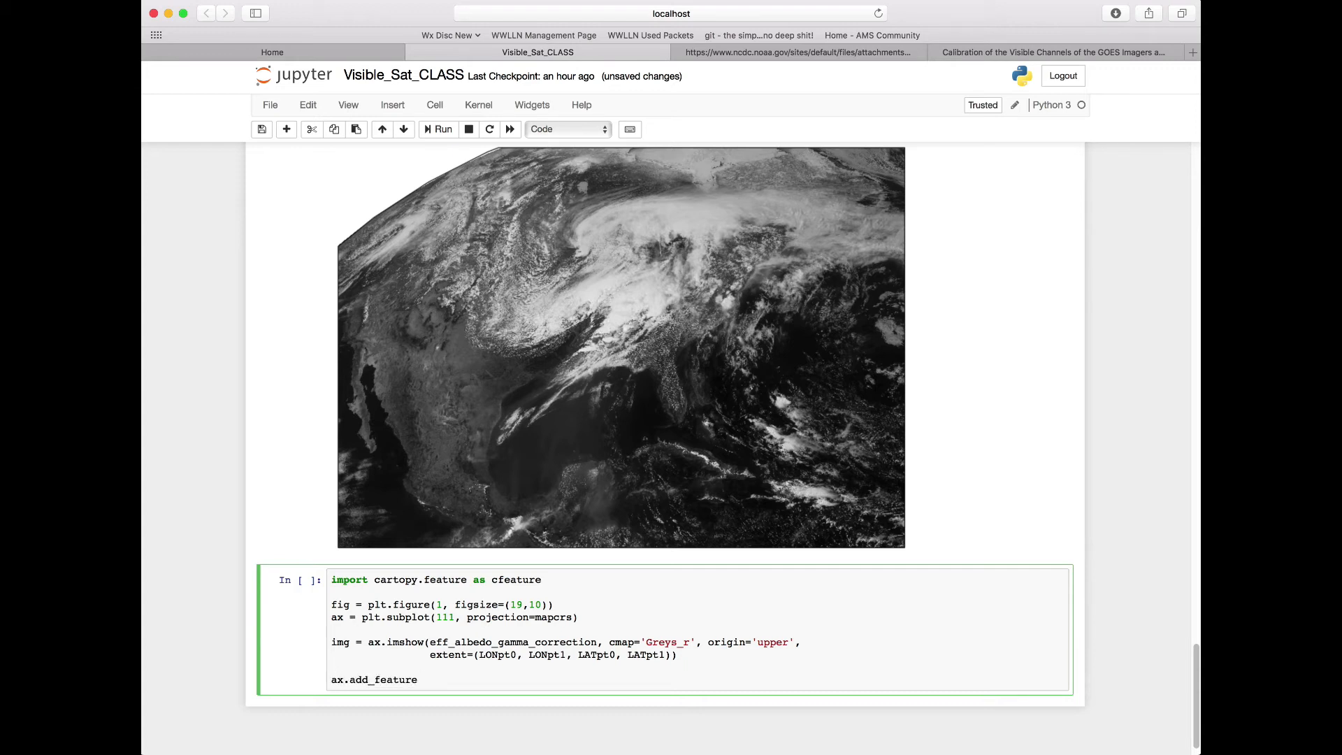
text(())
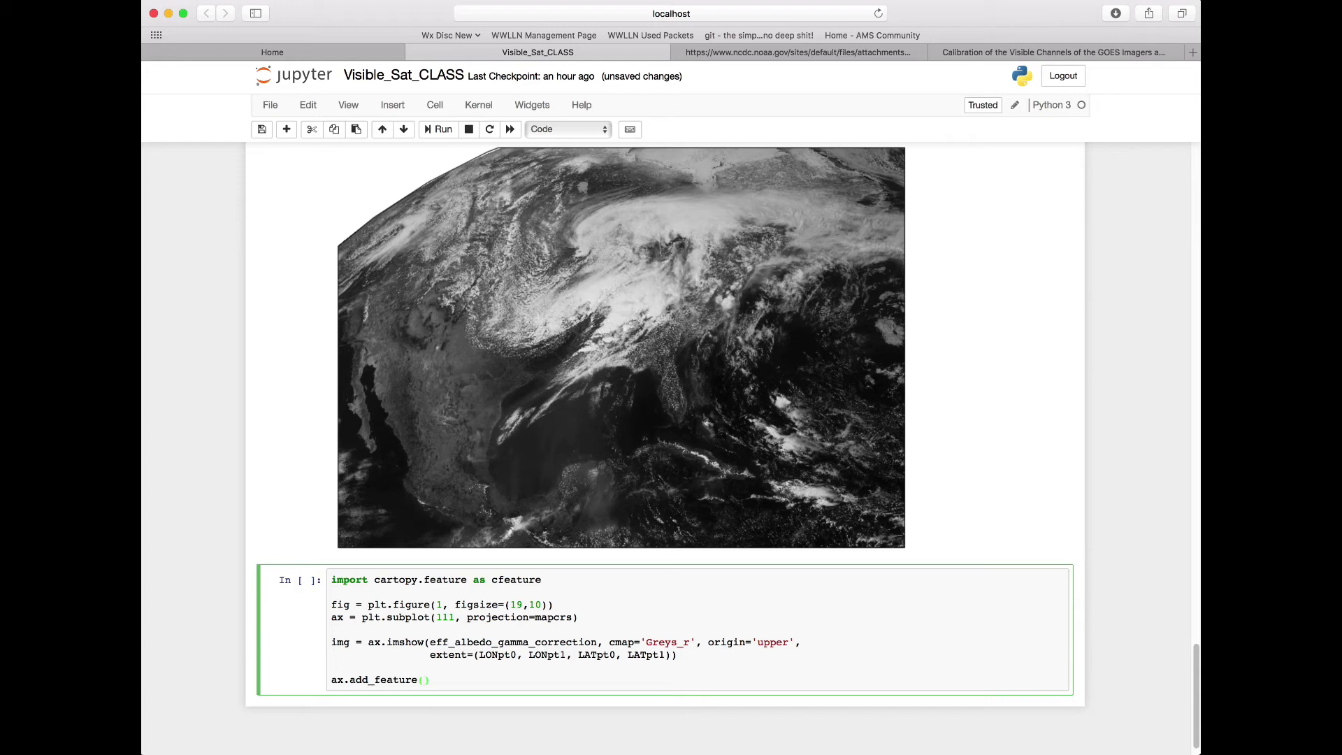
text(cfeature)
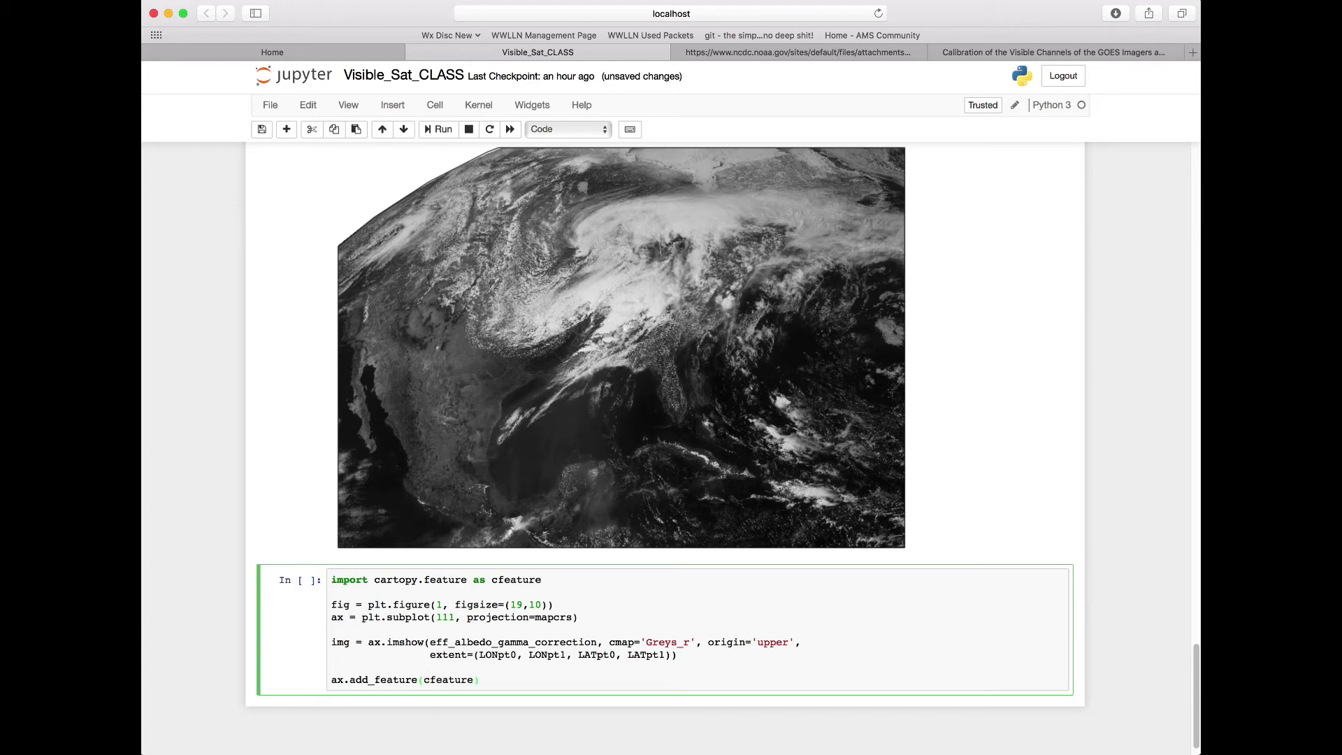
text(.)
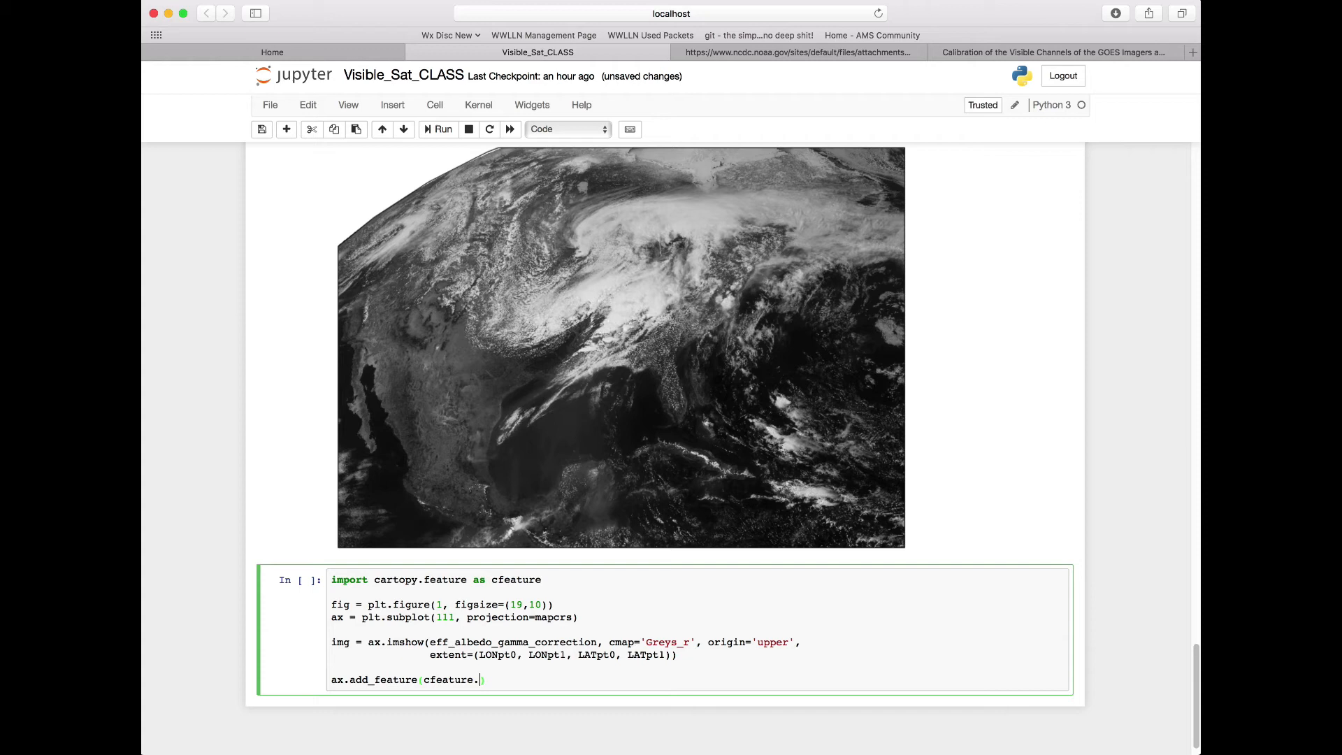
text(CO)
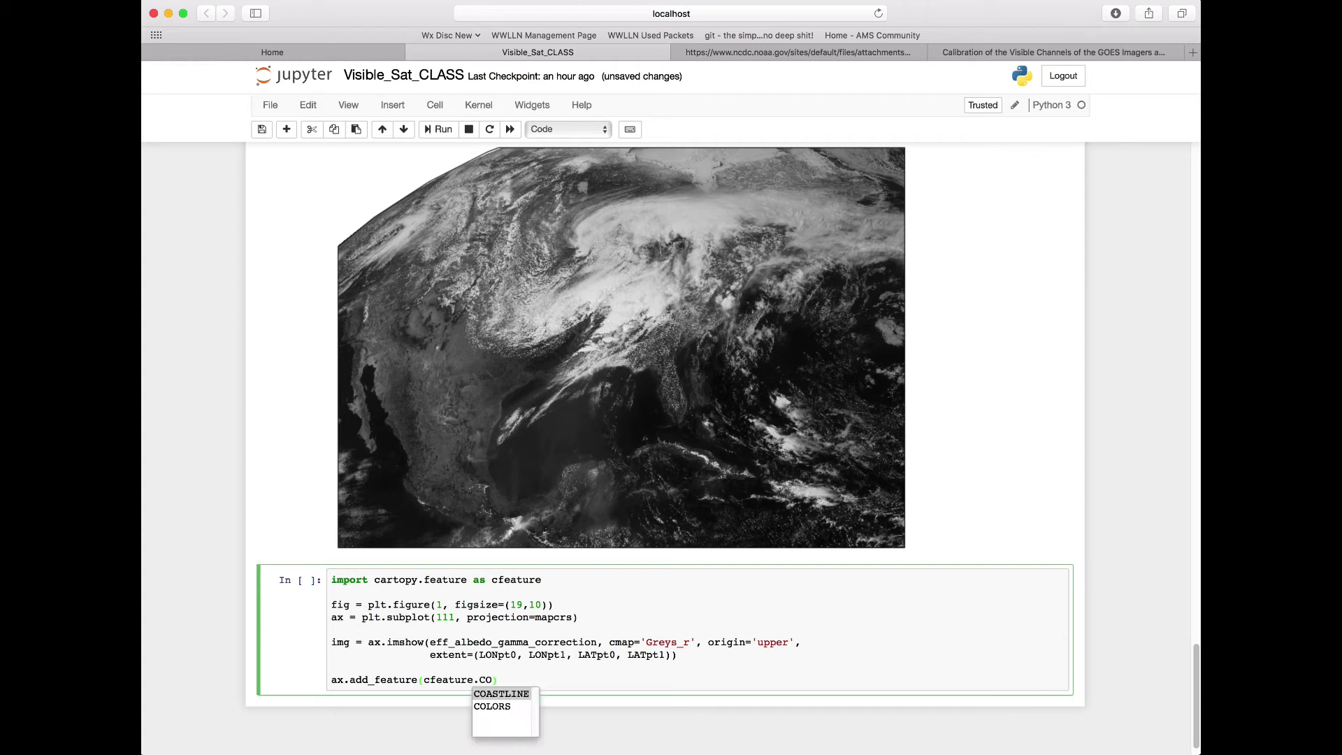
click(501, 693)
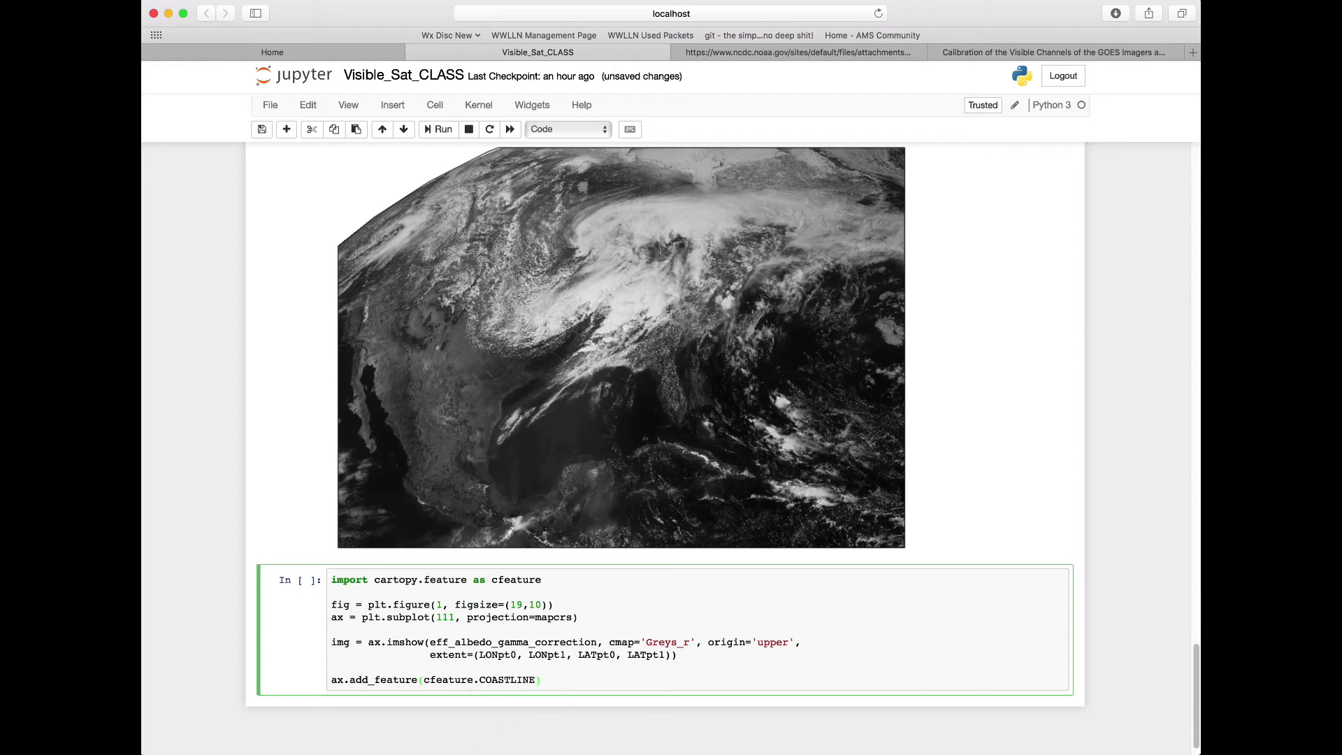
text(.)
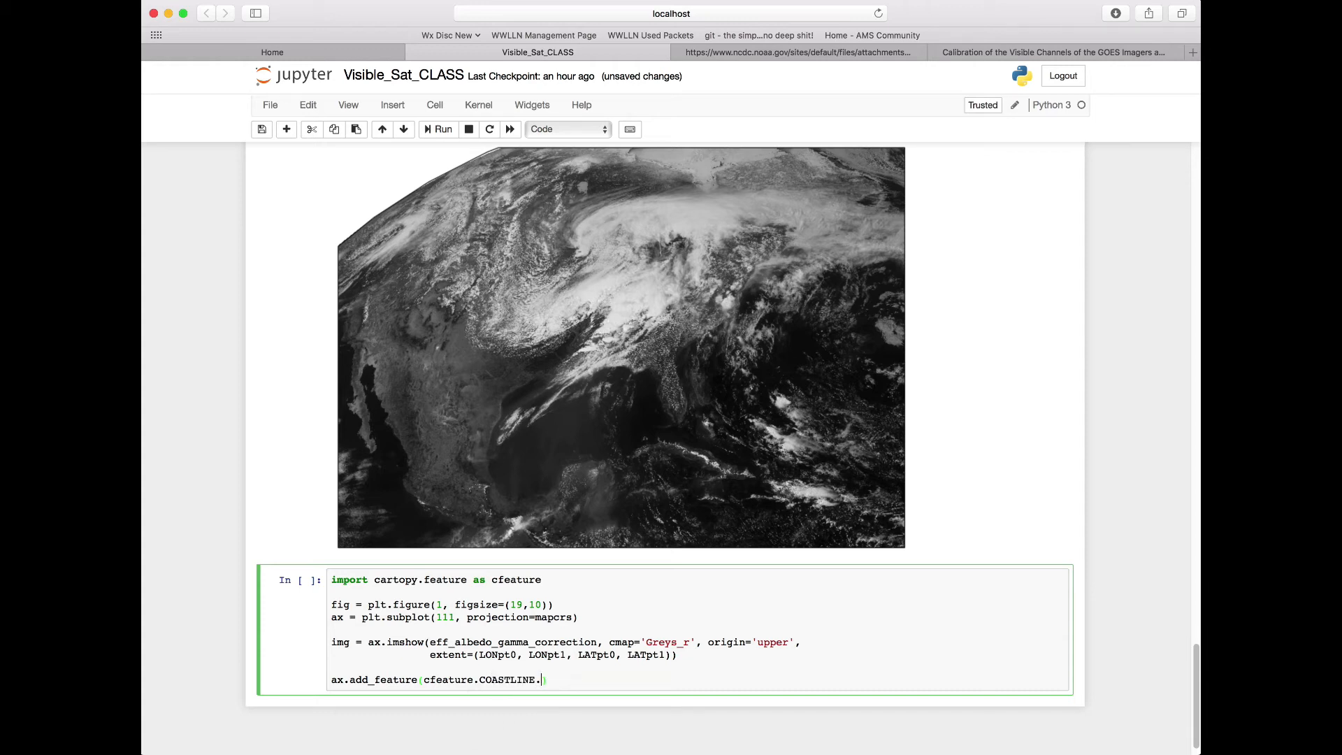
text(with_scale(')
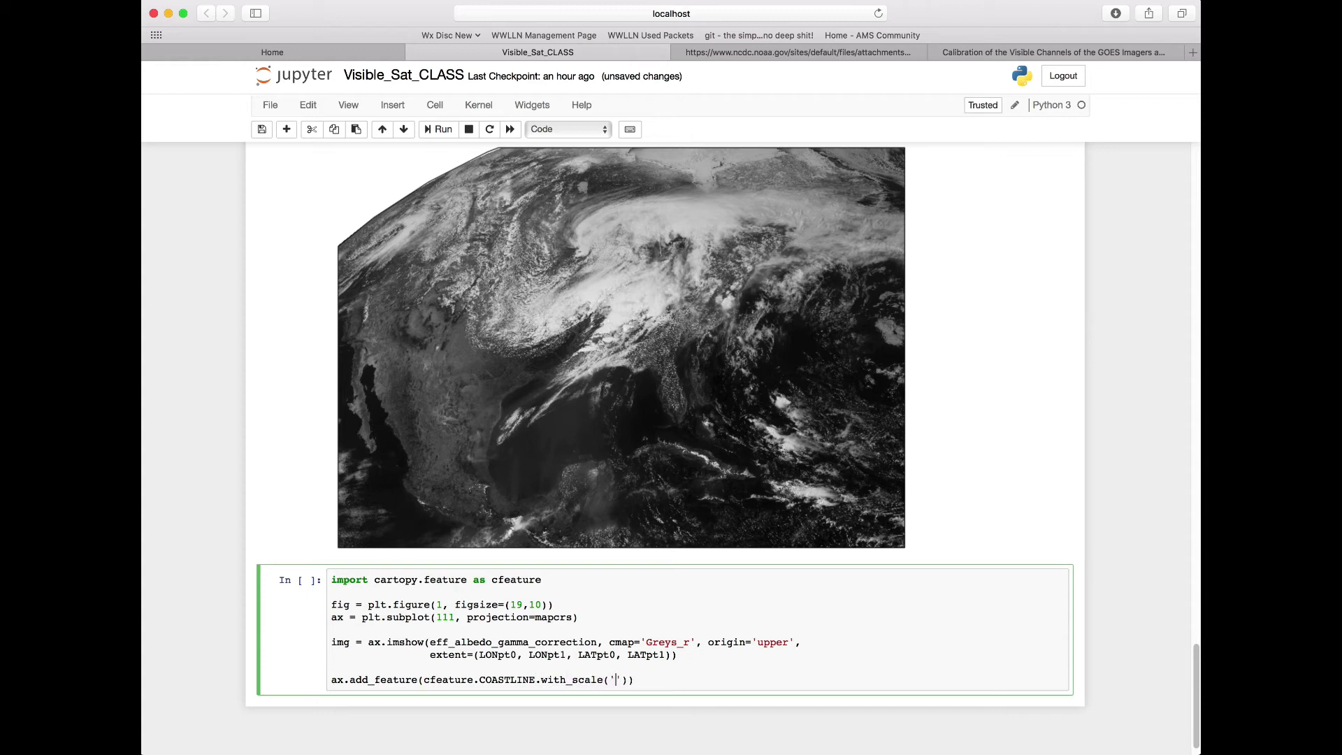
text(50m)
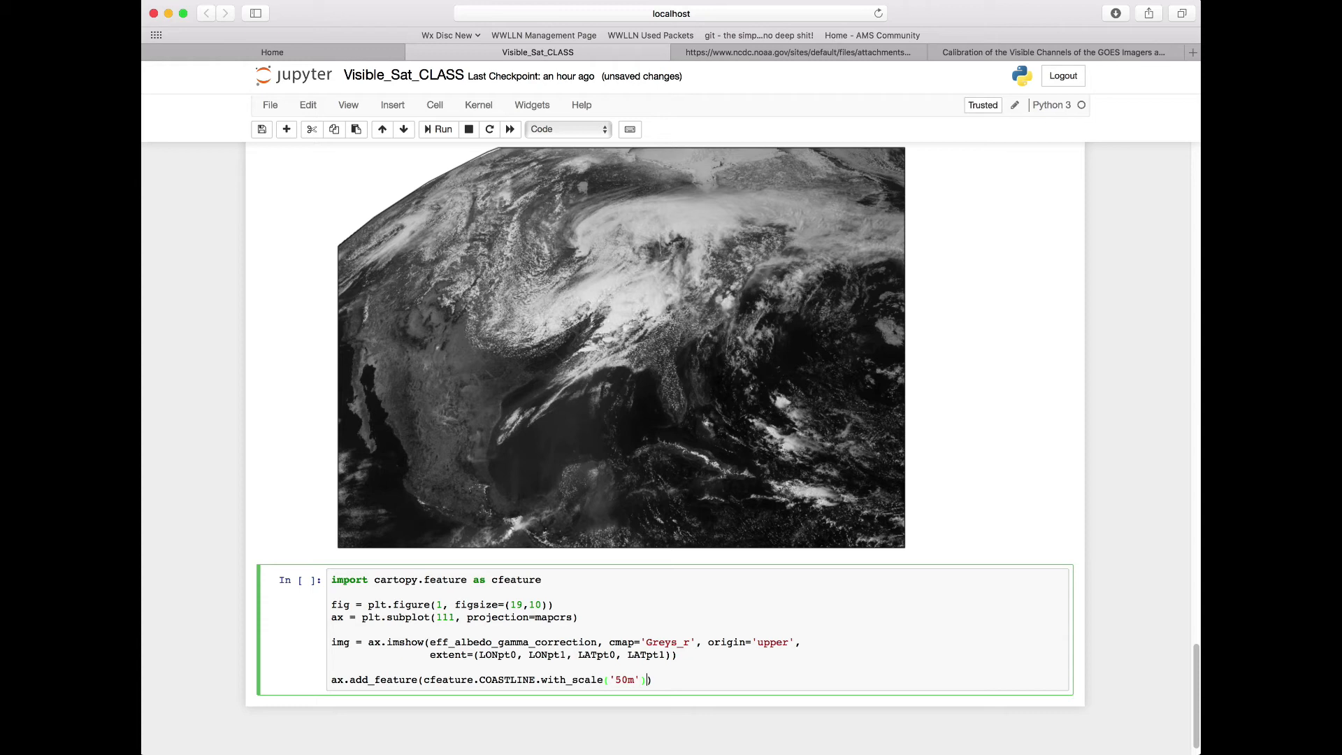
text(, edgecolor='white)
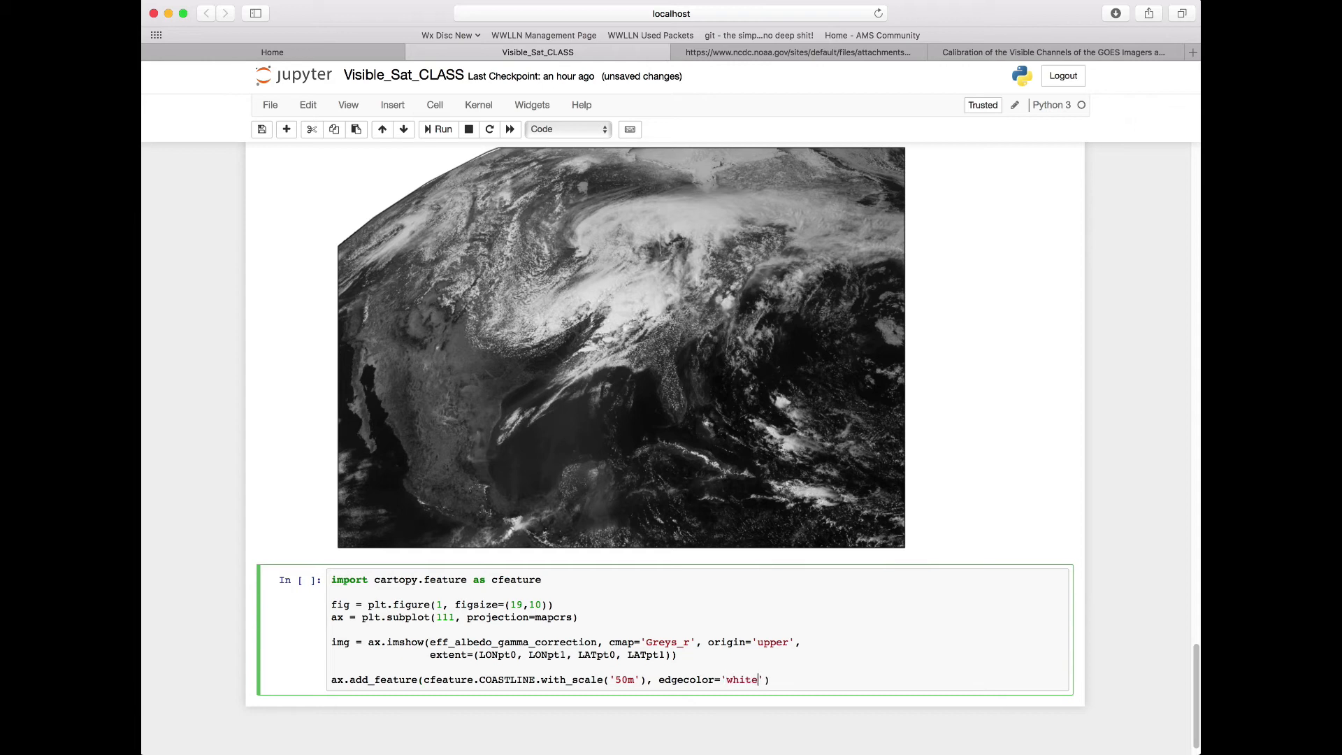
text(,)
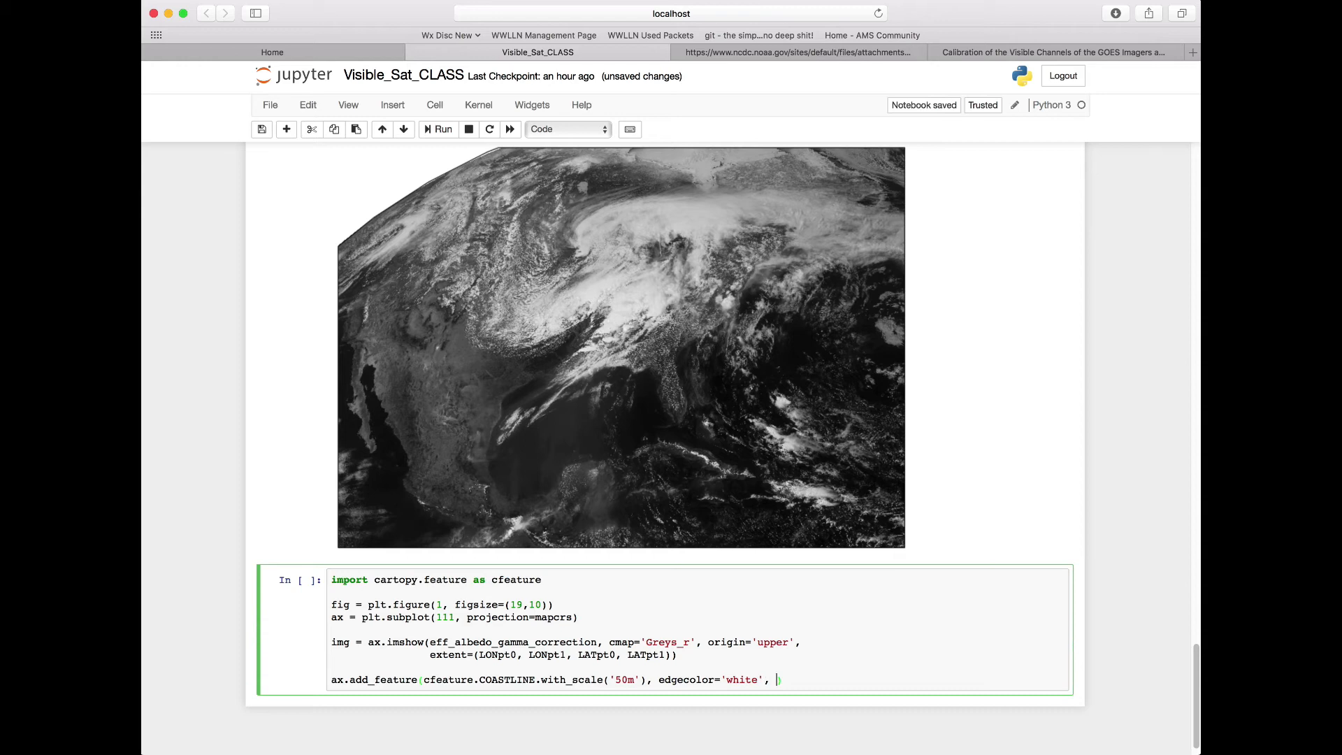
text(linewidth)
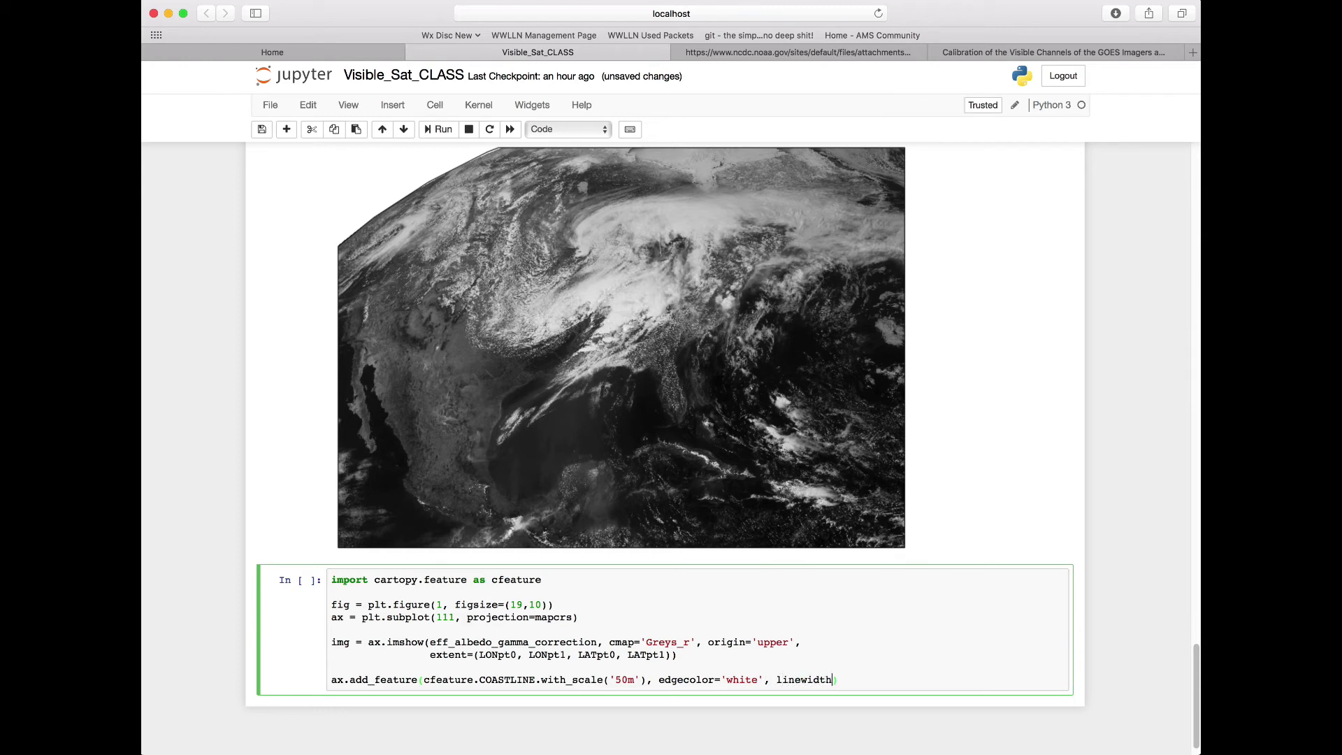
text(=0.5))
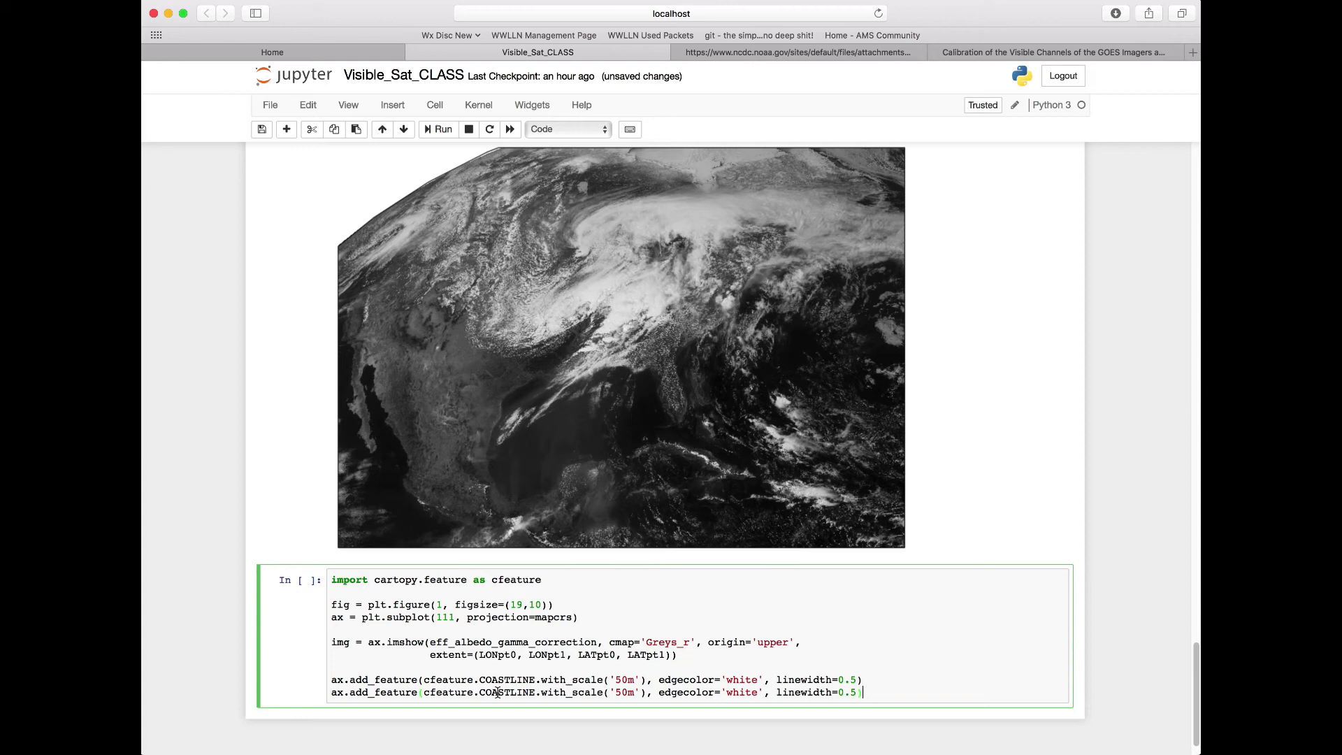
text(S)
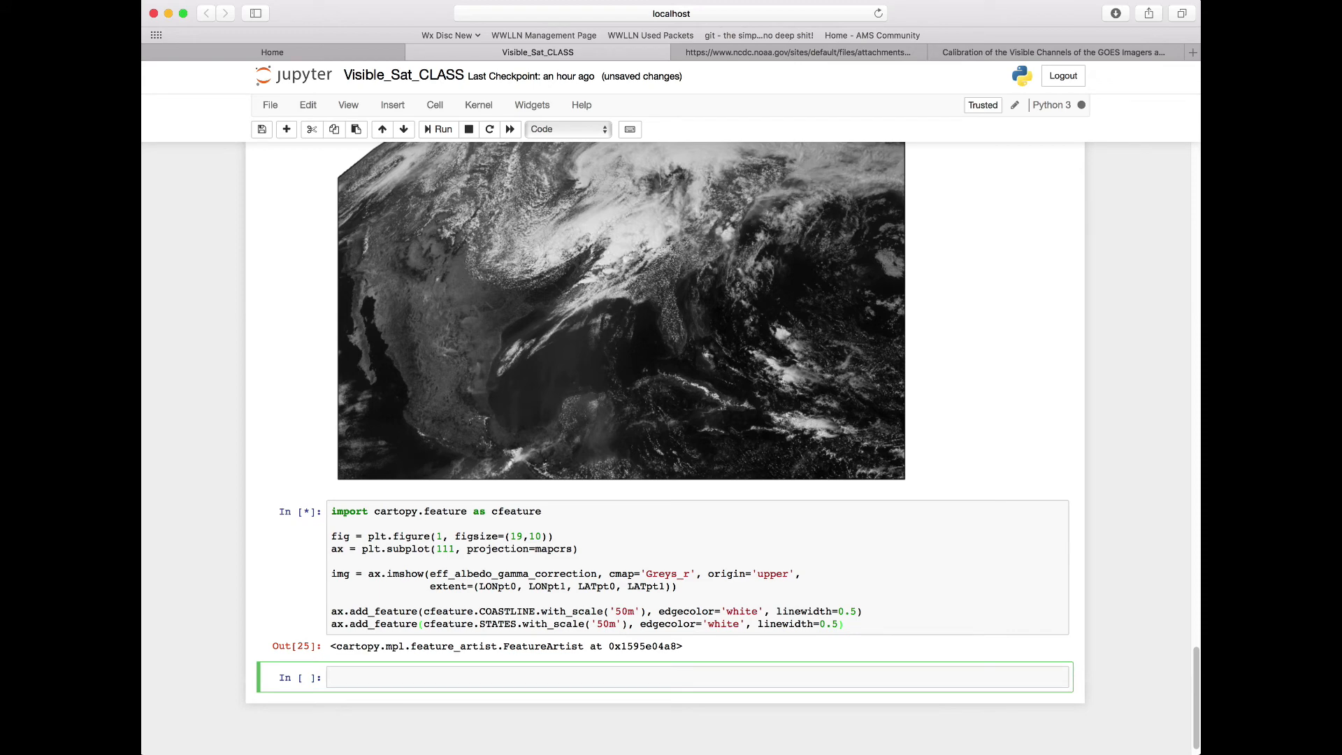
Step: Let the cell finish and scroll down to inspect the map with white coastlines and state borders
click(437, 129)
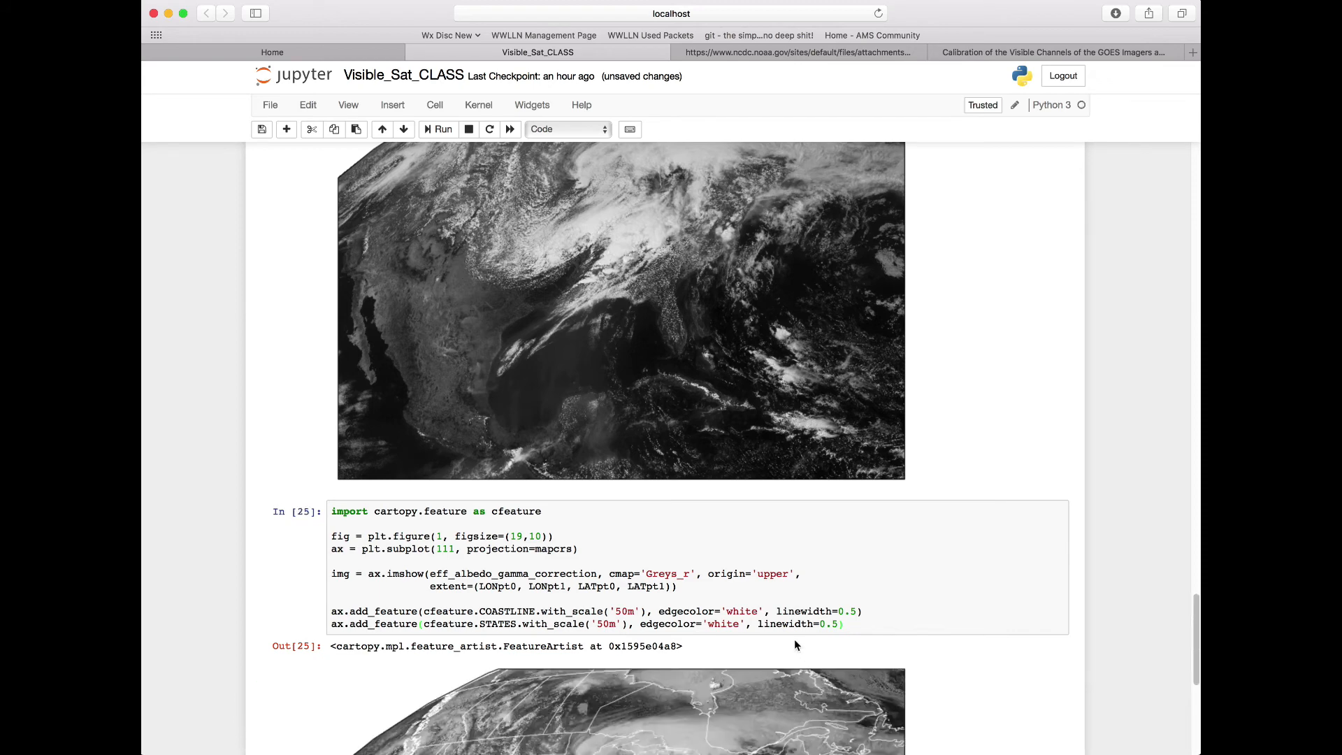
scroll(down, 3)
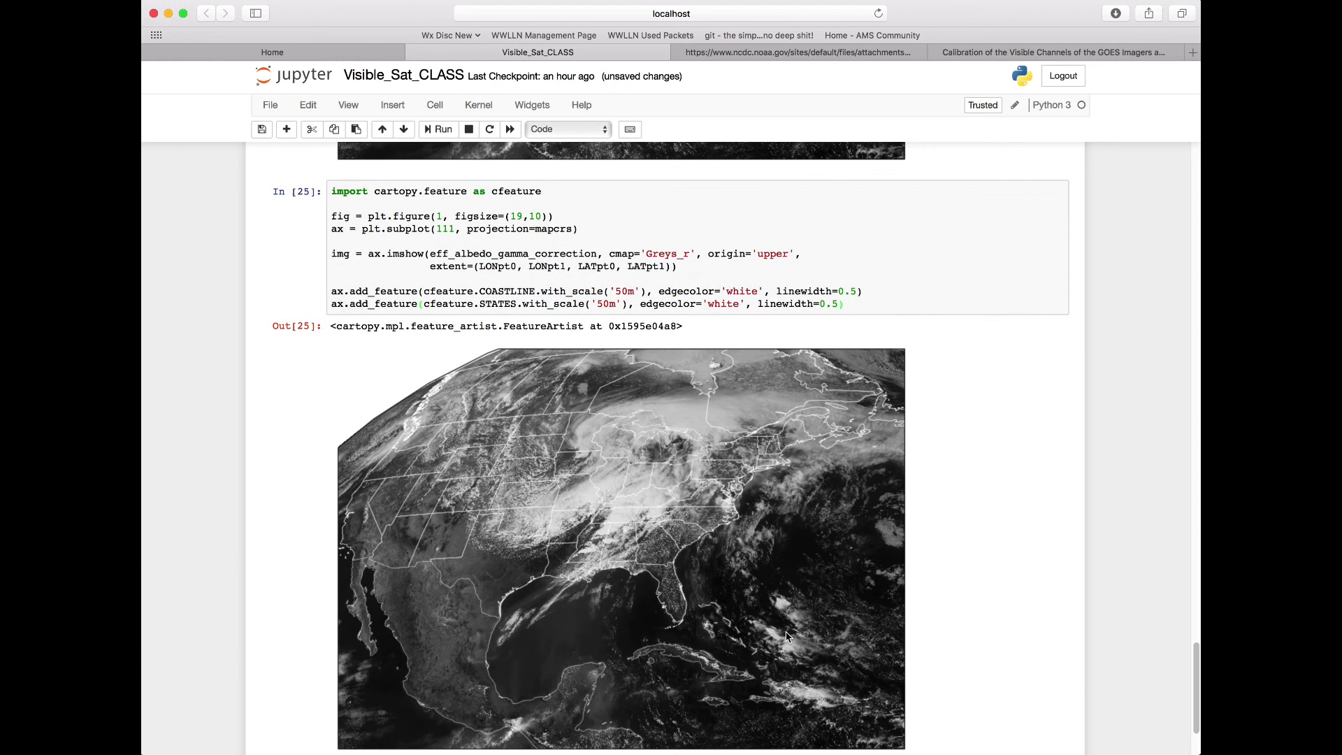
mouse_move(365, 658)
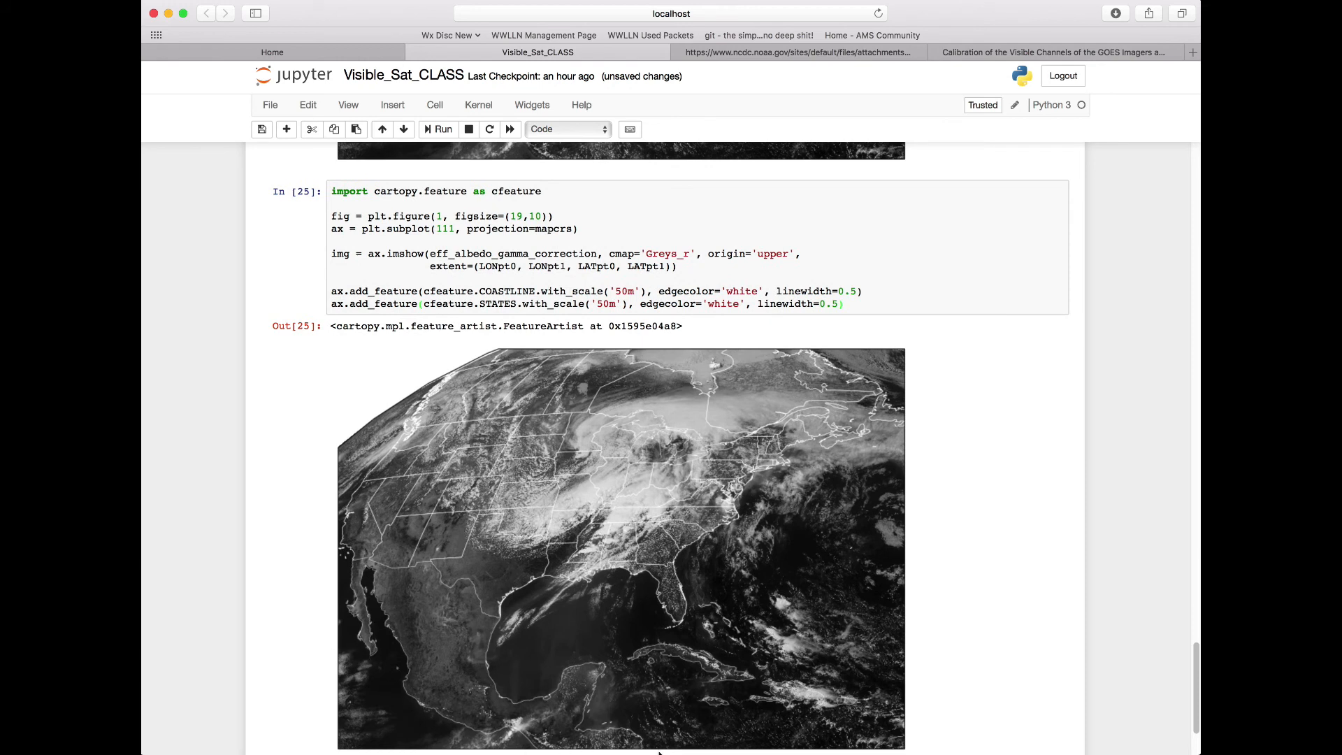
mouse_move(573, 574)
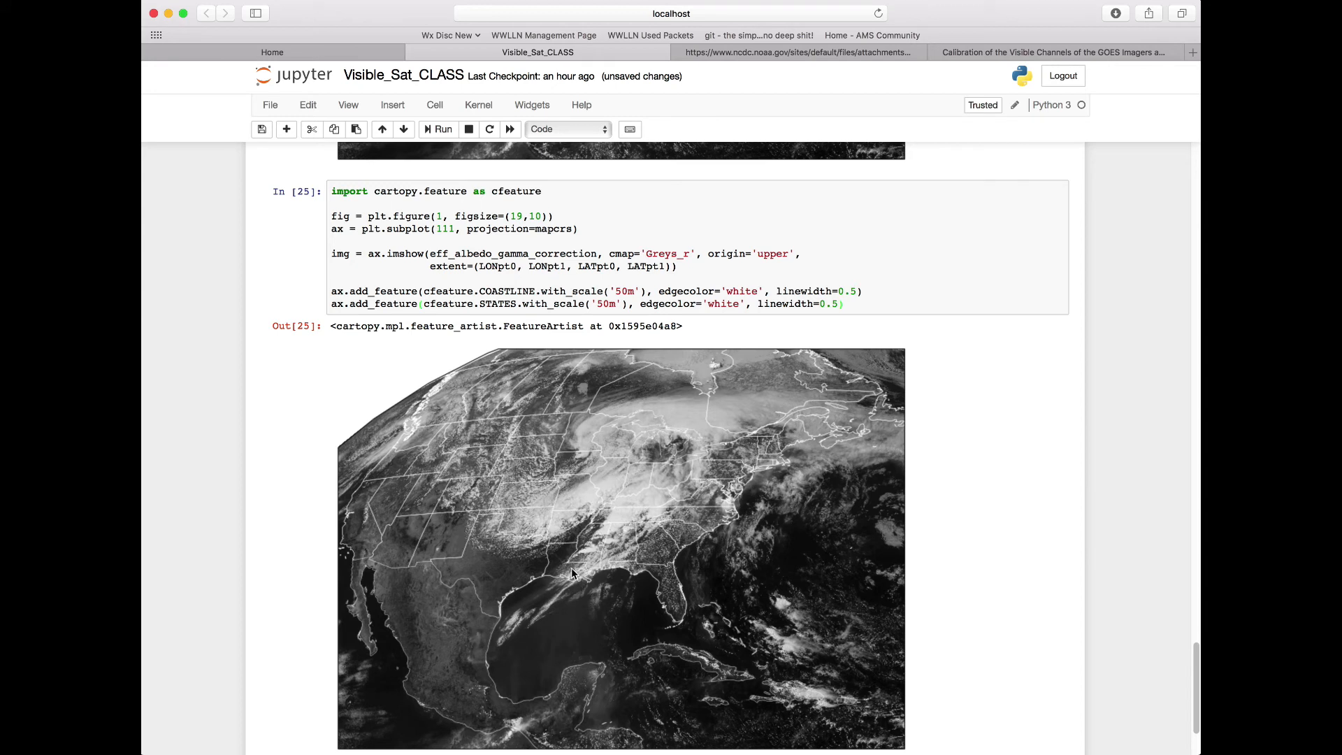
mouse_move(469, 543)
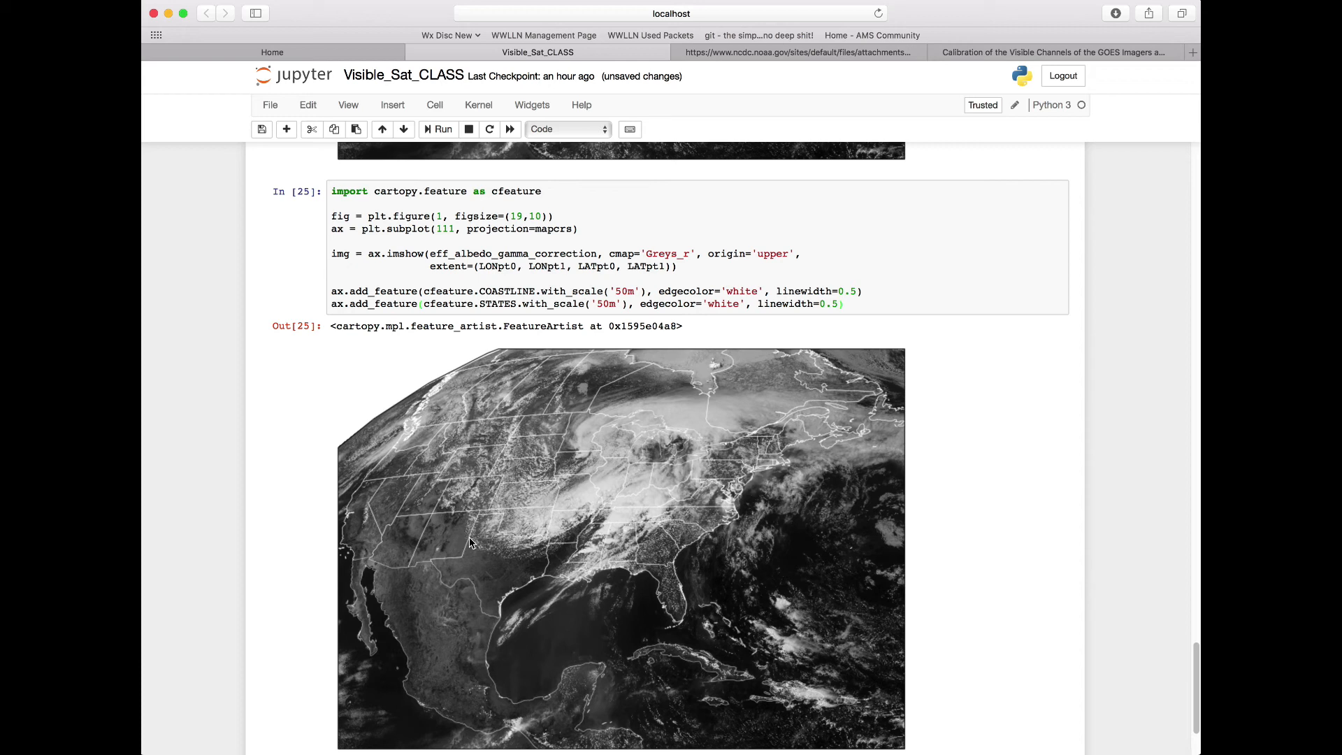
scroll(down, 3)
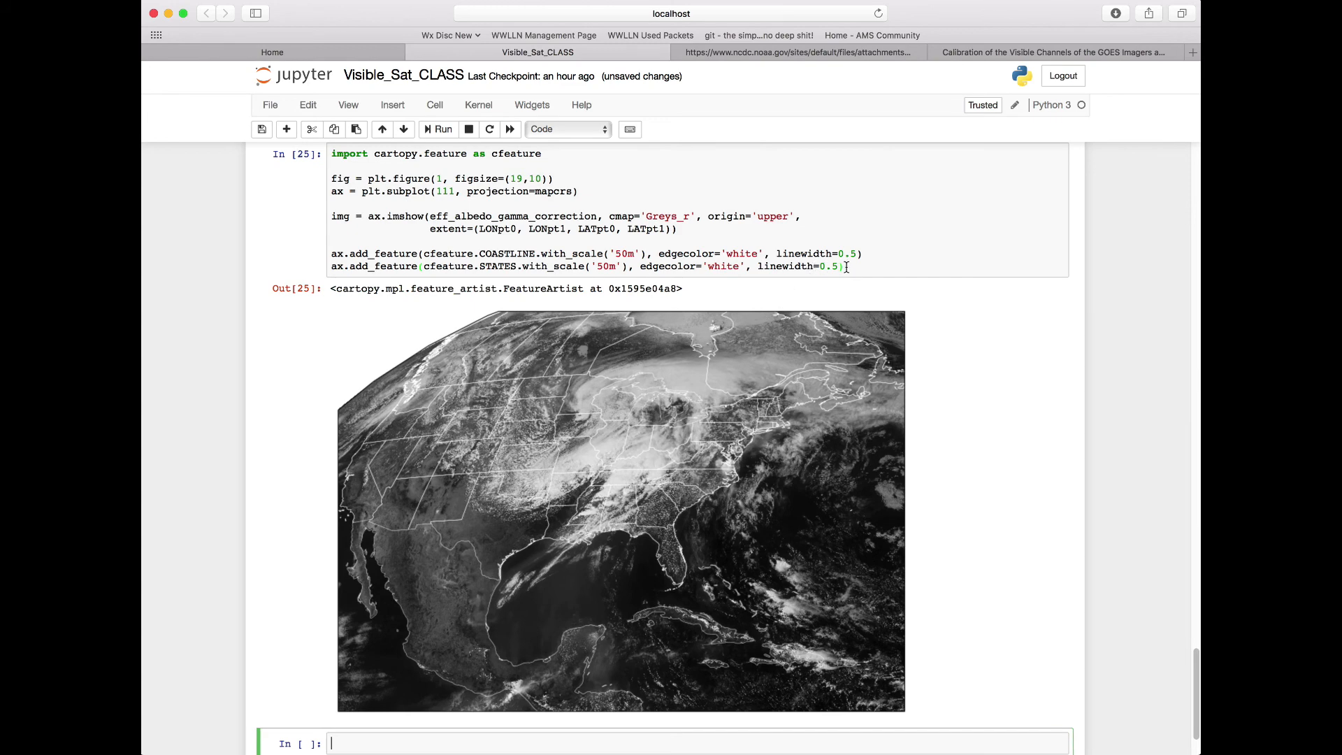
Step: Import num2date from netCDF4 in a new cell
scroll(down, 3)
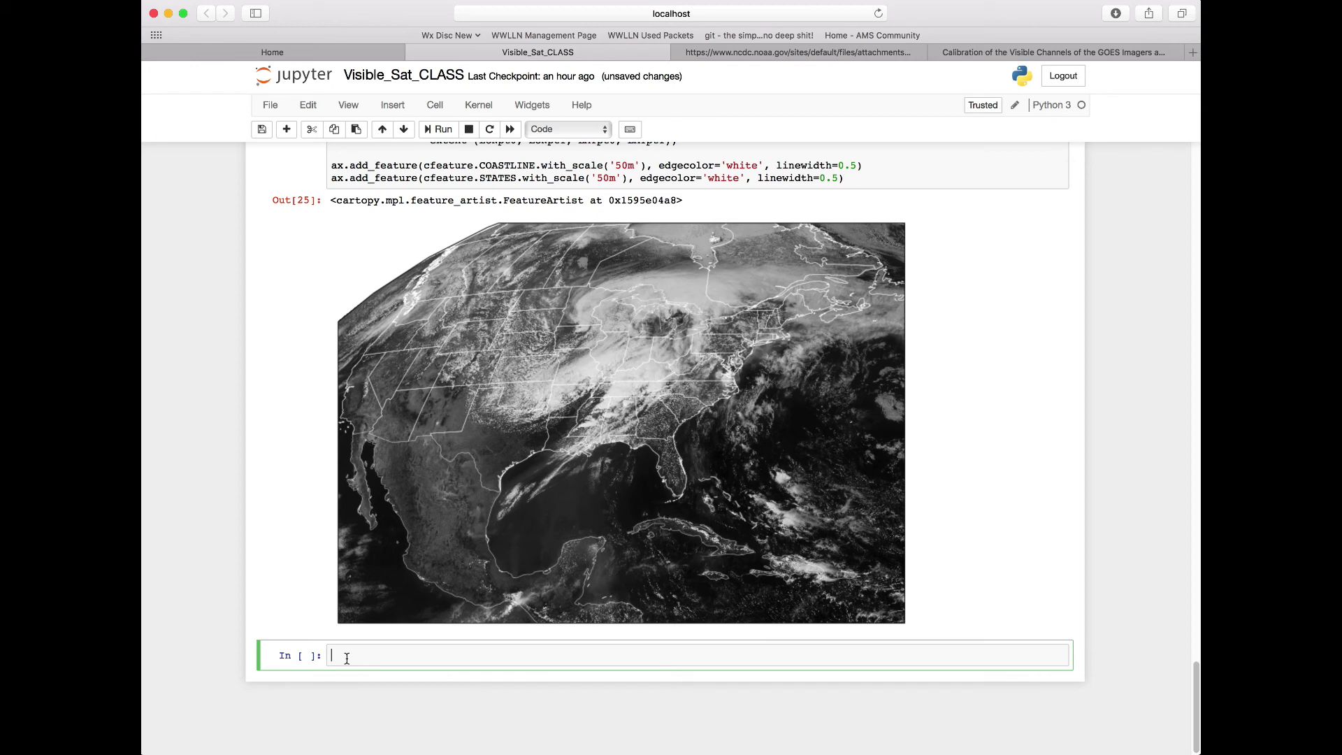
text(from netcdf)
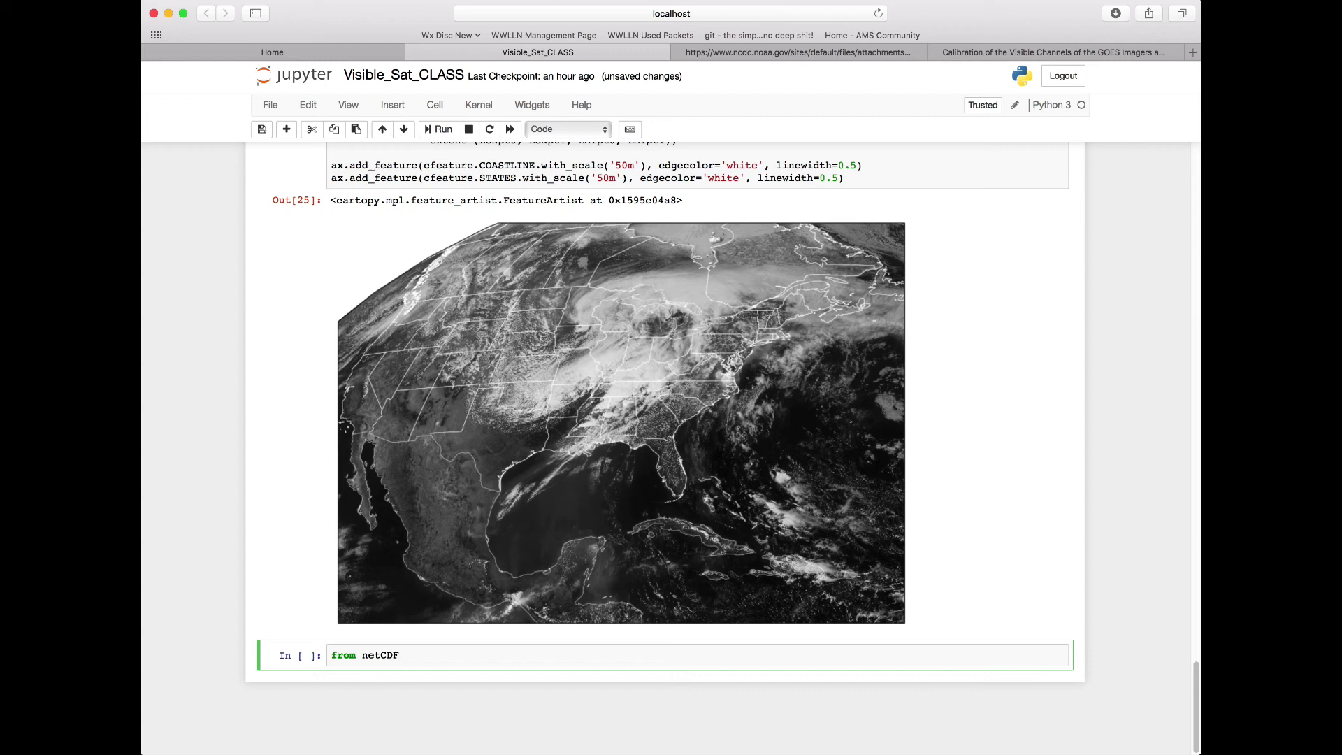
text(4 import num)
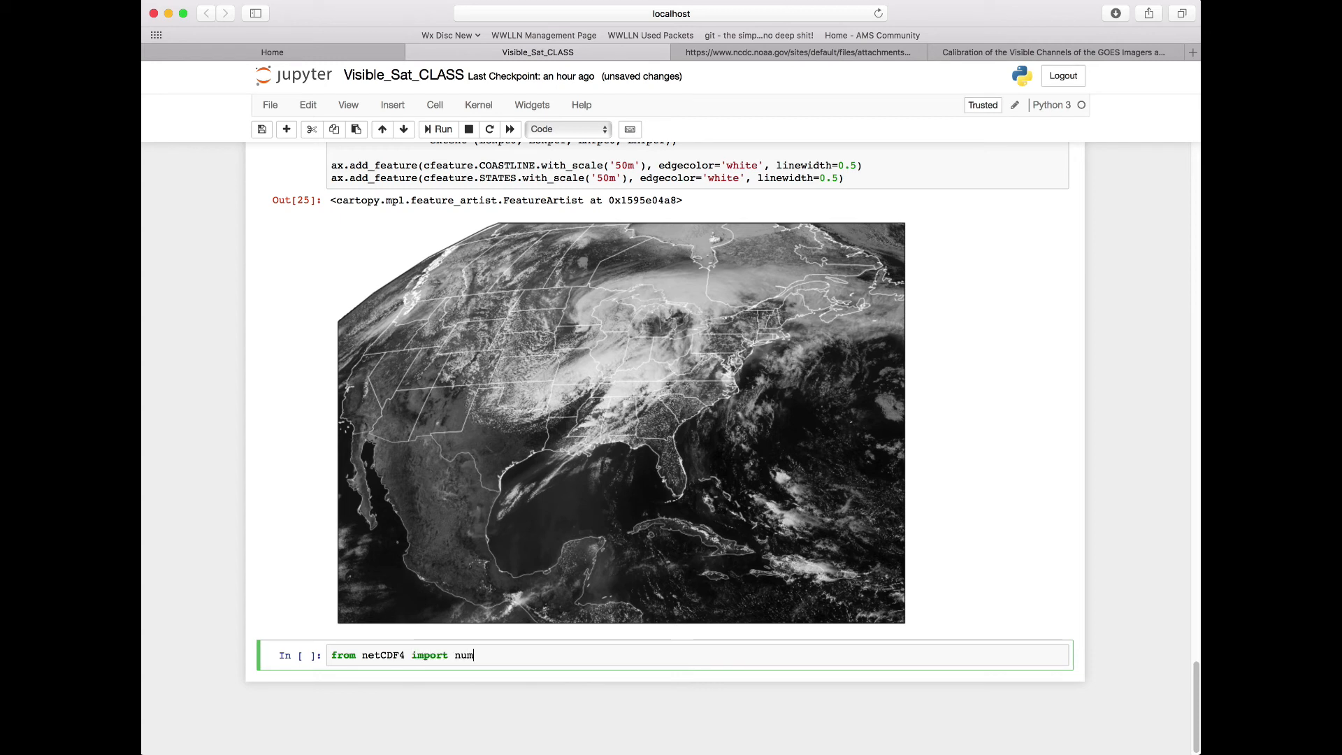
text(2date)
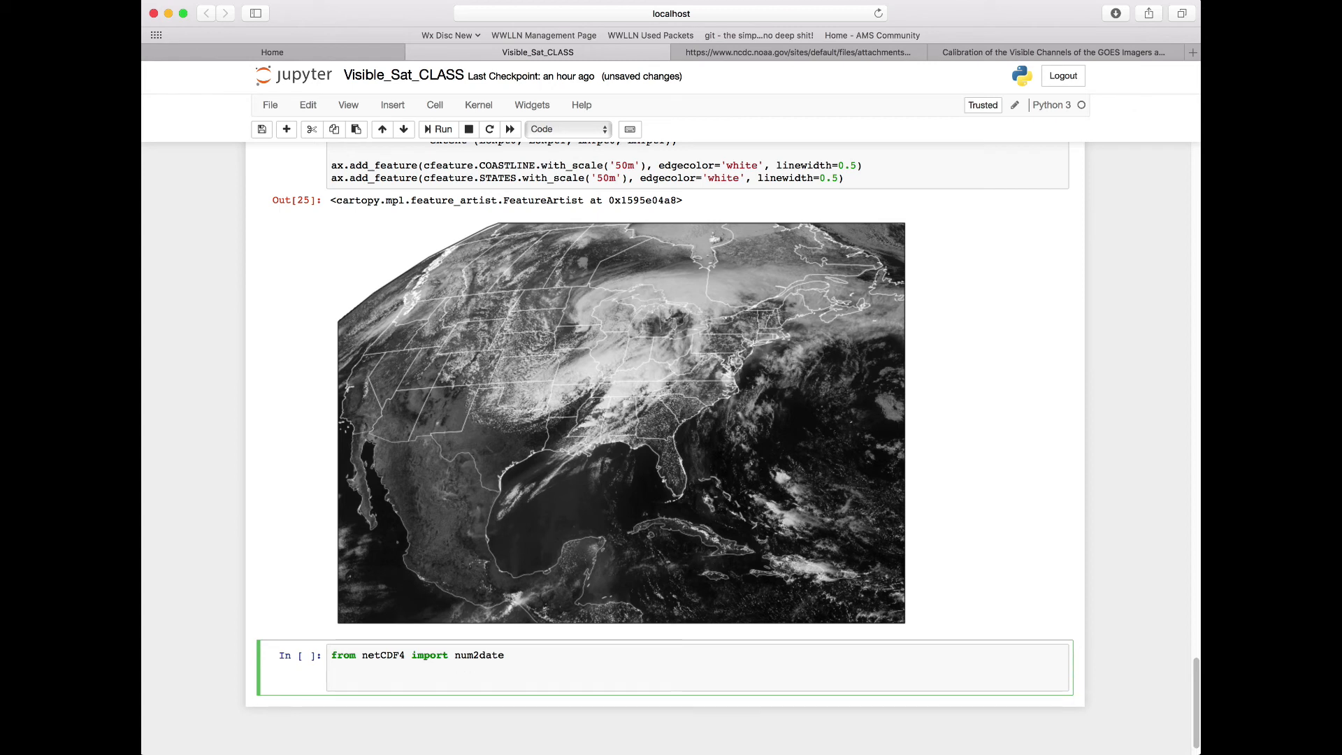
Step: Write vtime = num2date(ds.variables['time'][:], units=ds.variables['time'].units) and start a new line
text(vtime =)
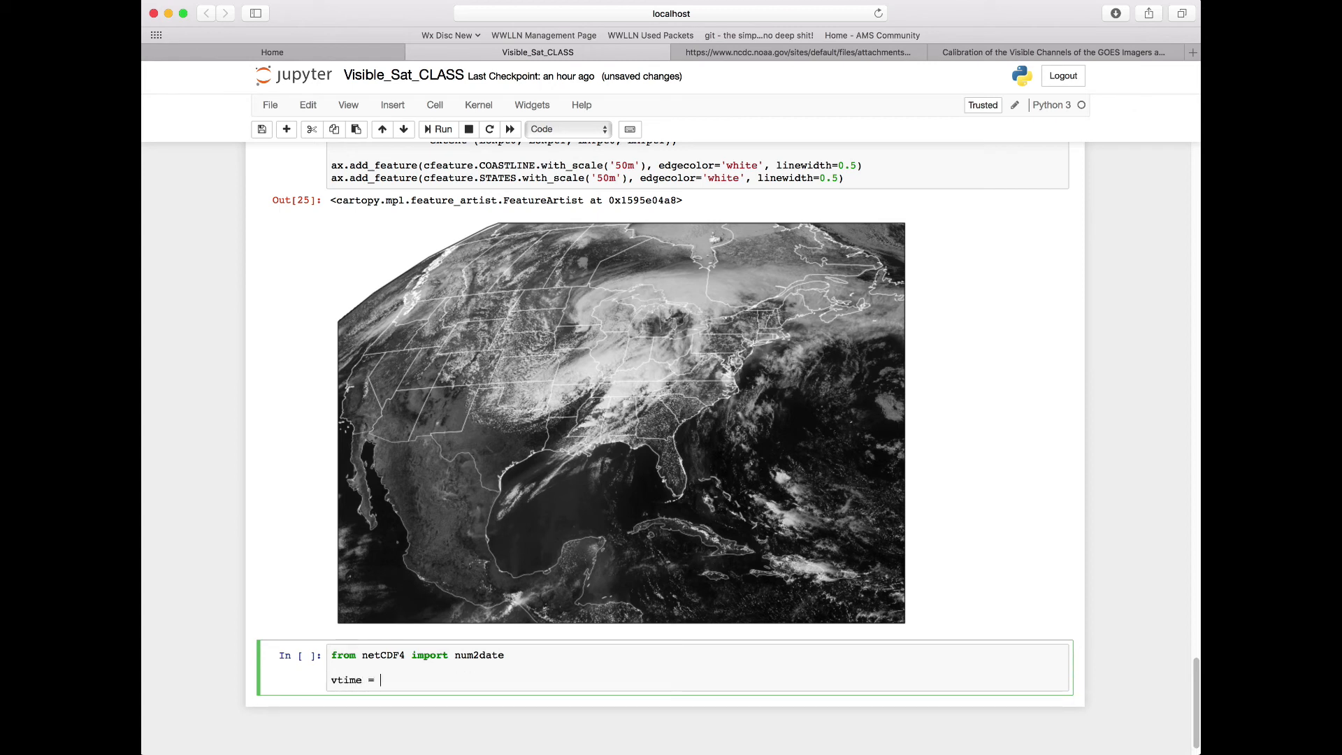
text(num2date(ds)
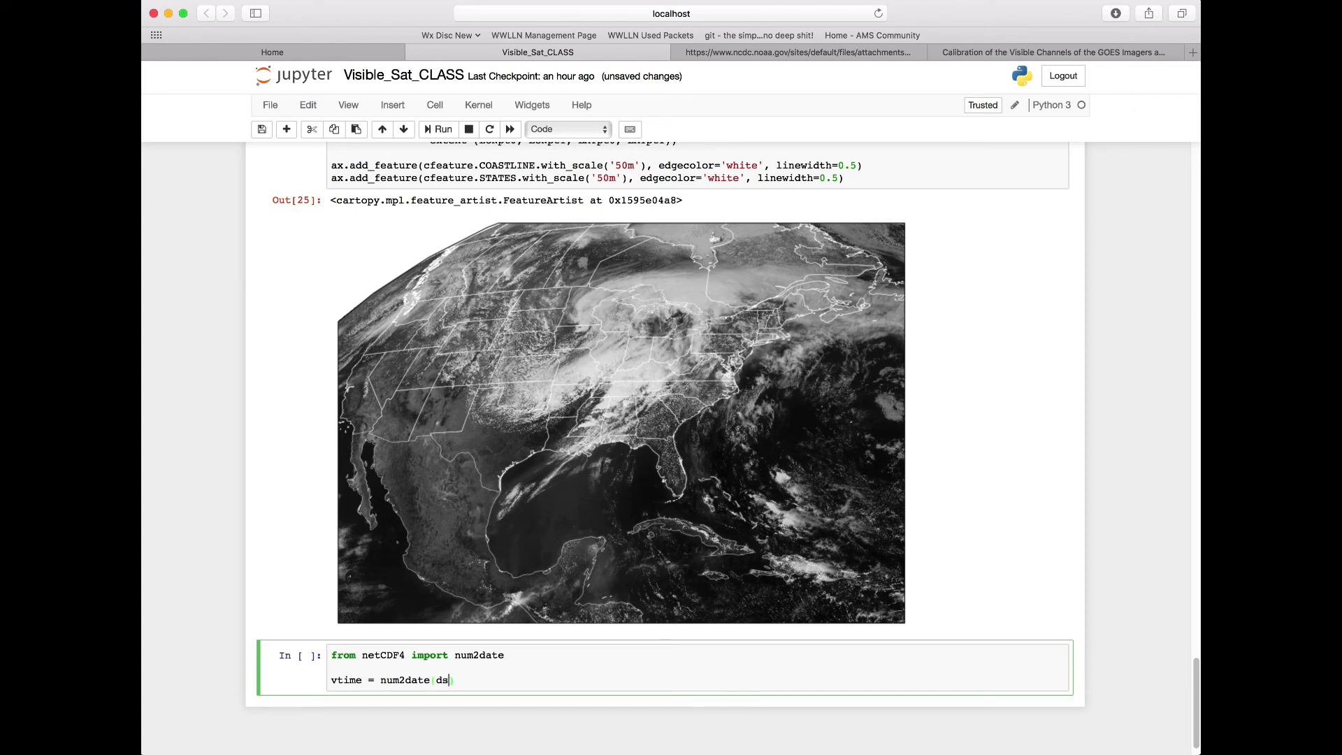
text(.variables[')
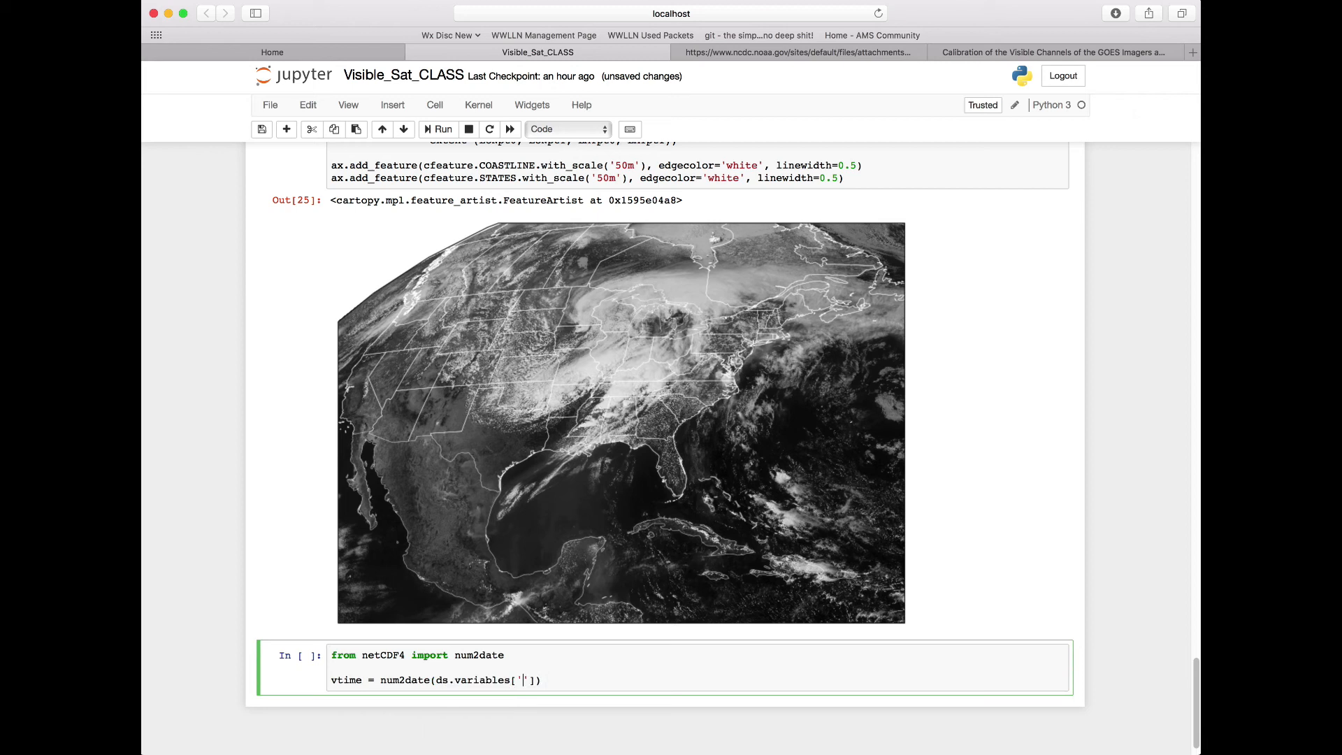
text(time)
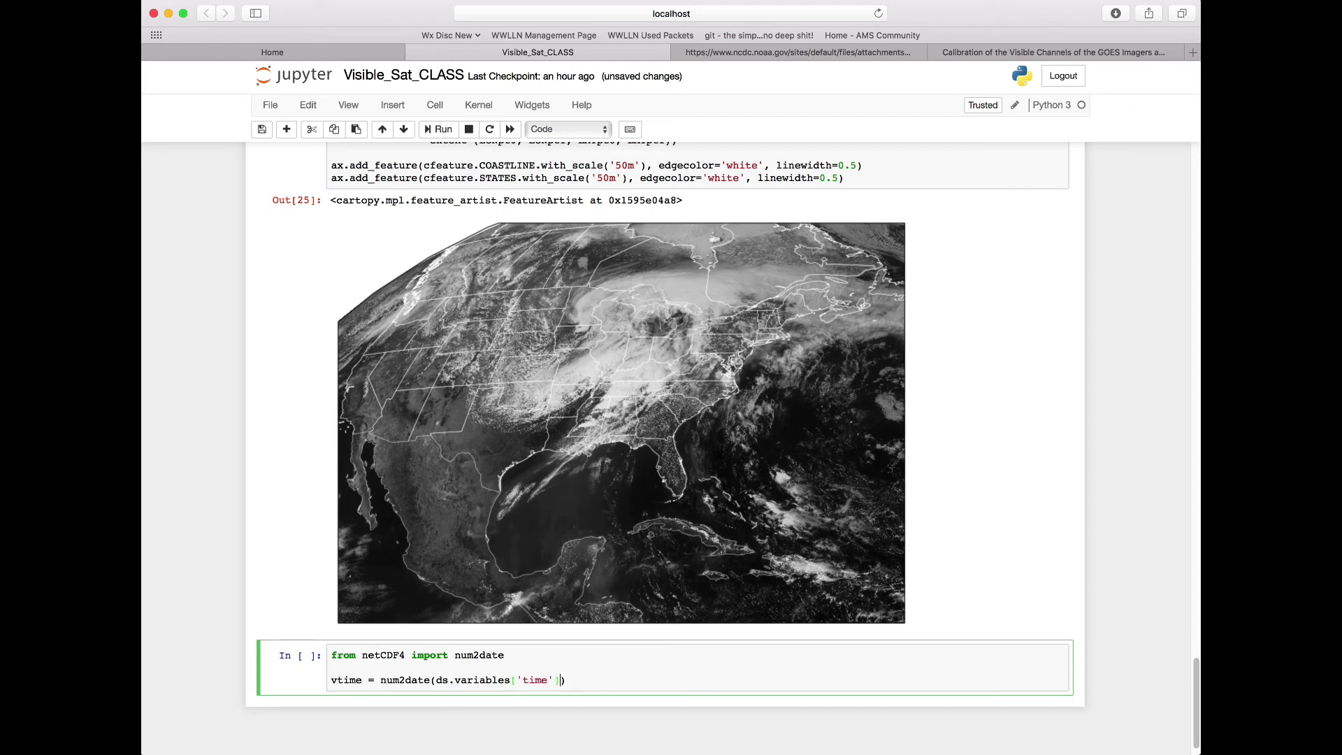
text([:)
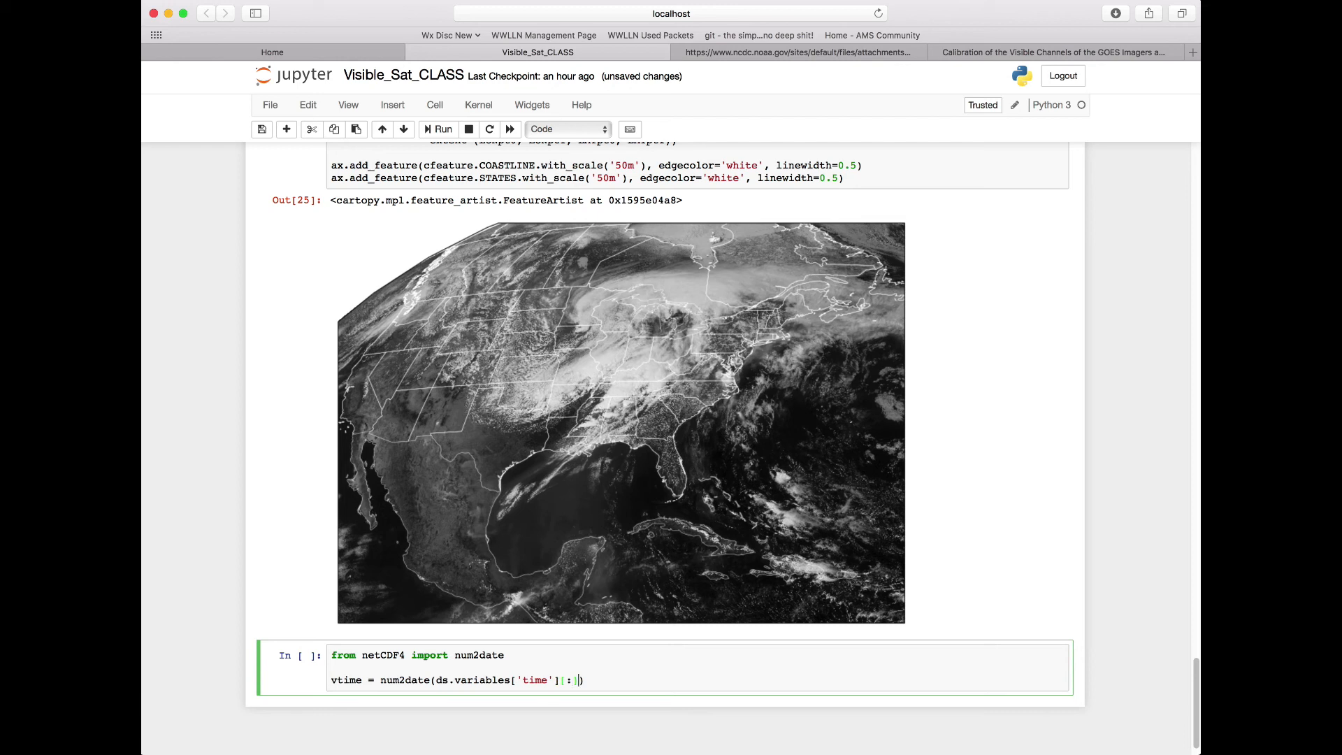
text(, units)
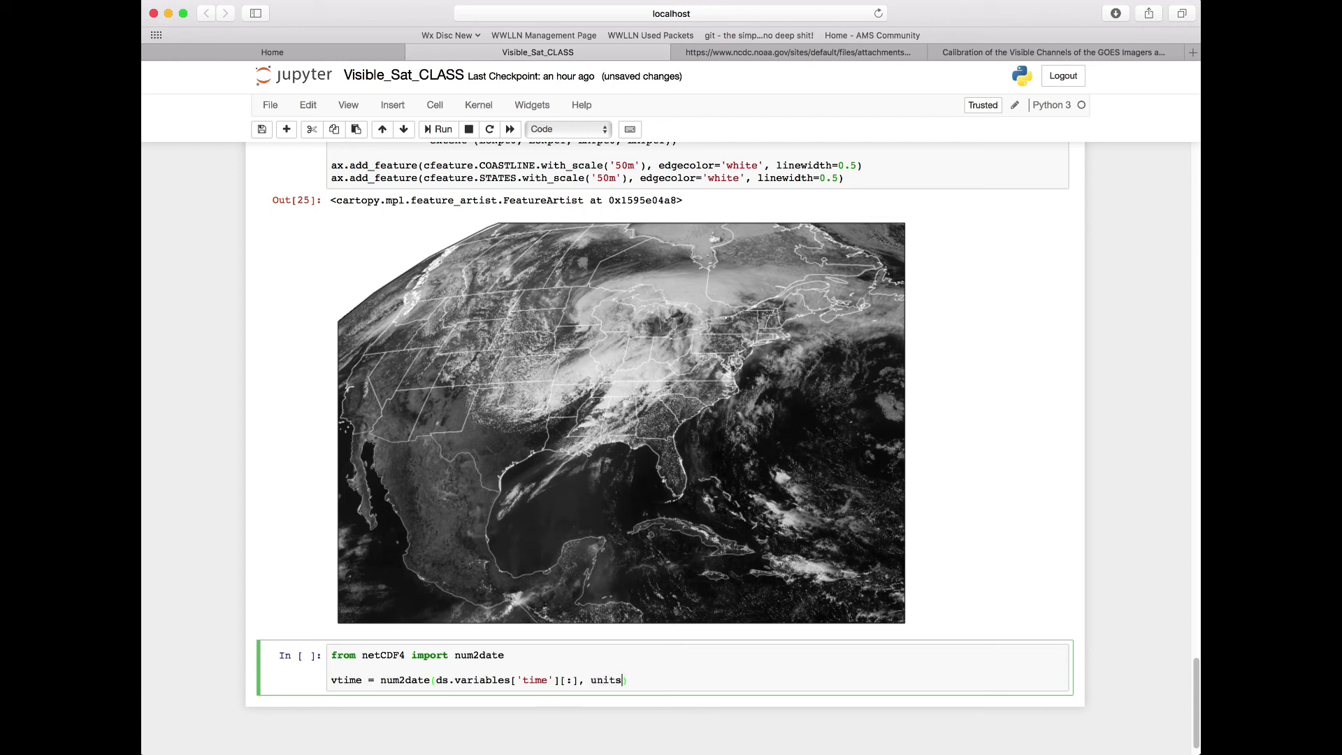
text(=ds)
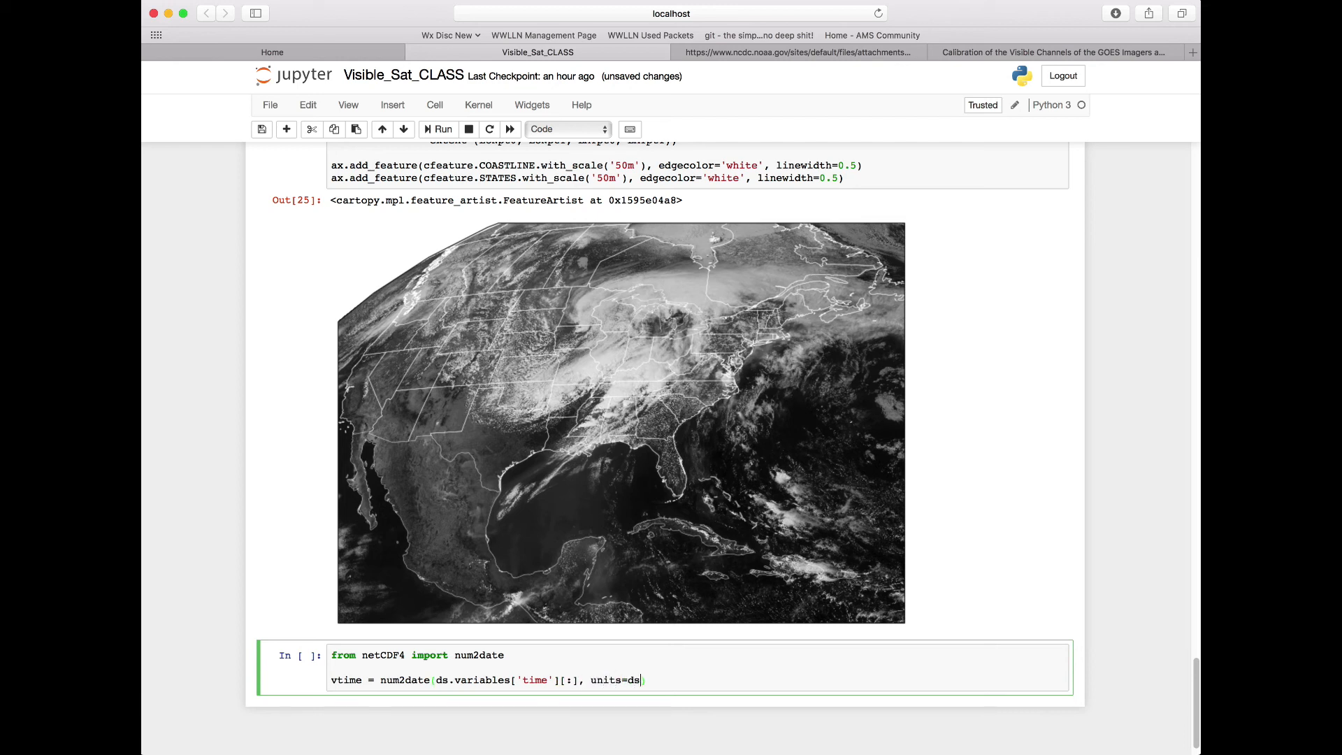
text(.variables)
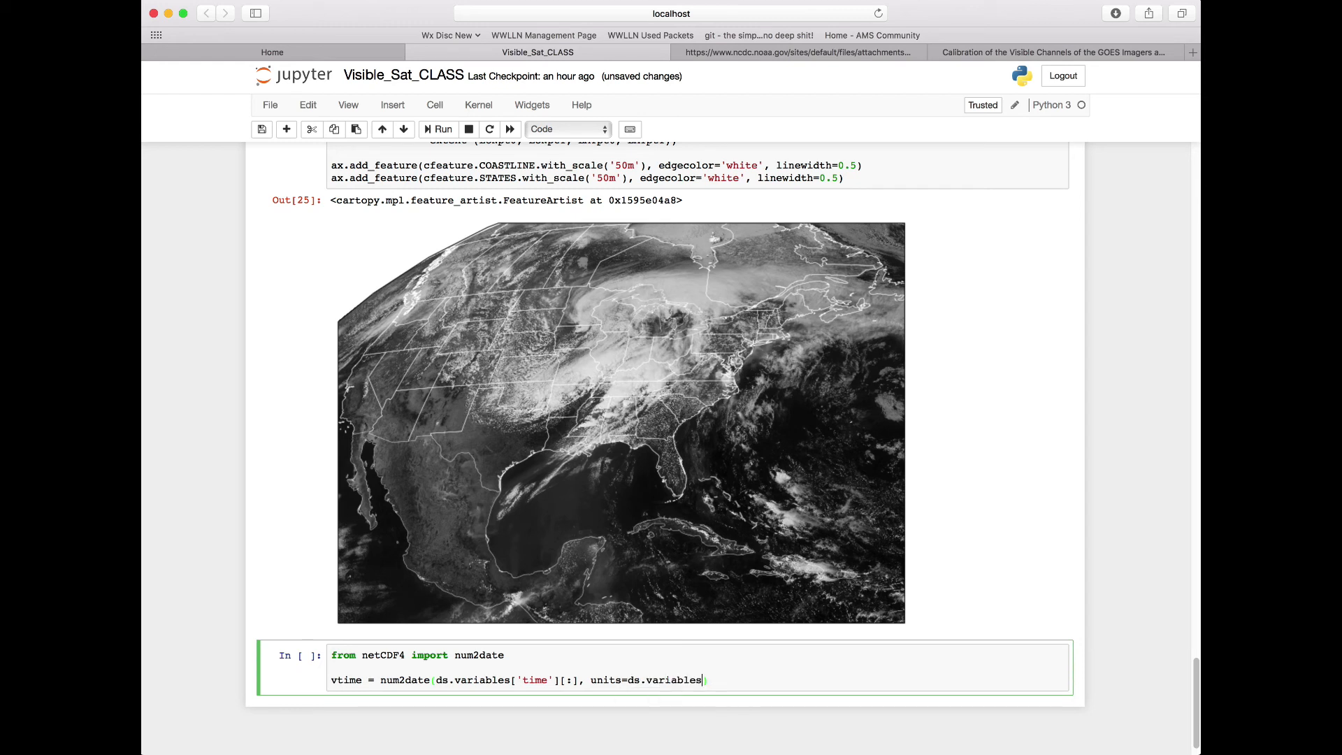
text(['time']))
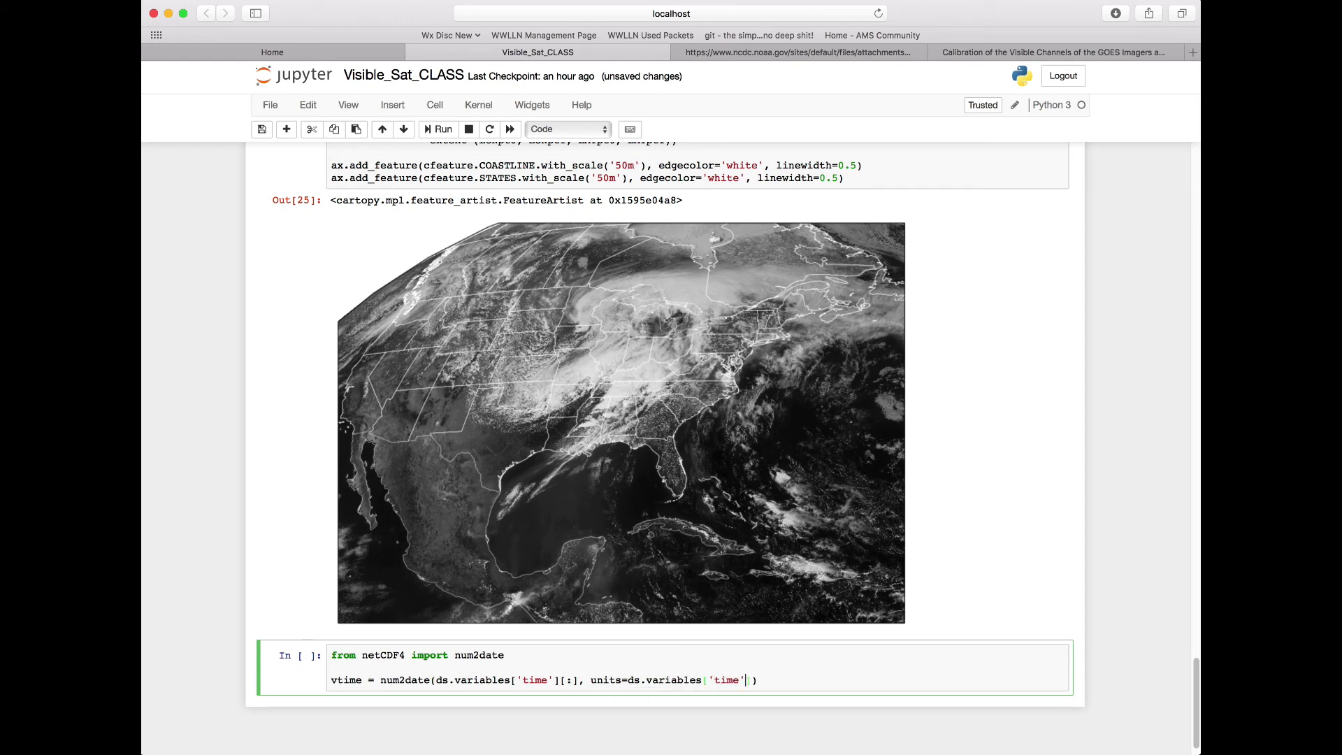
text(.units)
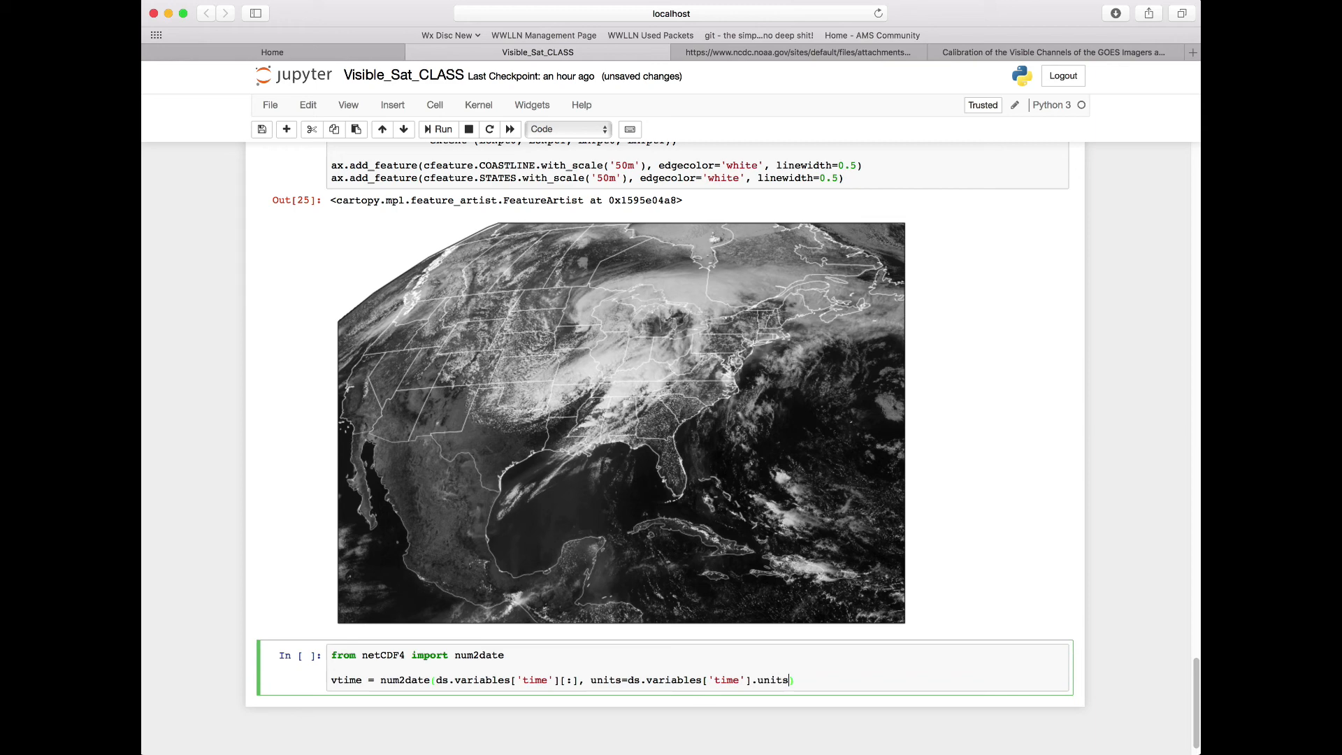
key(enter)
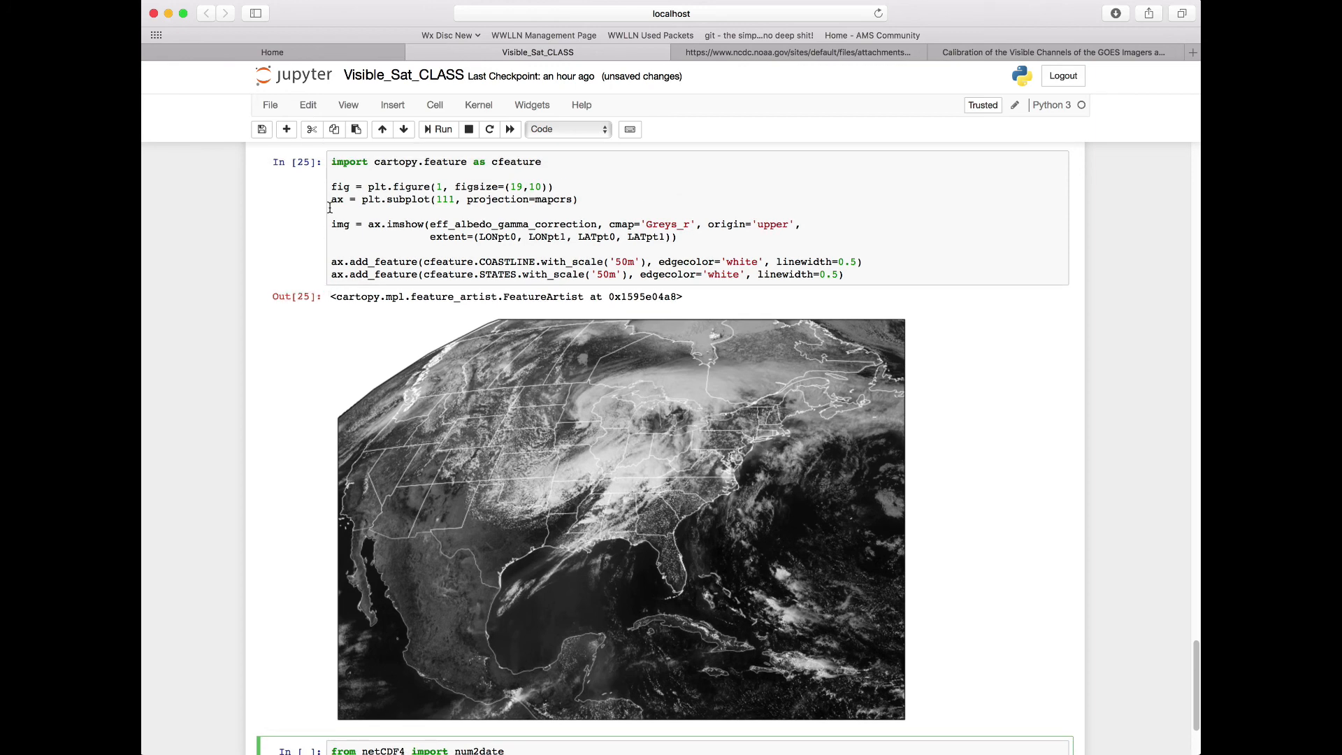
Step: Select and copy the figure, imshow and coastline/state add_feature lines from the earlier map cell
drag(333, 186, 841, 274)
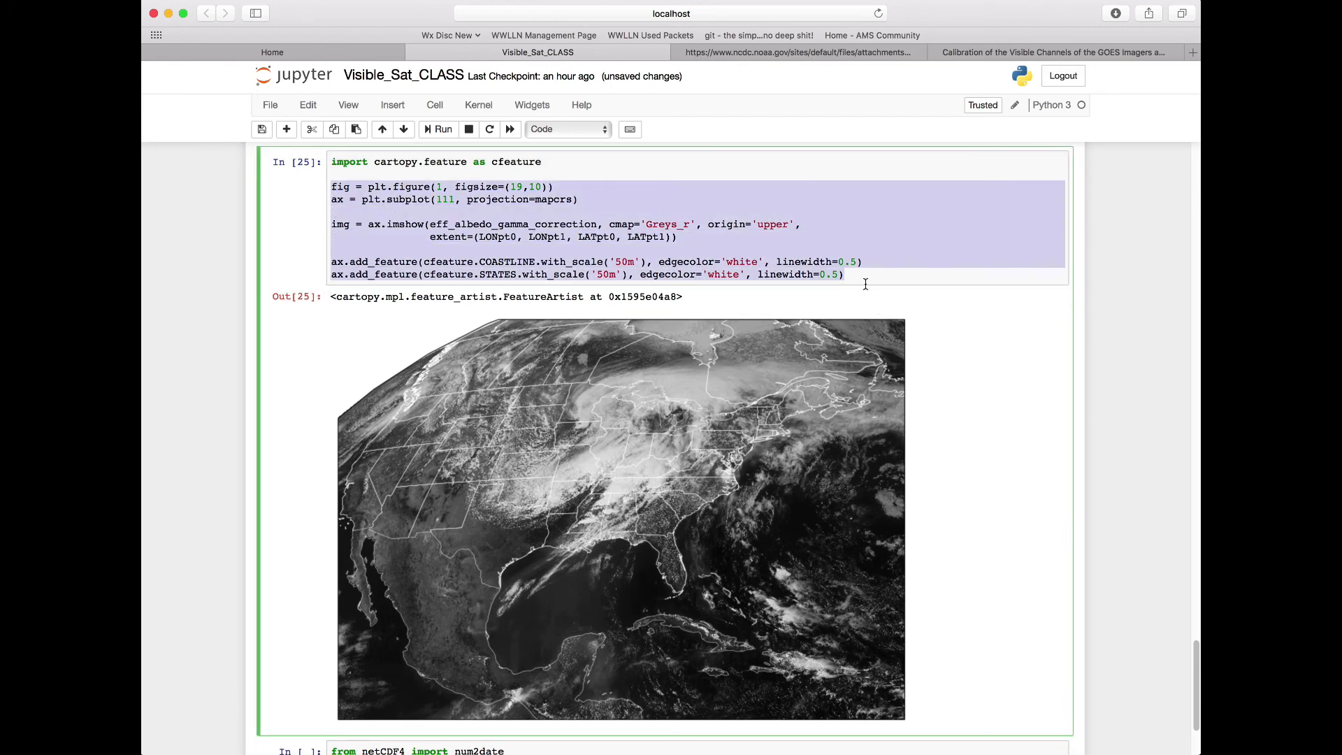
scroll(down, 3)
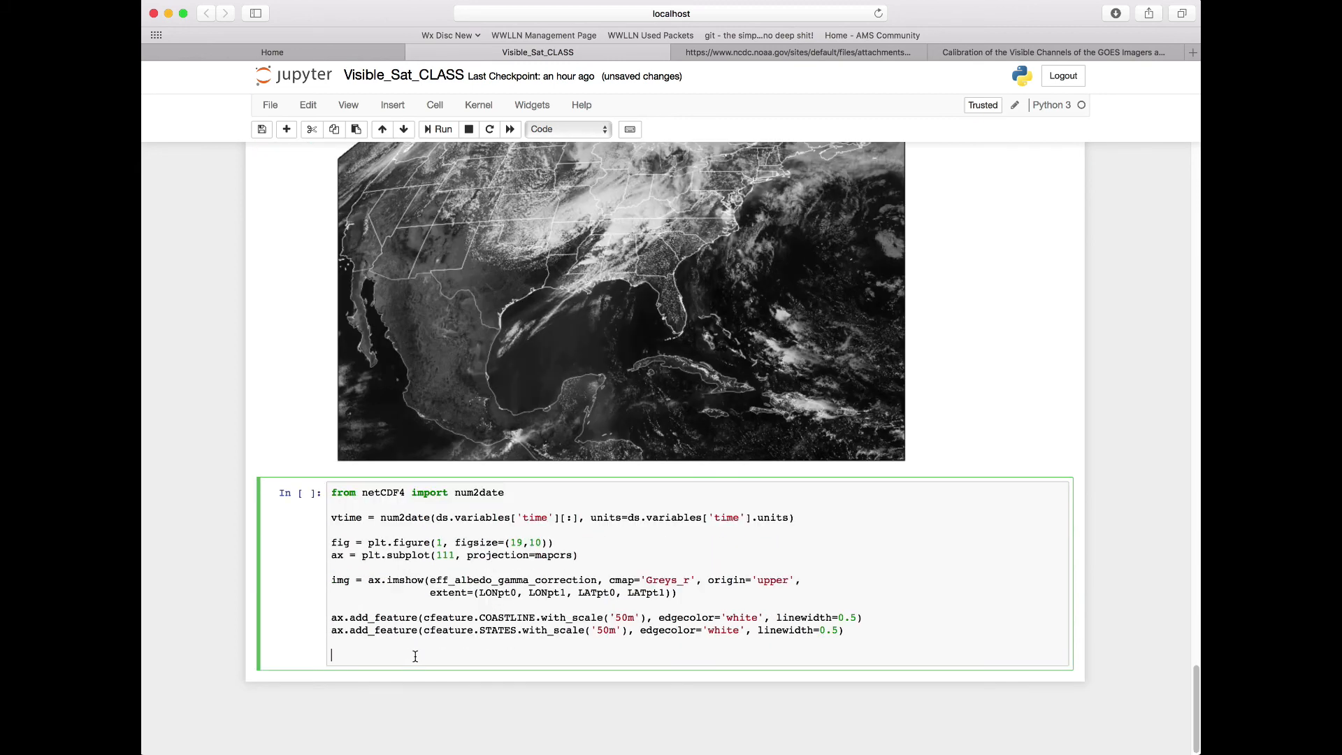
Step: Add plt.title(vtime, loc='right') to label the map with its valid time
text(plt)
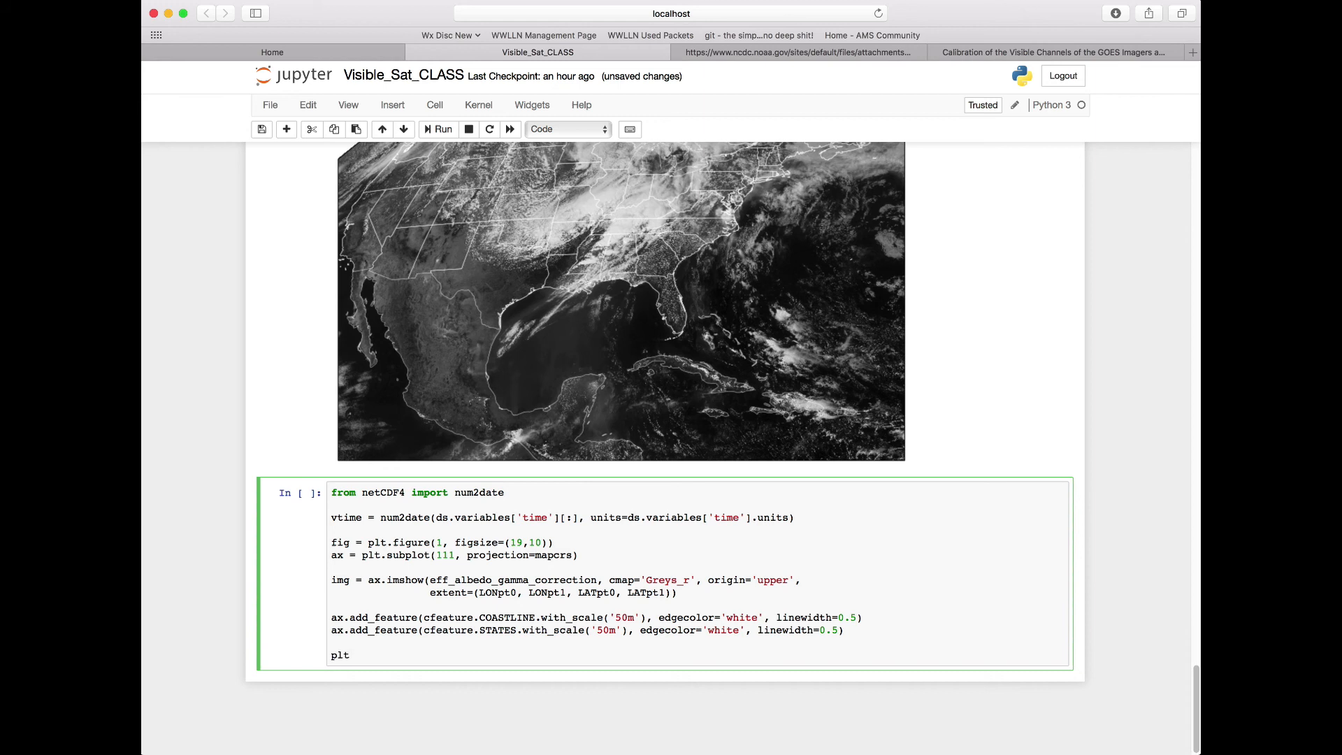
text(.title)
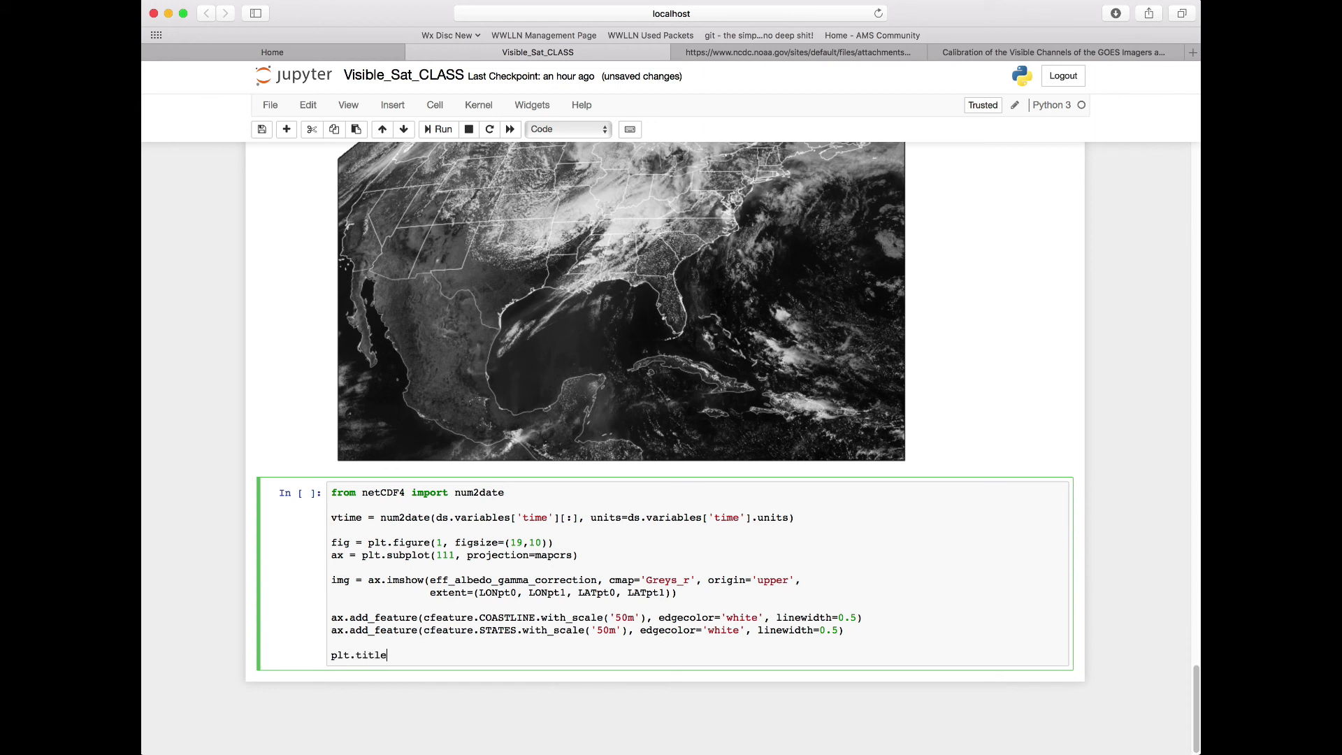
text(())
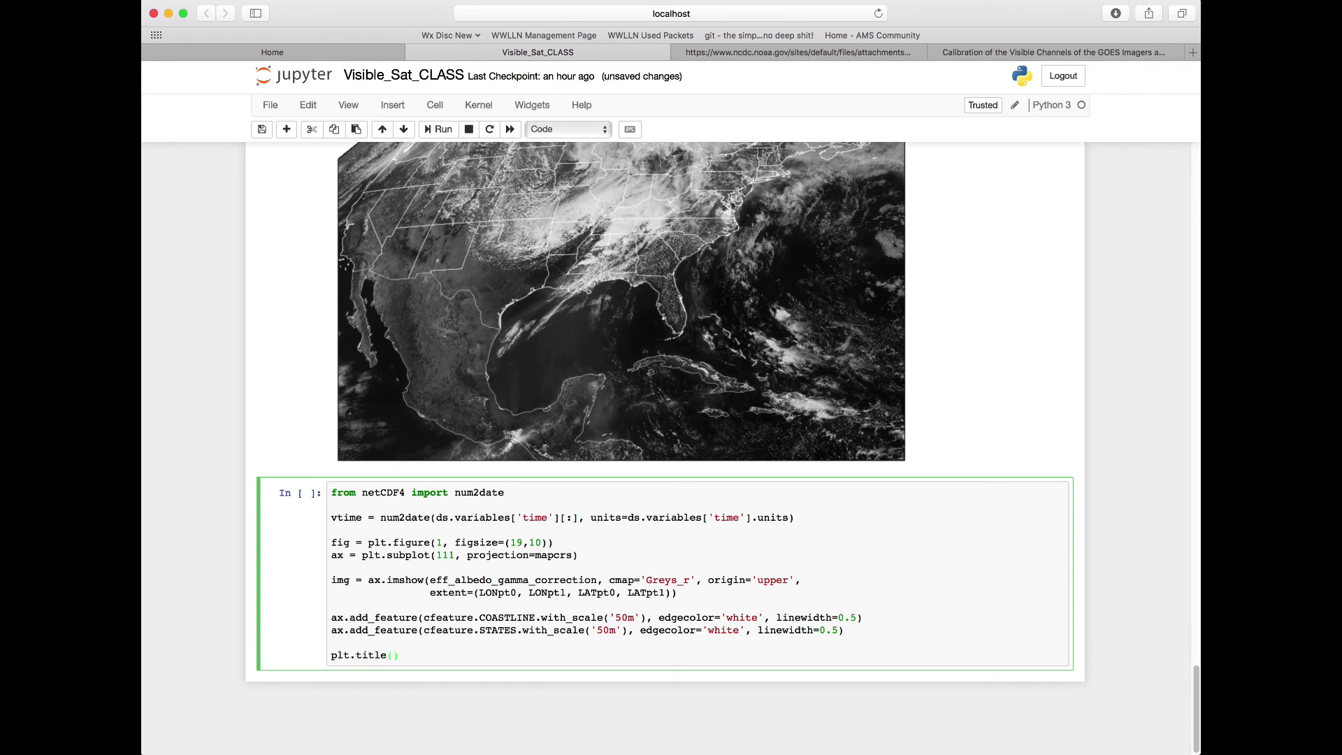
text(vtime, lo)
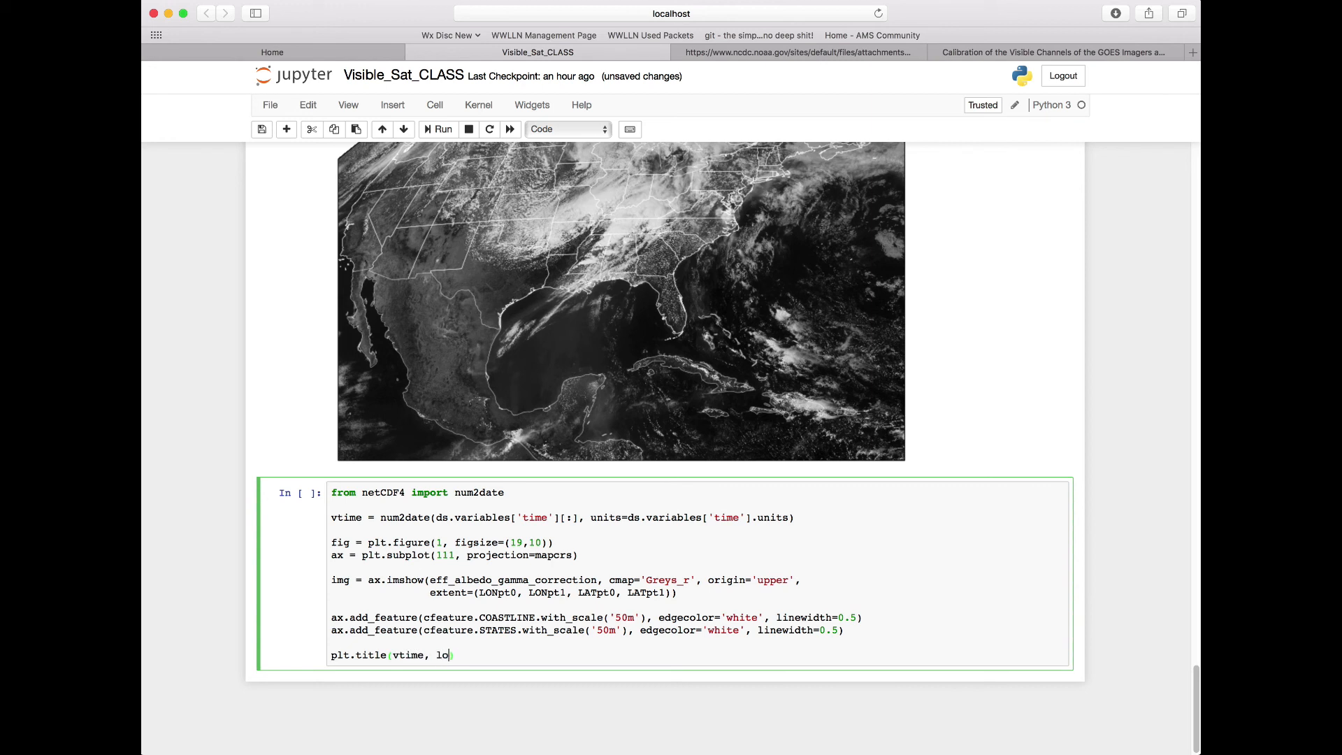
text(c='rig')
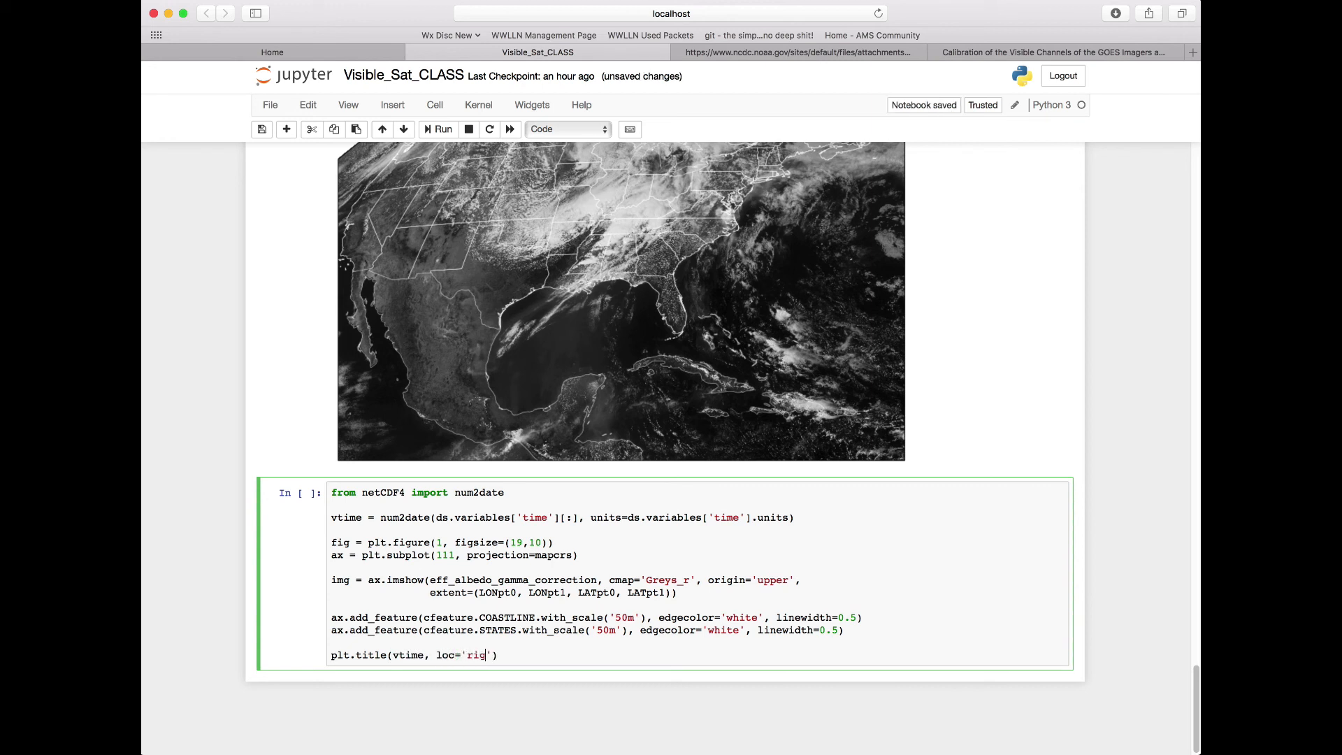
text(ht')
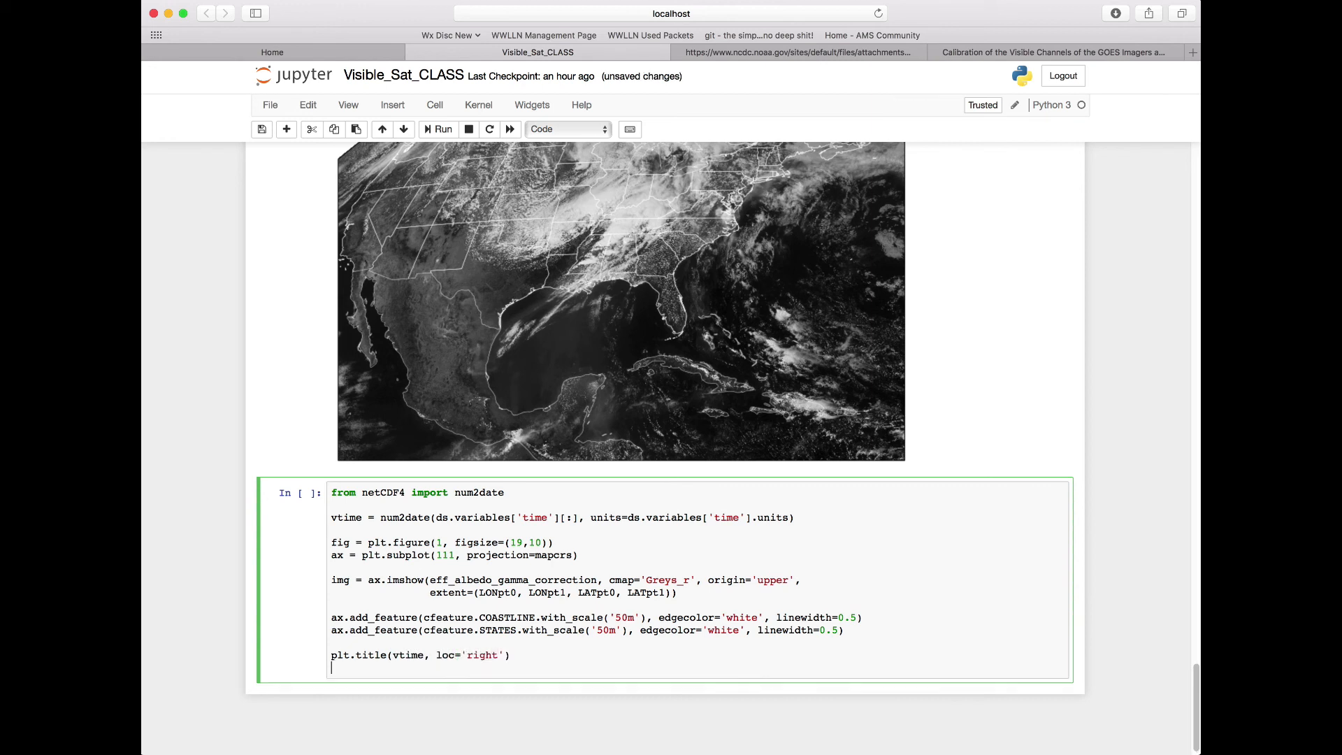
Step: Add a left-aligned title 'GOES-13 Visible Satellite Imagery'
text(plt.title('')
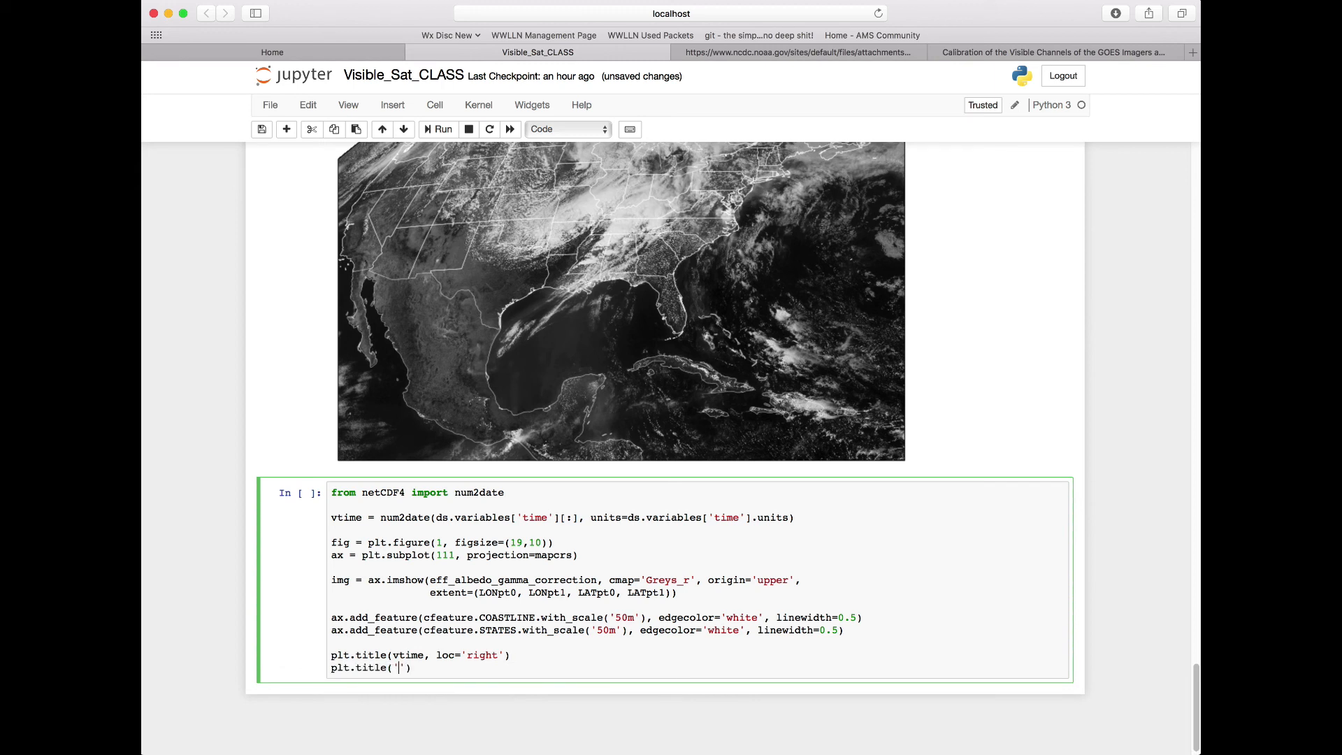
text(GOE)
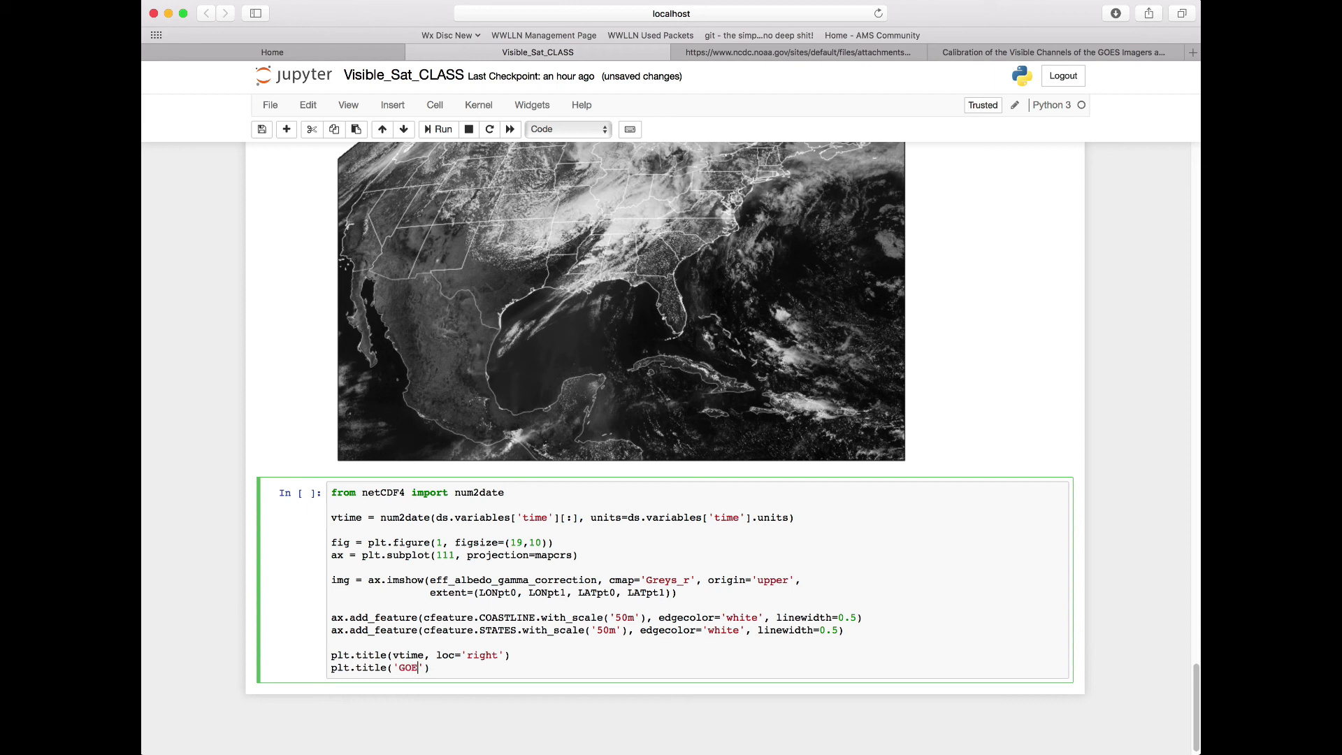
text(S-13 V)
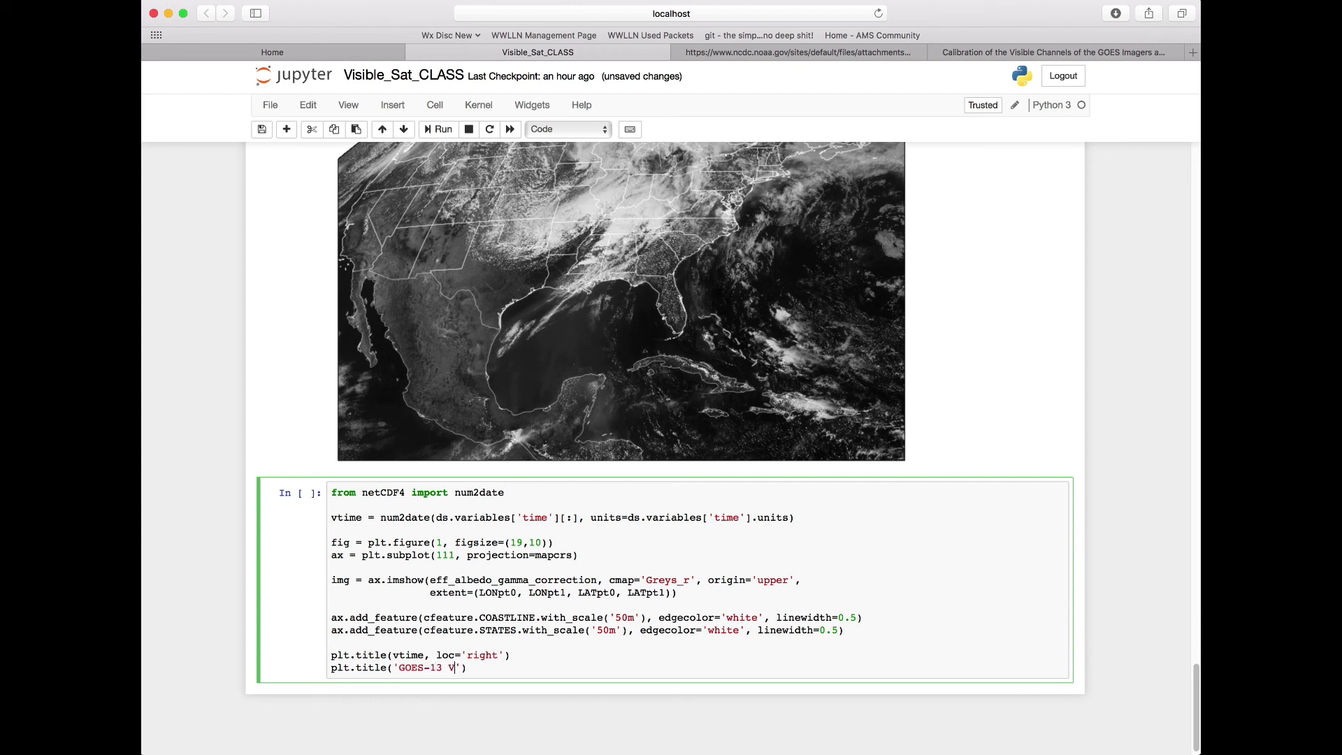
text(isible Sta)
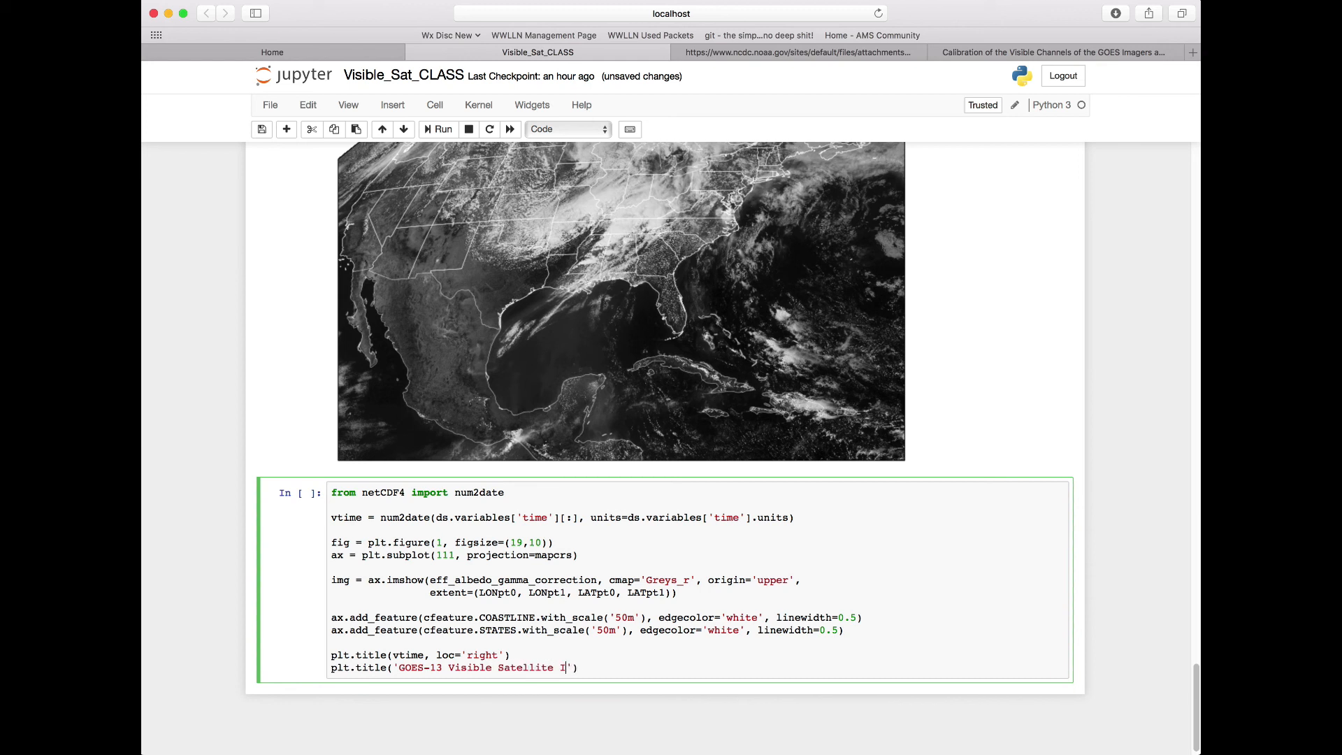
text(magery)
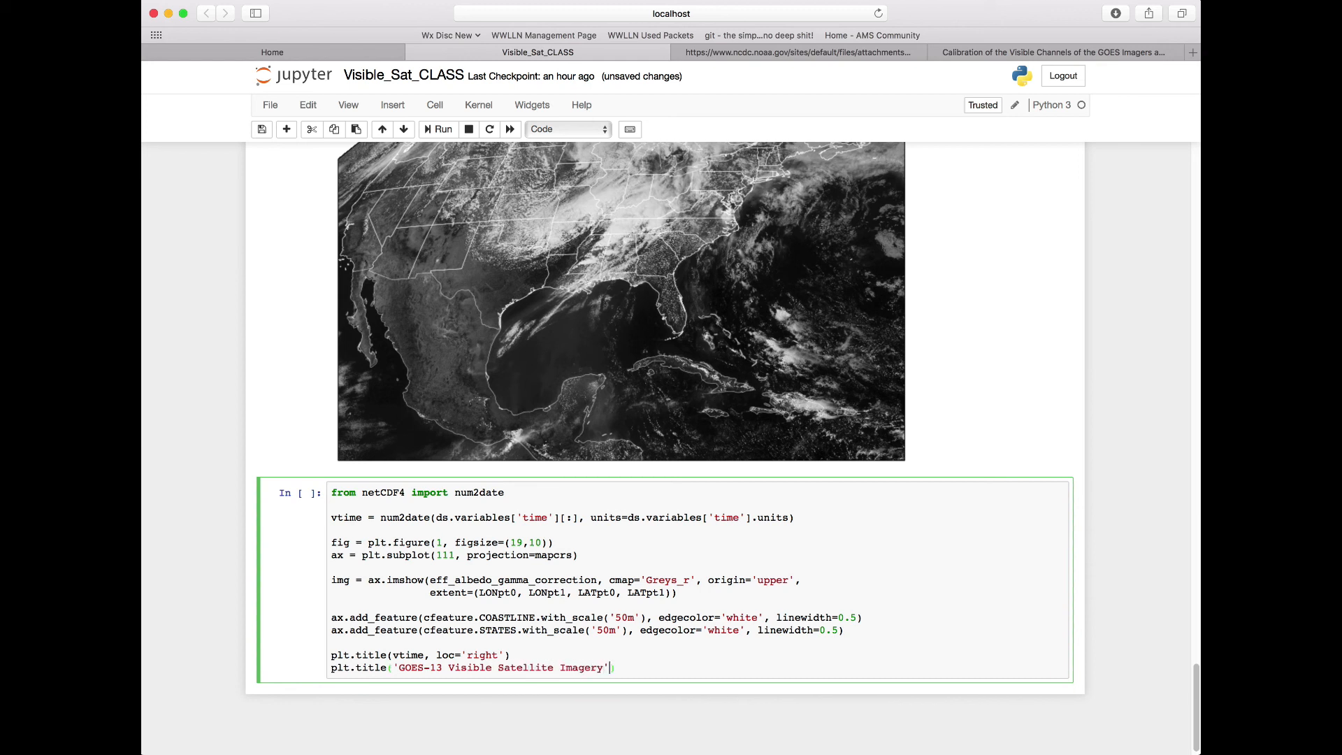
text(, loc=)
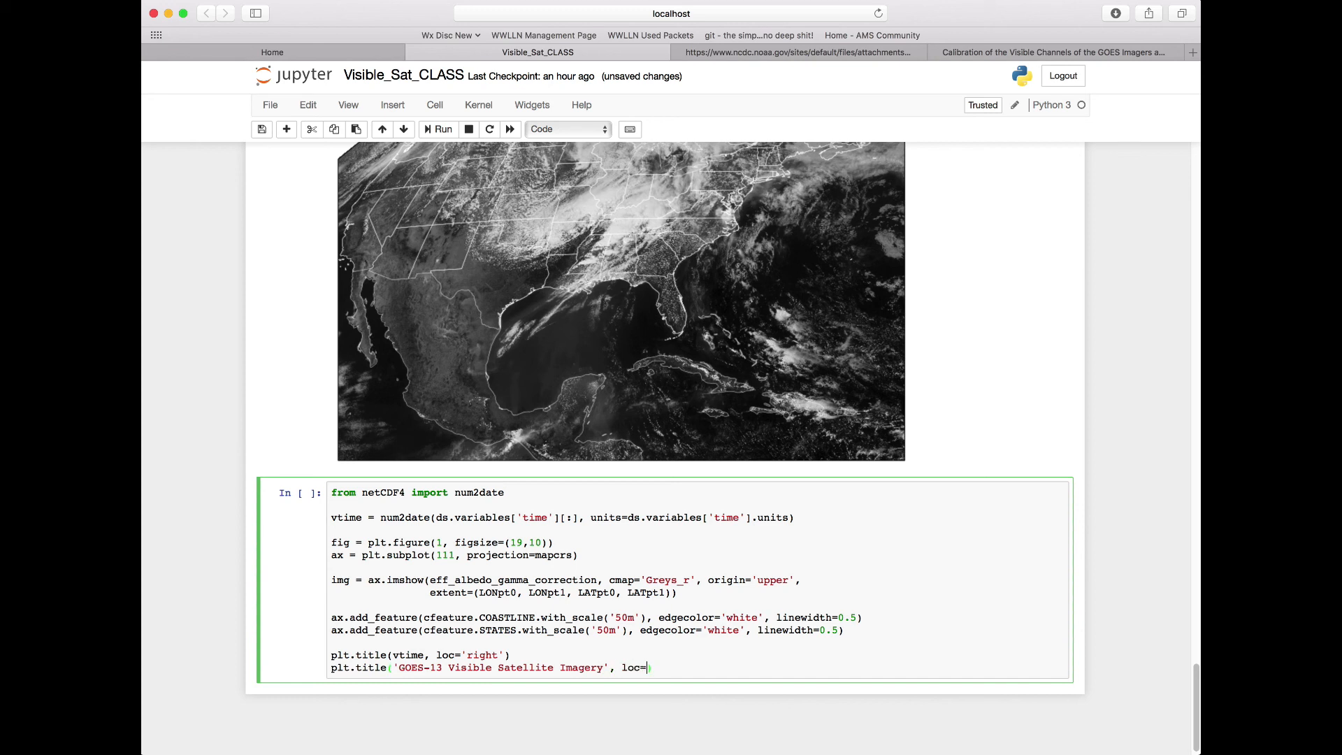
text('left')
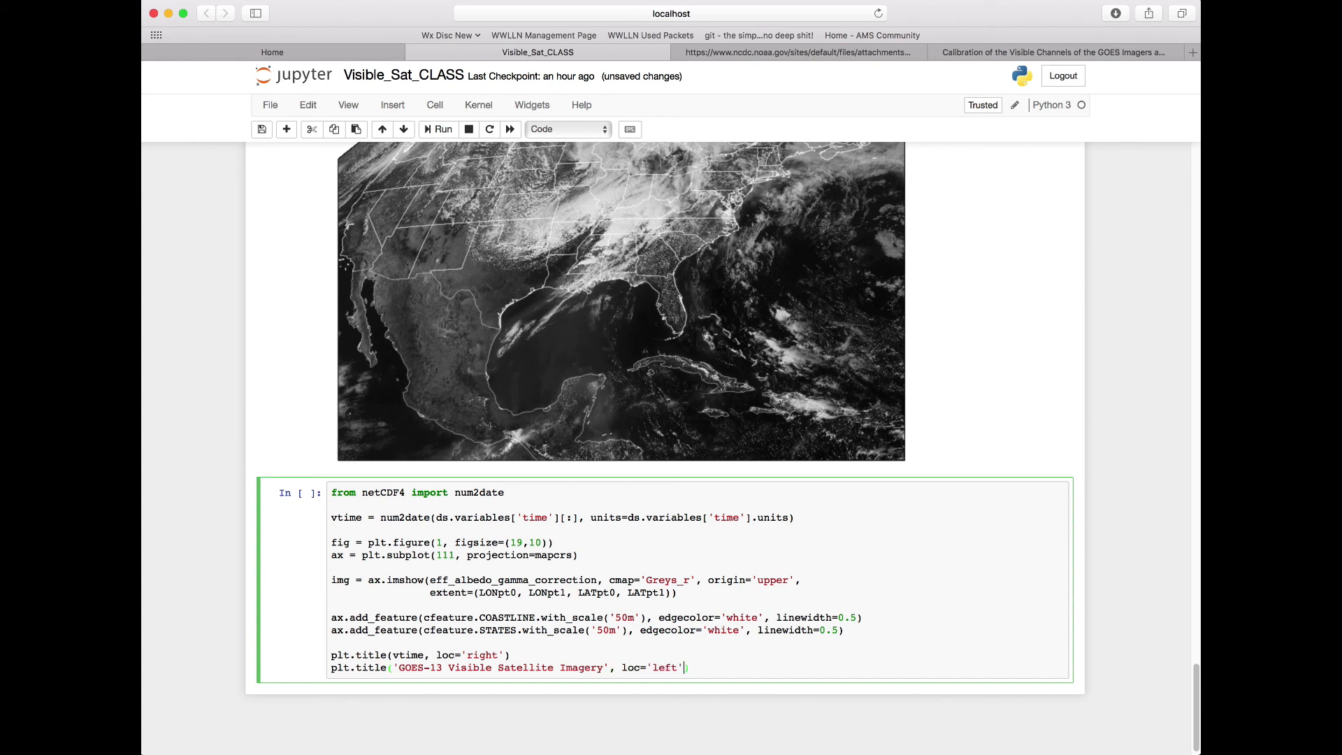
Step: Finish the cell with plt.tight_layout() and plt.show()
text(plt)
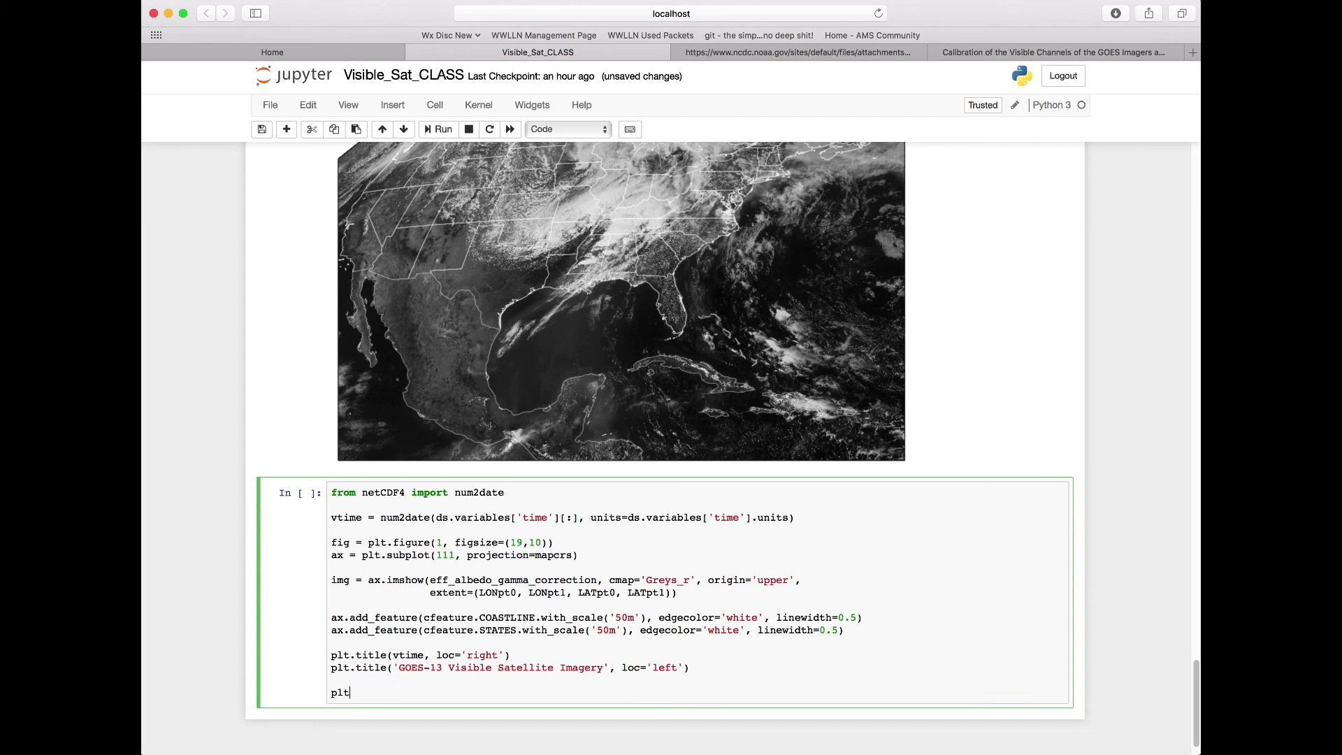
text(.)
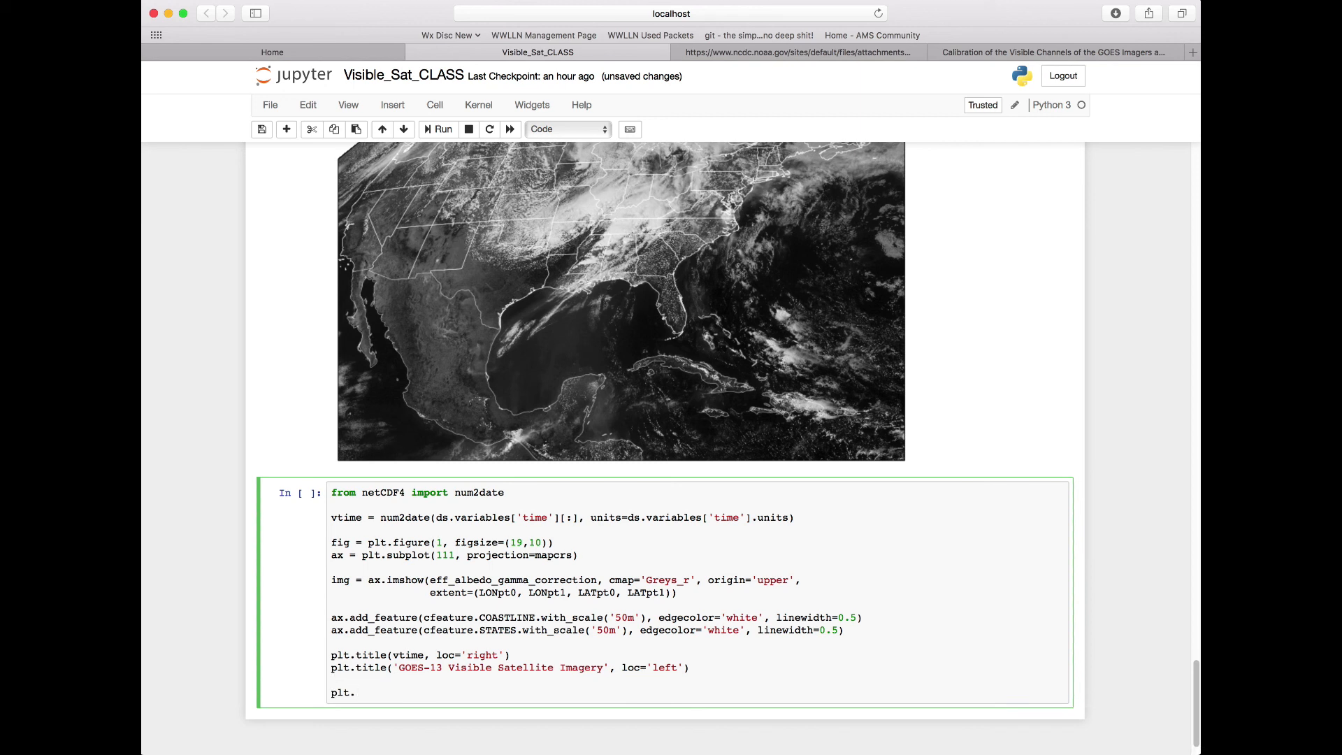
text(tight_layo)
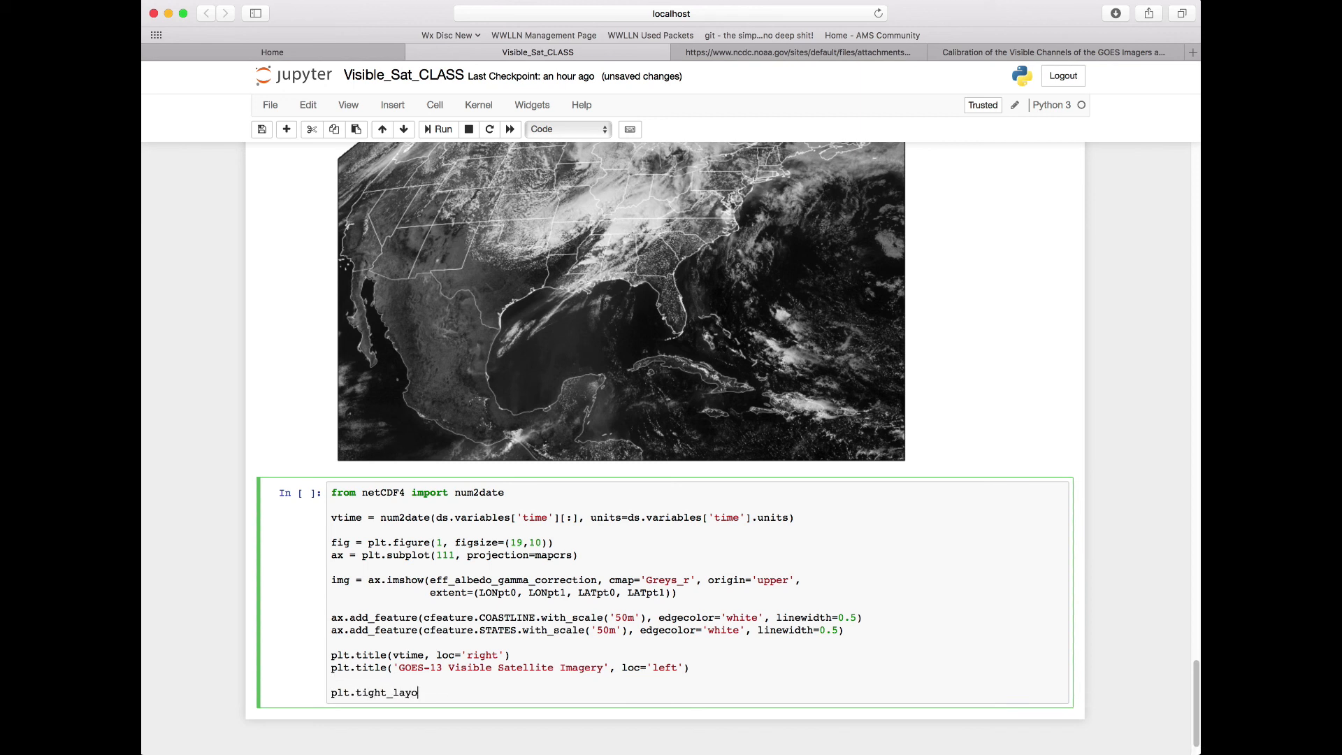
text(ut())
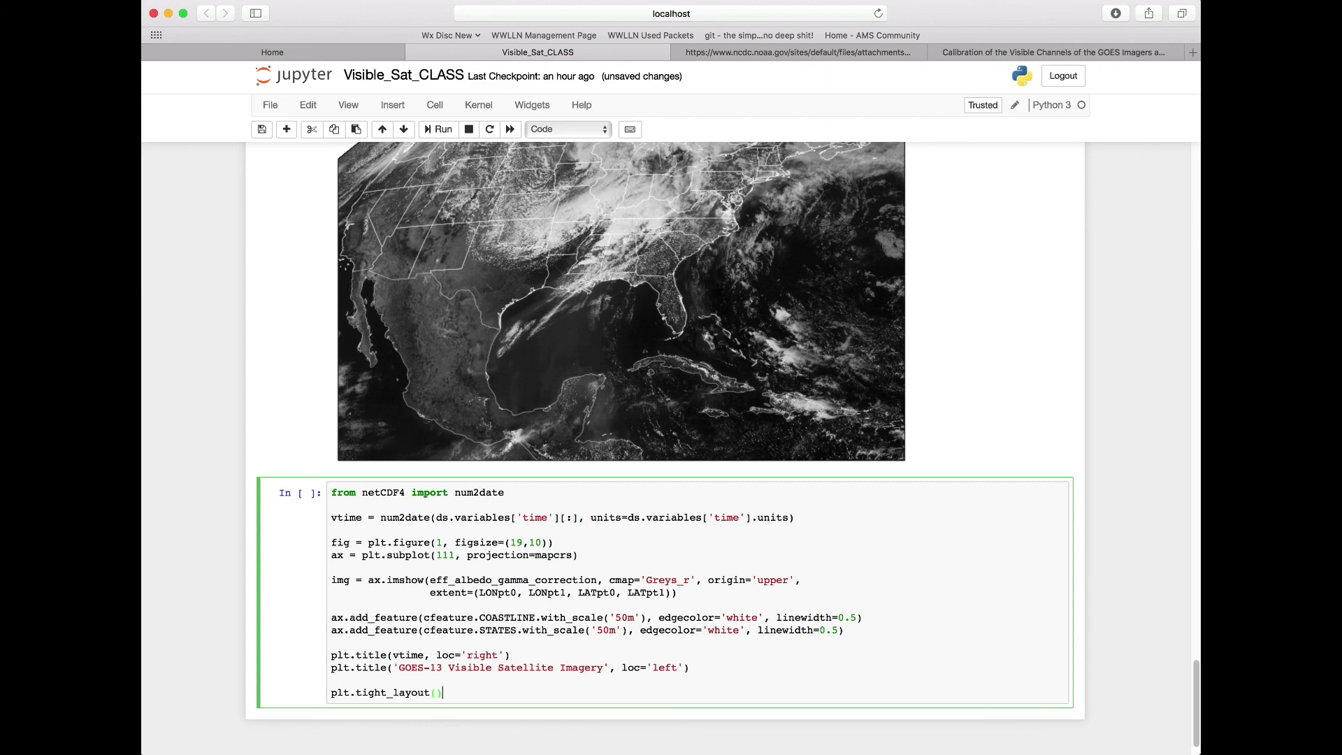
text(plt.sh)
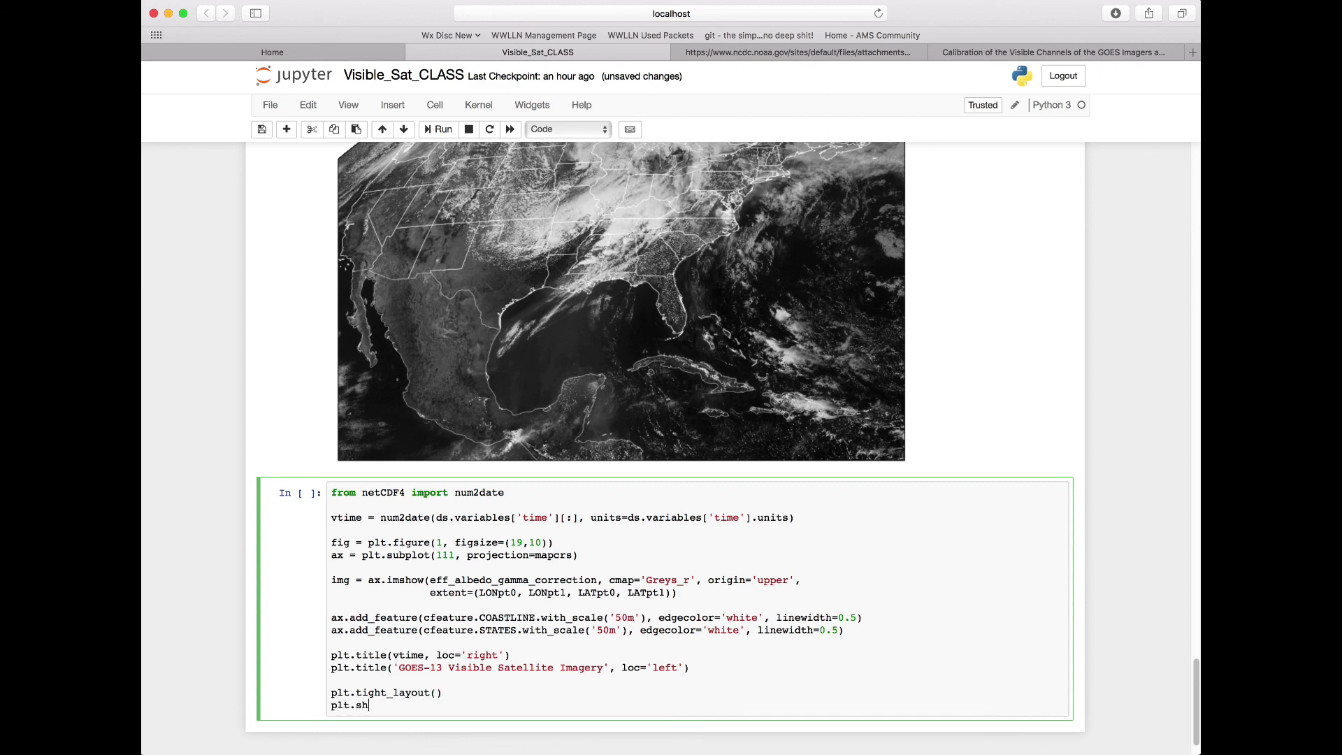
text(ow())
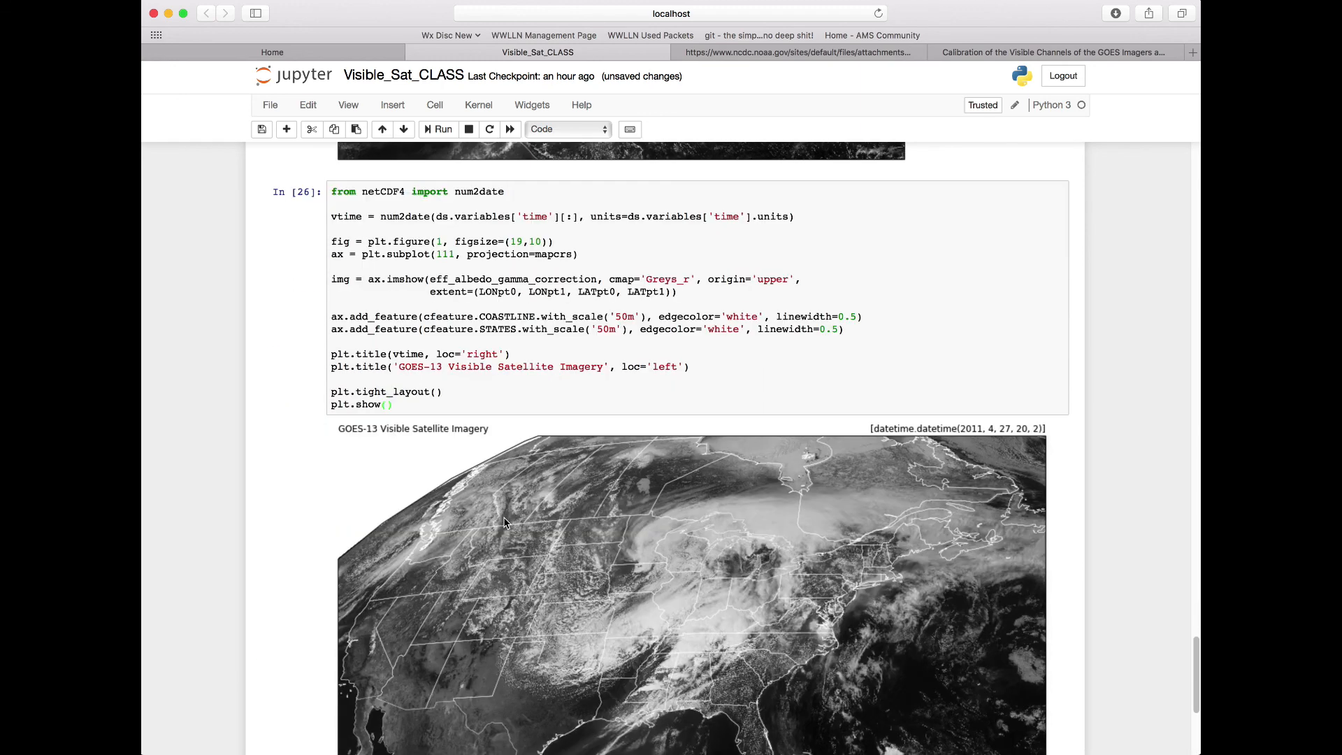
Step: Run the cell and scroll down to the map showing the raw datetime list as right title
scroll(down, 3)
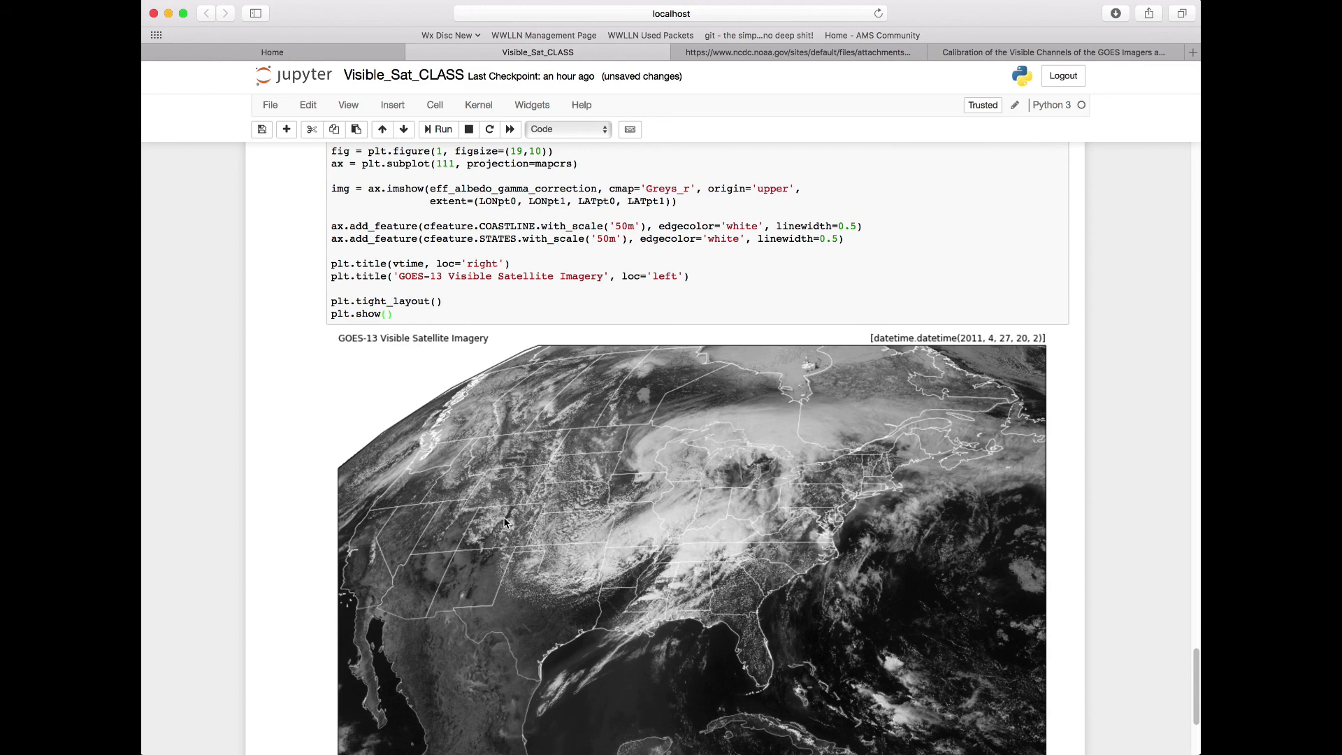
scroll(down, 3)
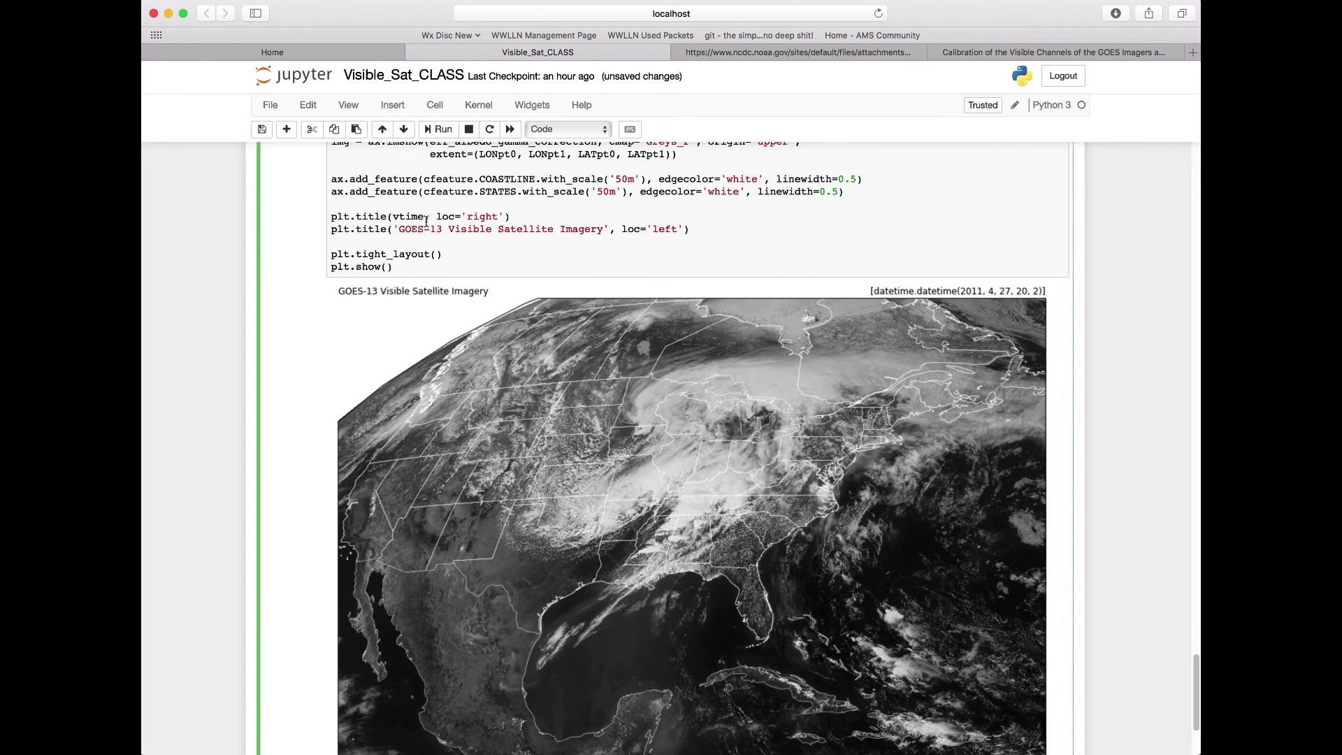
text([0)
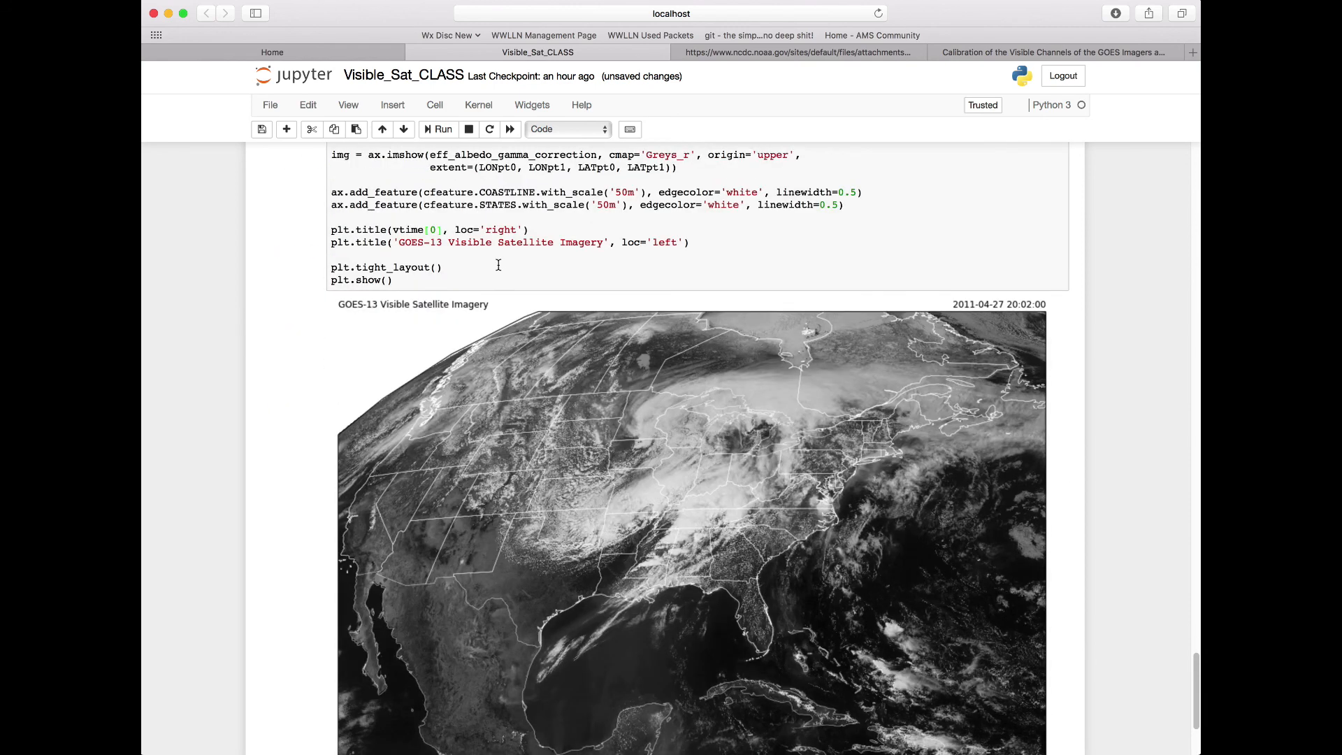
scroll(down, 3)
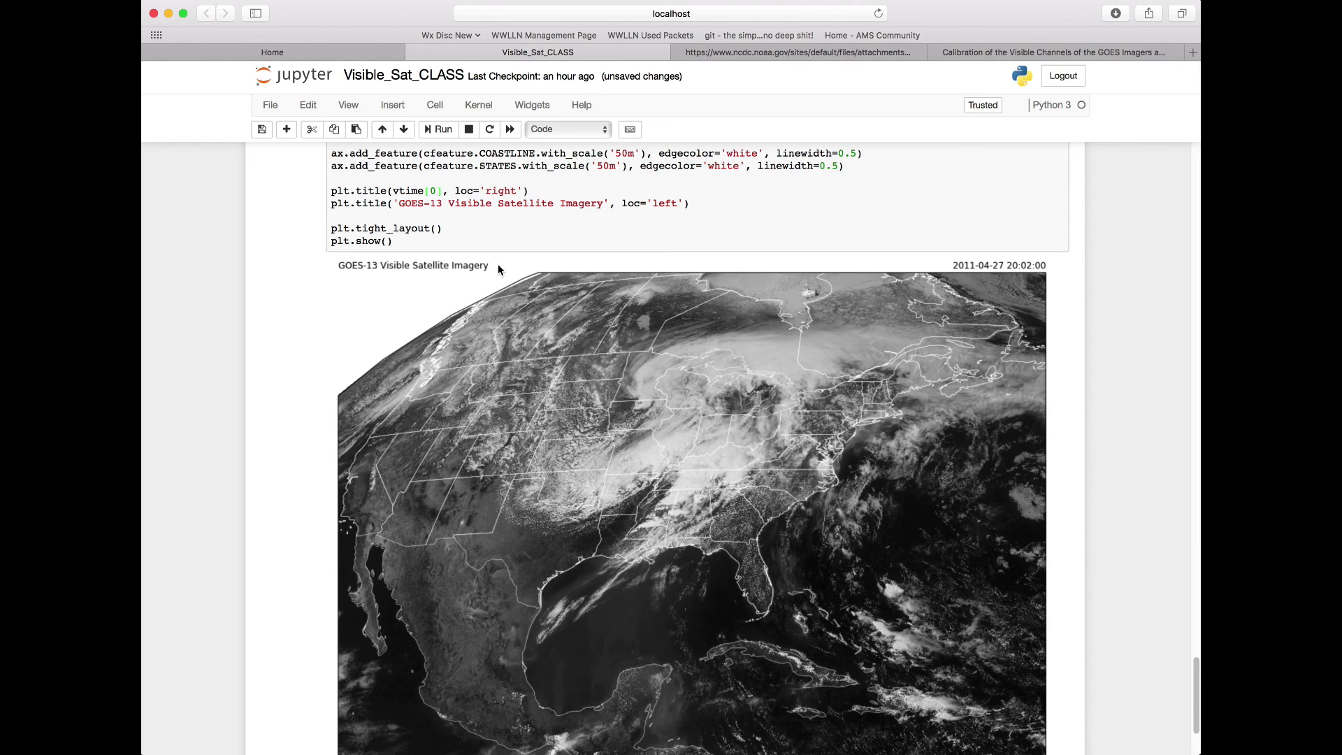
scroll(down, 3)
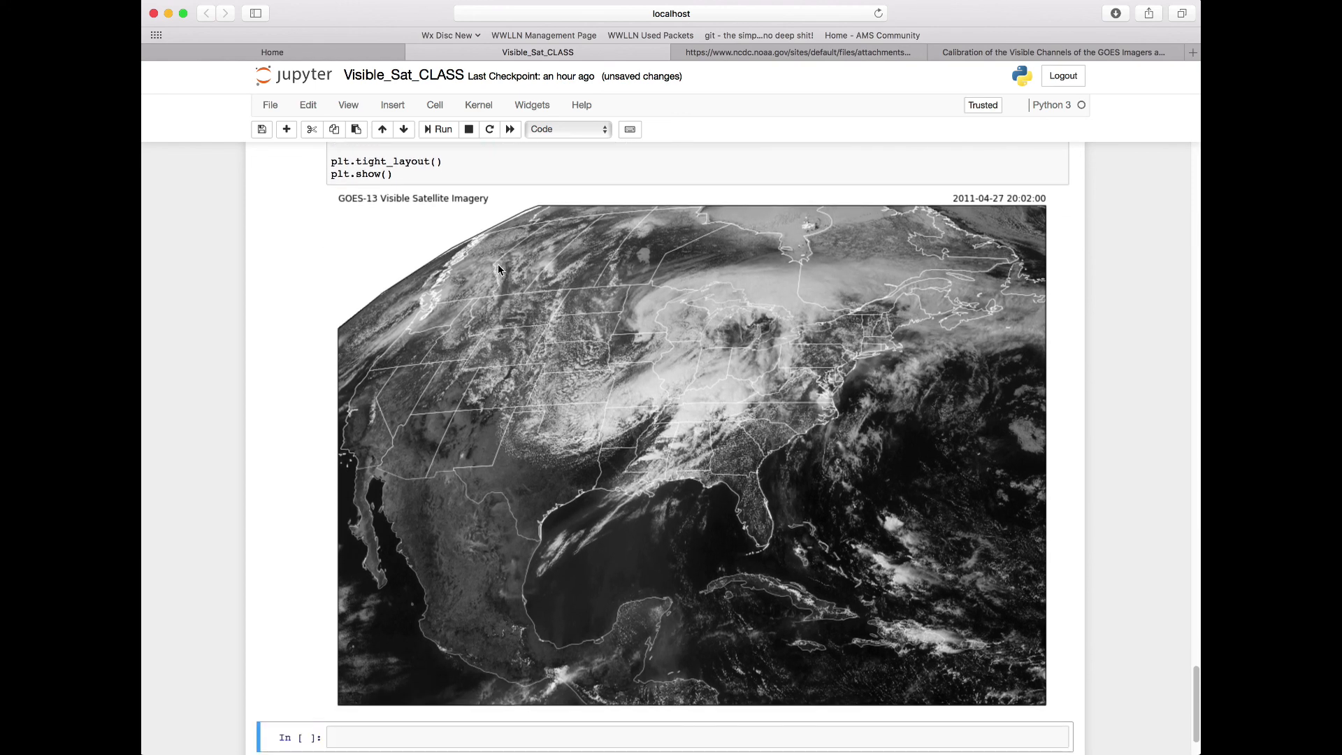